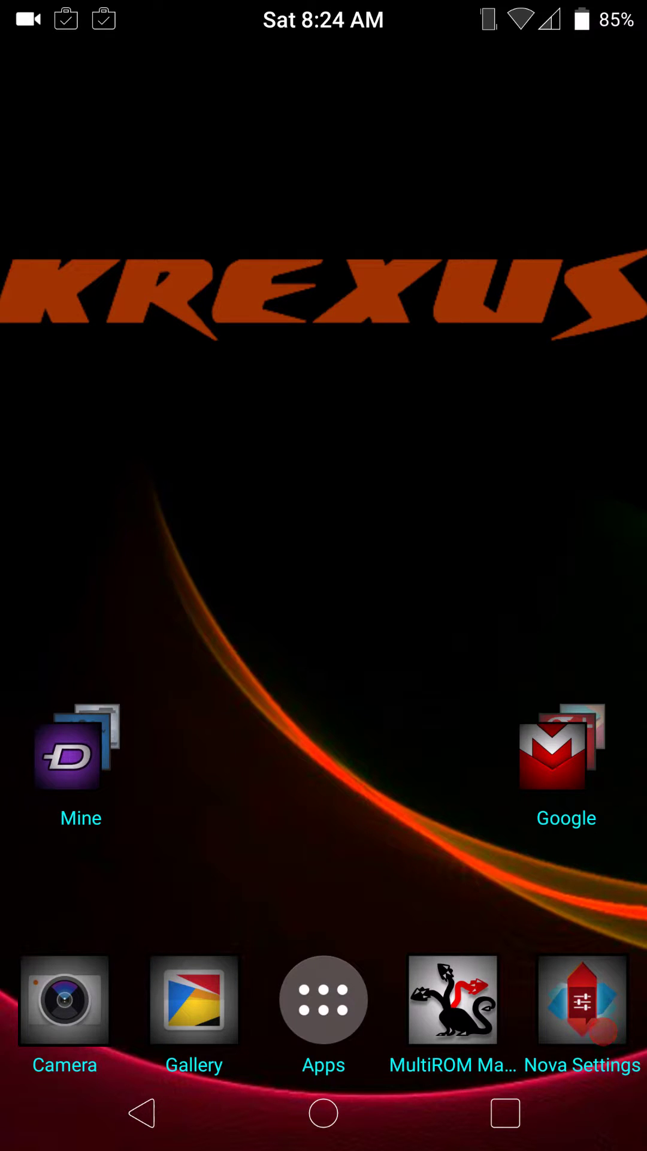
Pull down Quick Settings and open the full Settings app
{"action": "left_click_drag", "start_coordinate": [80, 746], "coordinate": [282, 807]}
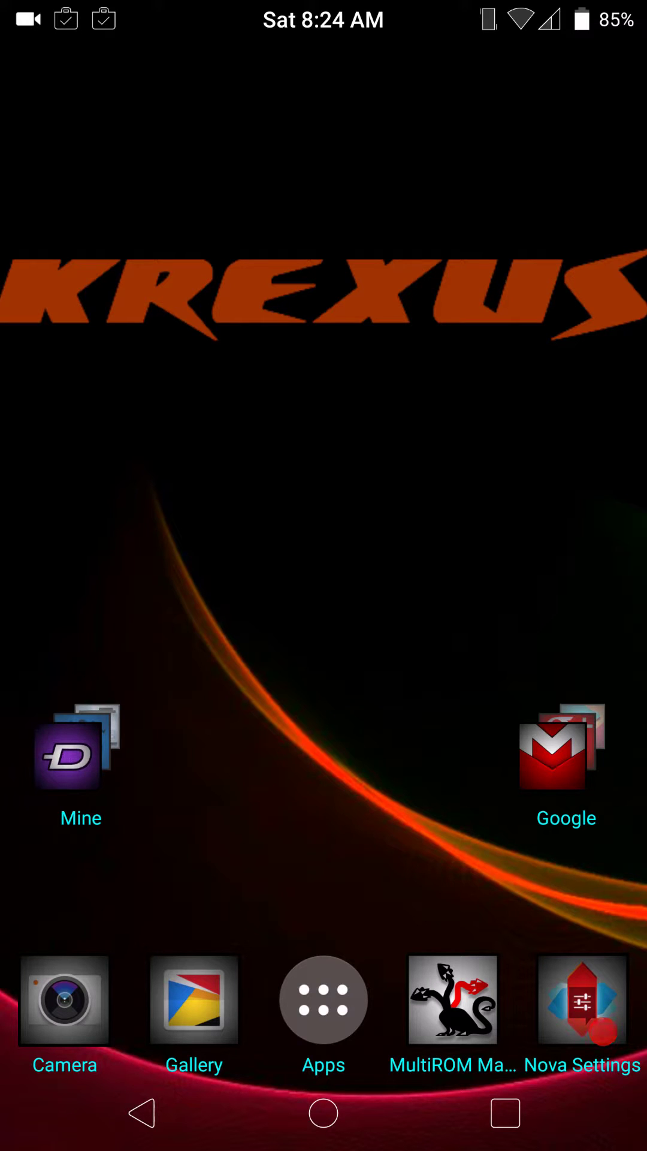
{"action": "scroll", "scroll_direction": "down", "scroll_amount": 3}
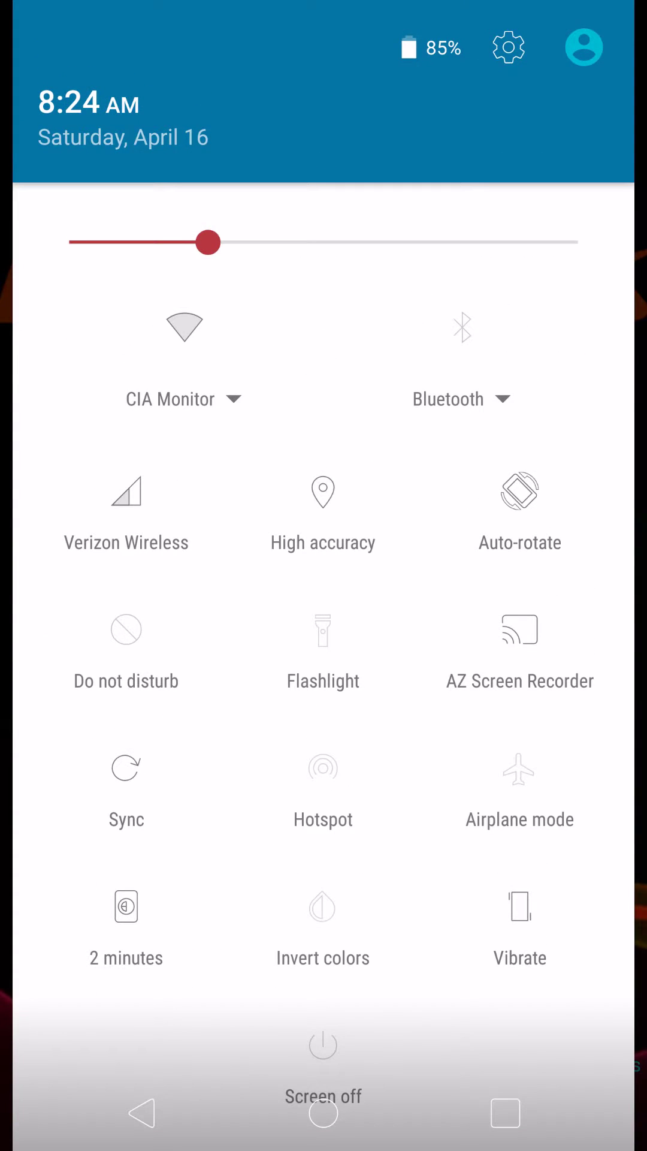
{"action": "left_click", "coordinate": [507, 48]}
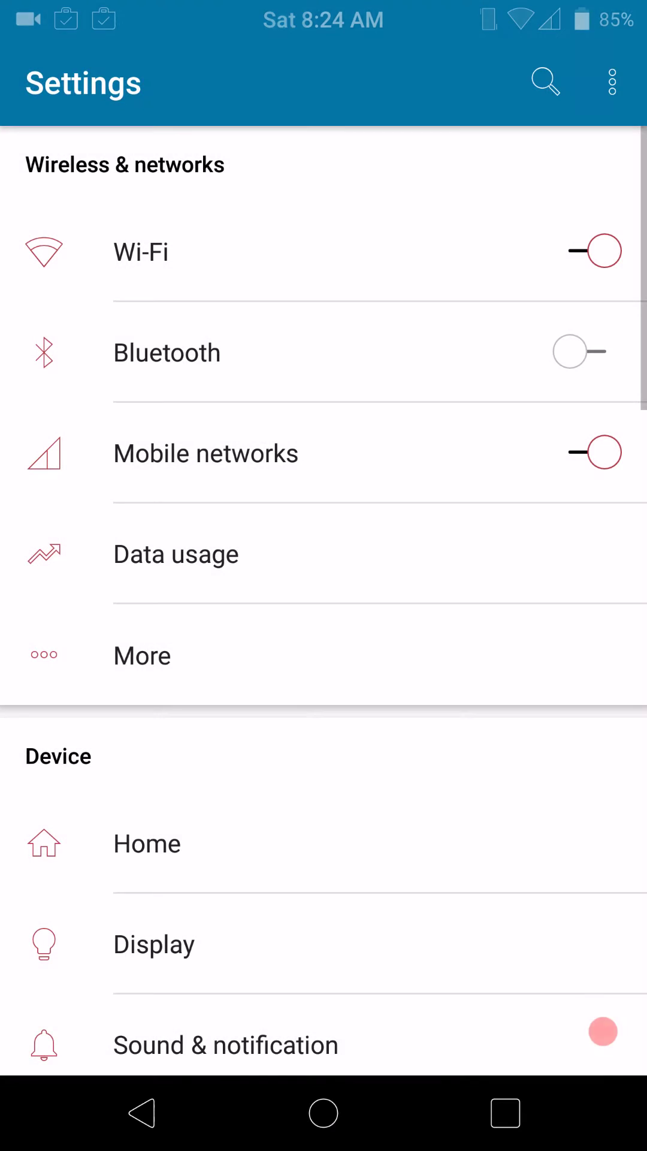
Check Development options with Android debugging on, then return to the main Settings list
{"action": "scroll", "scroll_direction": "down", "scroll_amount": 3}
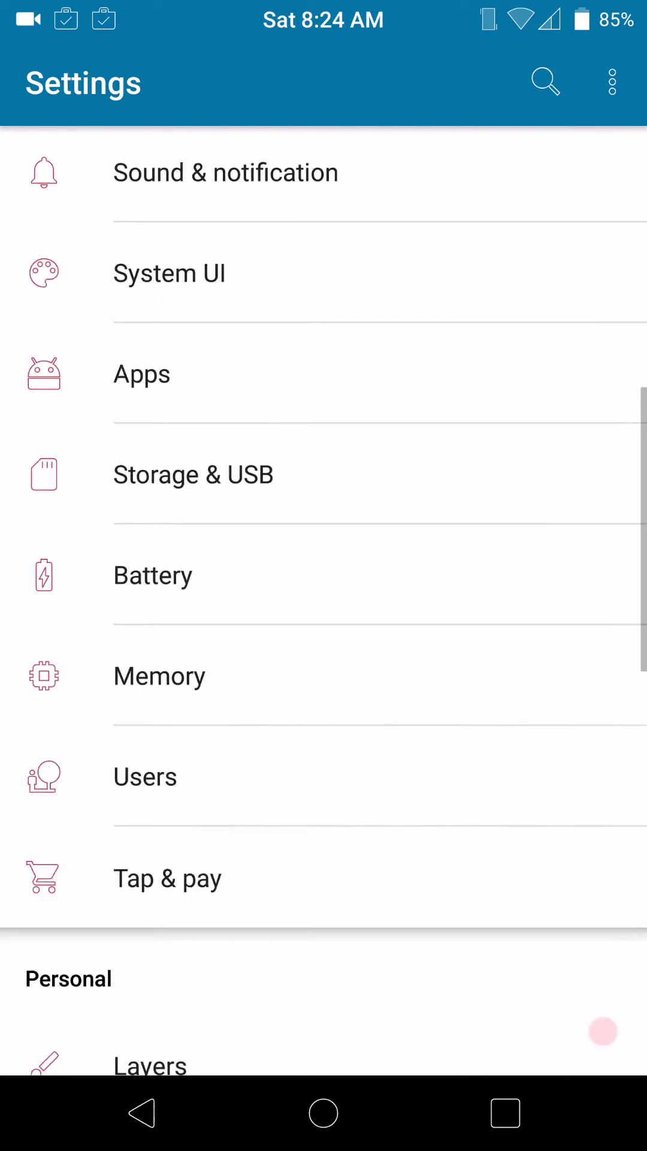
{"action": "scroll", "scroll_direction": "down", "scroll_amount": 3}
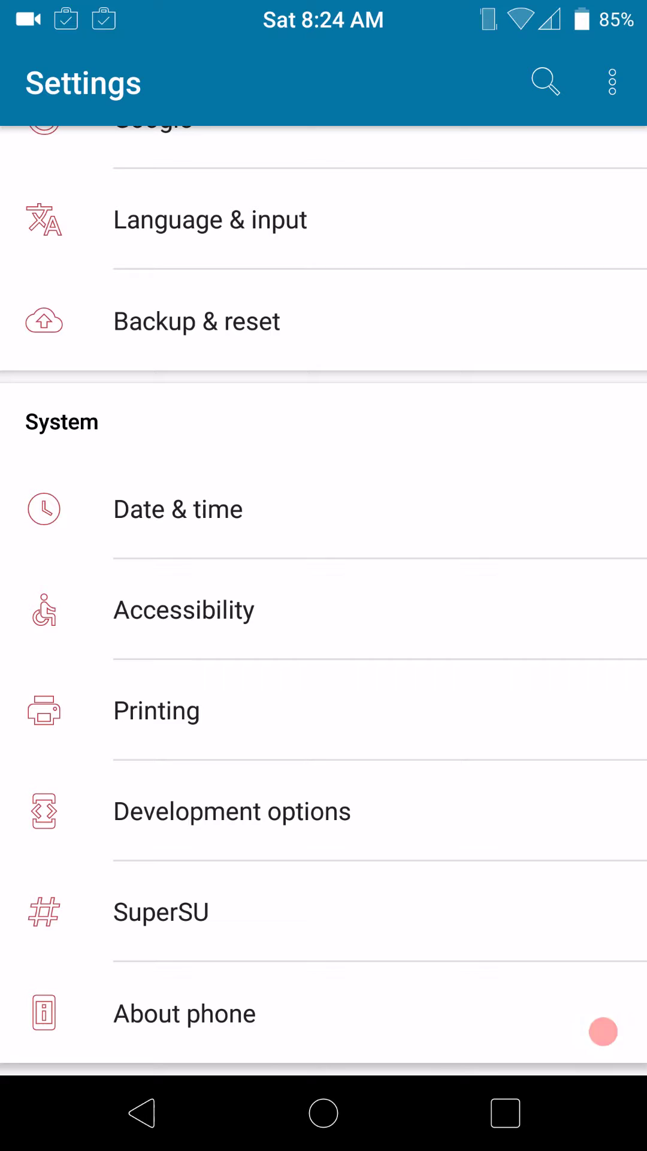
{"action": "left_click", "coordinate": [232, 811]}
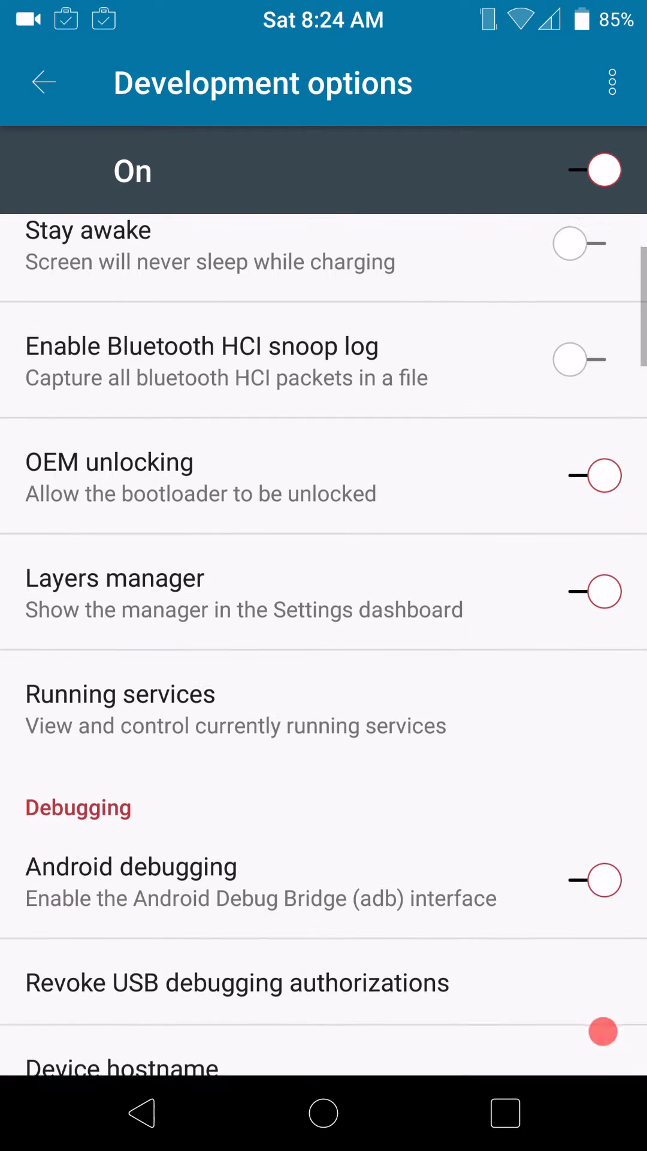
{"action": "left_click", "coordinate": [44, 82]}
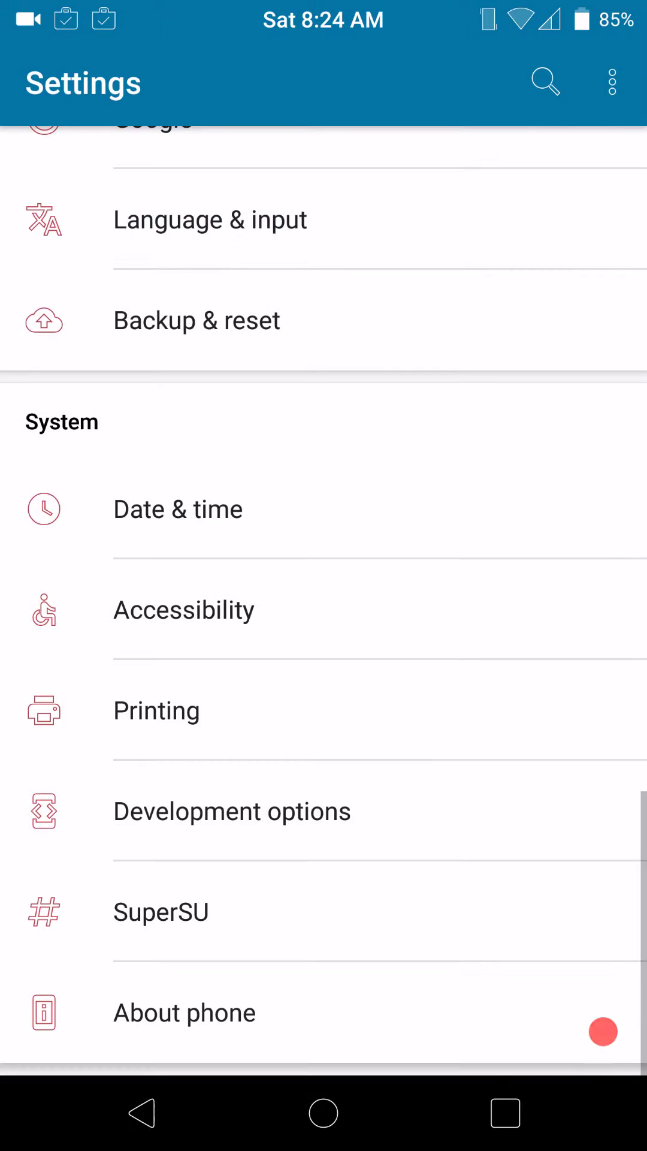
Open About phone and review the Nexus 6, Android 6.0.1 and build MHC19Q details
{"action": "left_click", "coordinate": [184, 1013]}
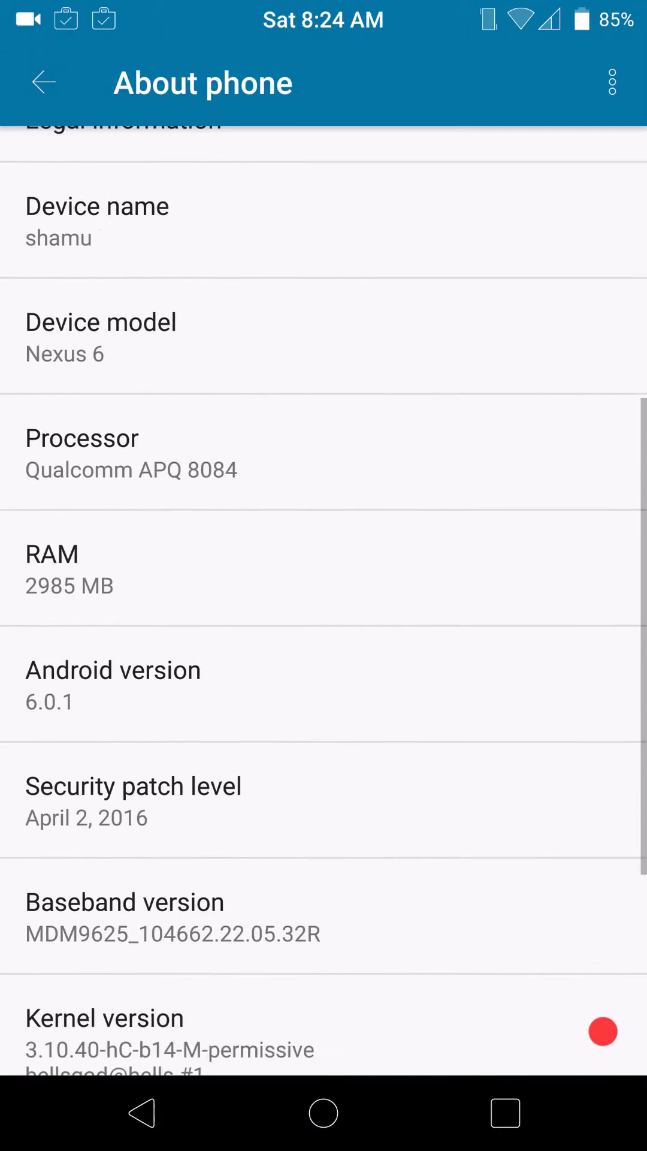
{"action": "scroll", "scroll_direction": "down", "scroll_amount": 3}
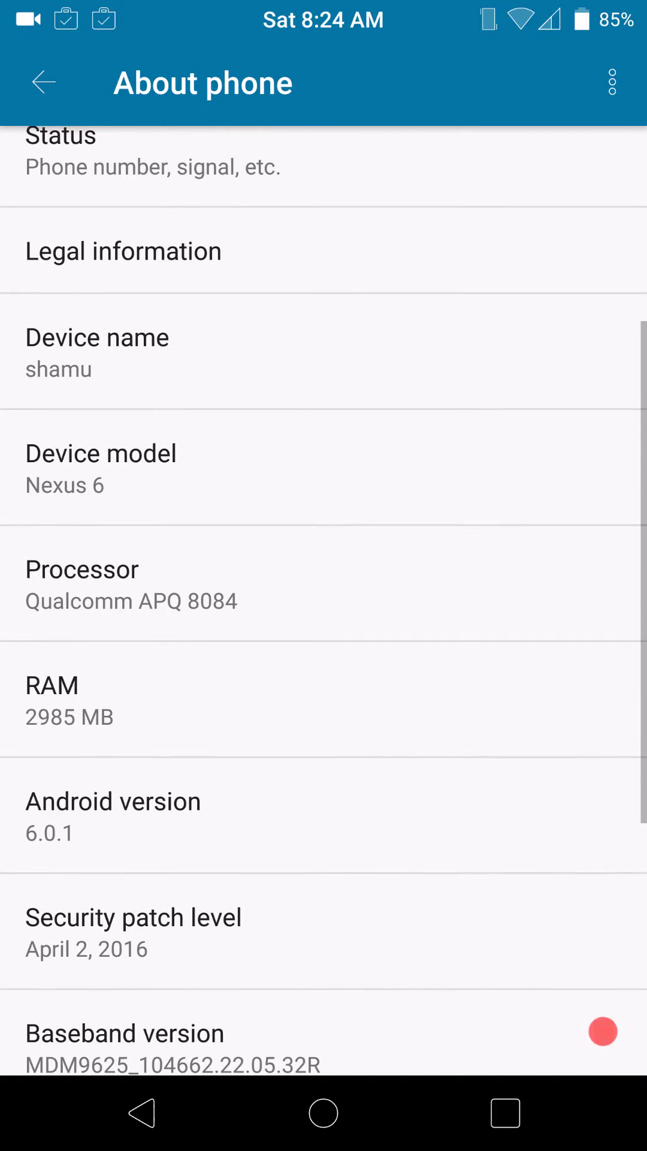
{"action": "scroll", "scroll_direction": "down", "scroll_amount": 3}
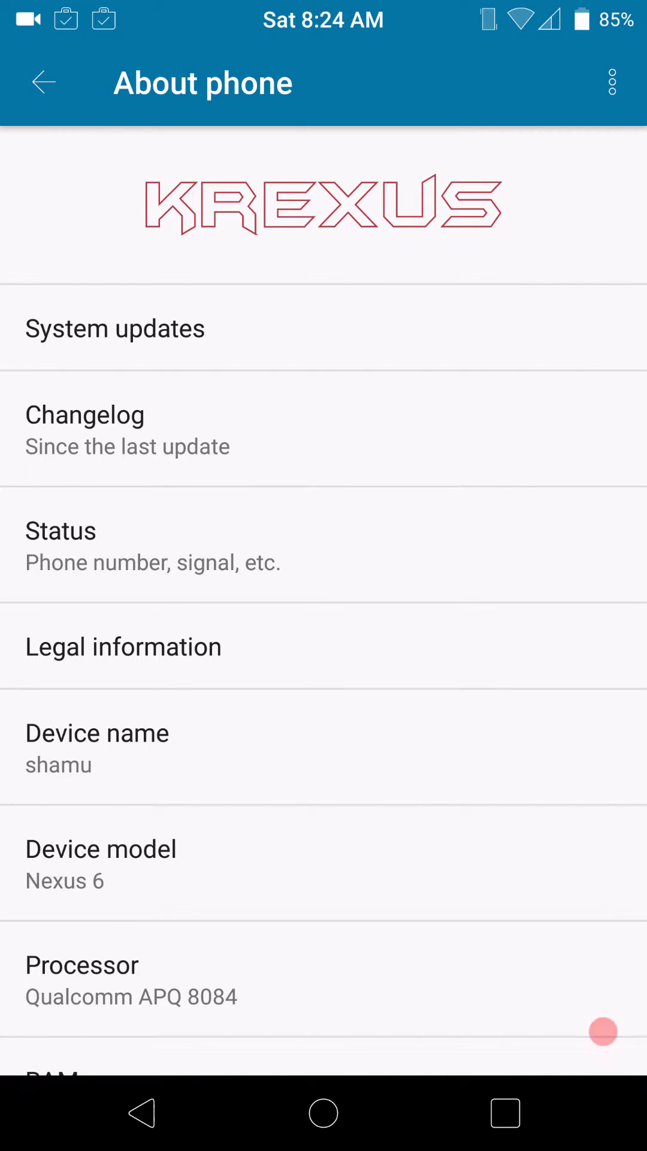
{"action": "scroll", "scroll_direction": "down", "scroll_amount": 3}
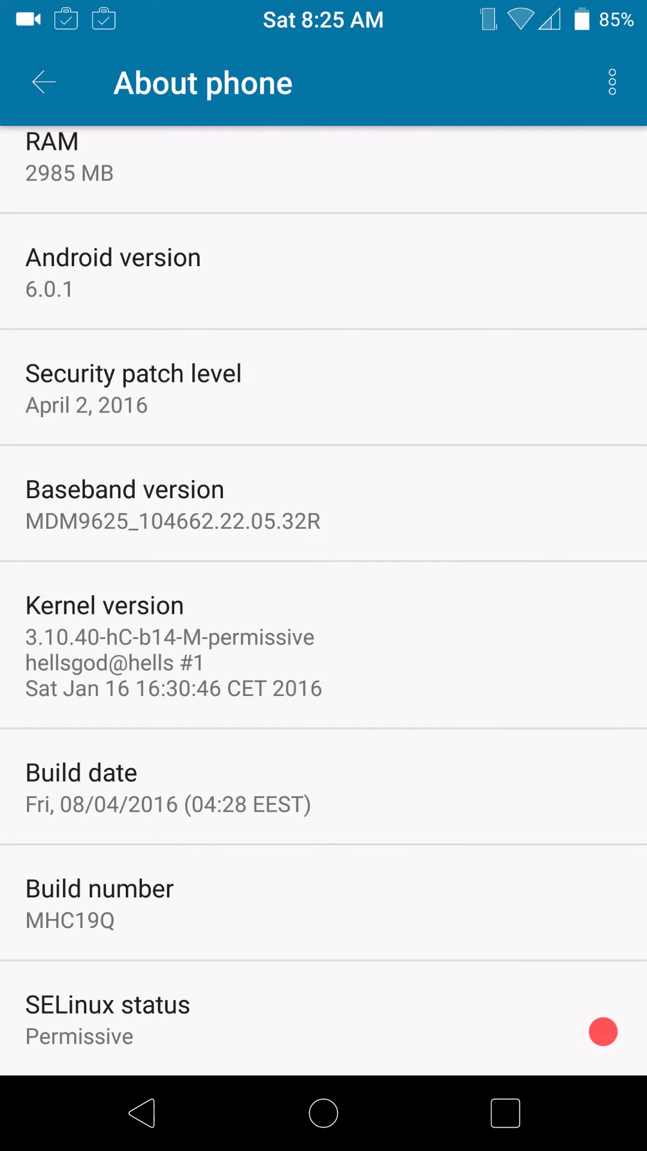
Return to Settings and browse Development options: Advanced reboot, OEM unlocking, Layers manager enabled
{"action": "left_click", "coordinate": [41, 83]}
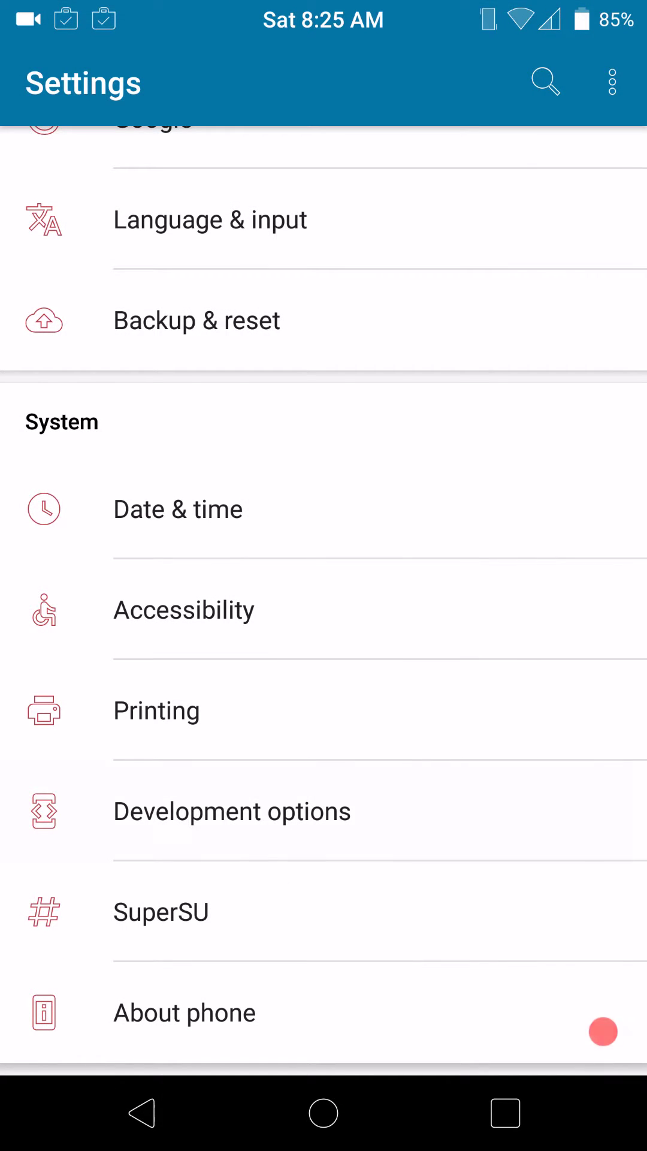
{"action": "left_click", "coordinate": [232, 811]}
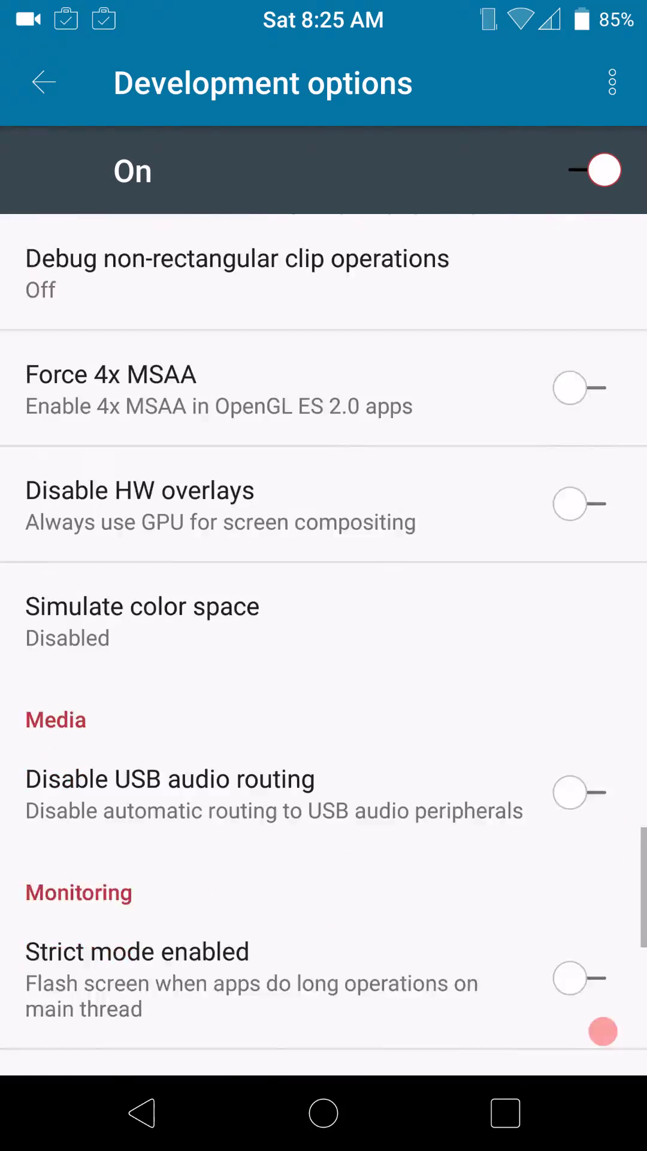
{"action": "scroll", "scroll_direction": "down", "scroll_amount": 3}
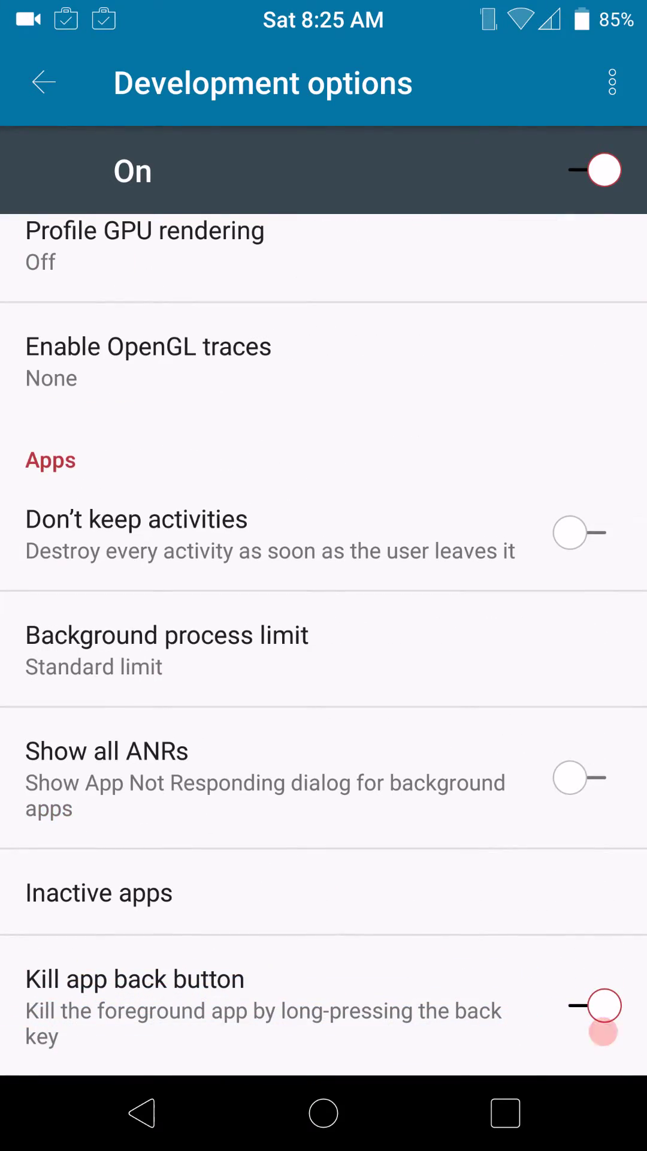
{"action": "scroll", "scroll_direction": "down", "scroll_amount": 3}
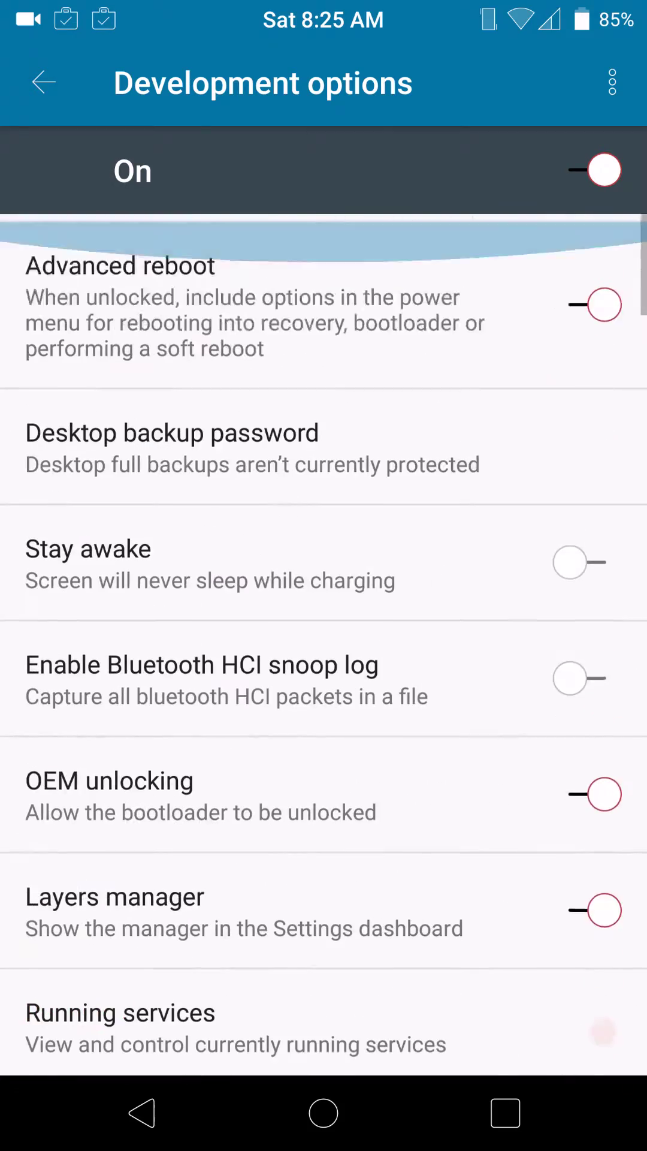
{"action": "scroll", "scroll_direction": "down", "scroll_amount": 3}
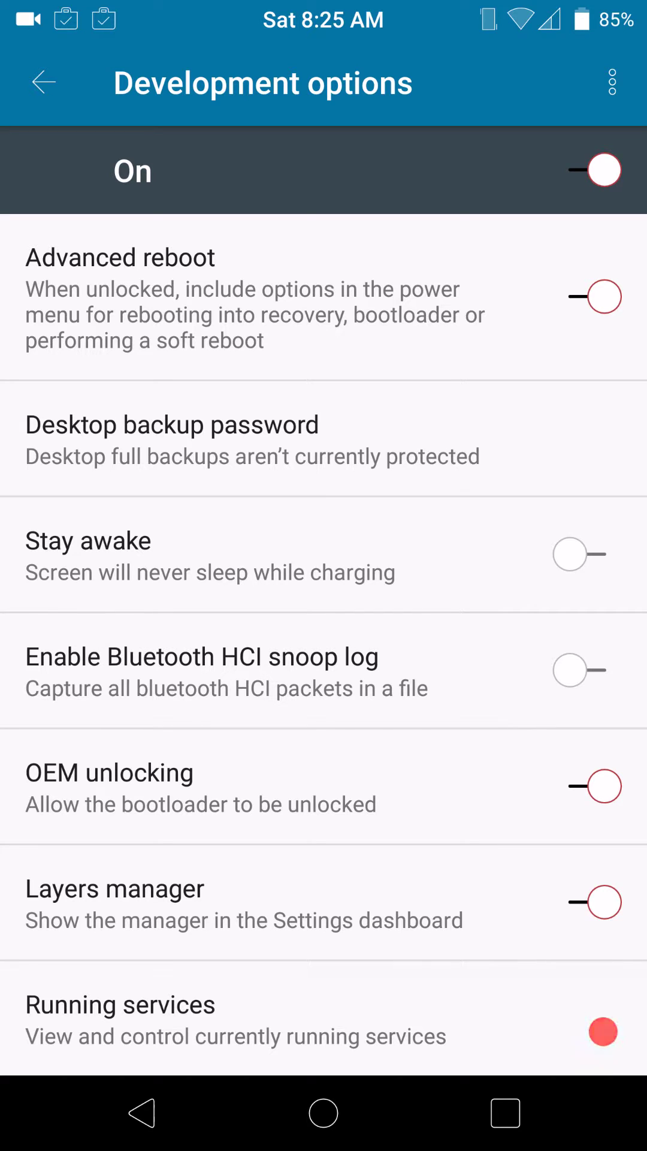
{"action": "scroll", "scroll_direction": "down", "scroll_amount": 3}
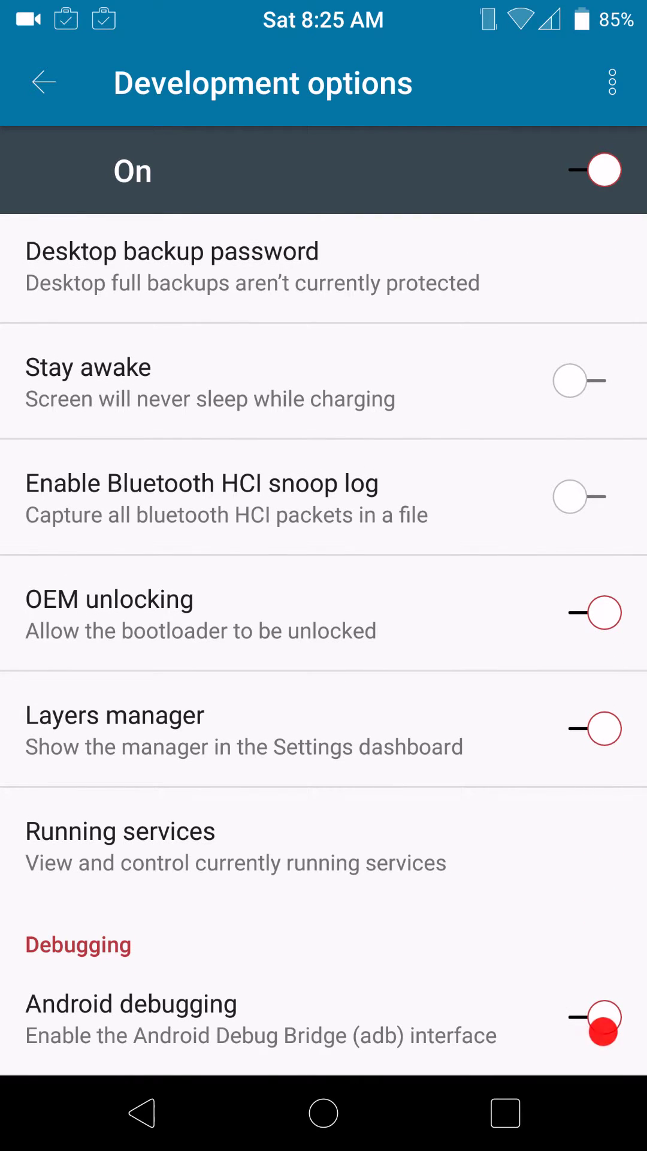
{"action": "scroll", "scroll_direction": "down", "scroll_amount": 3}
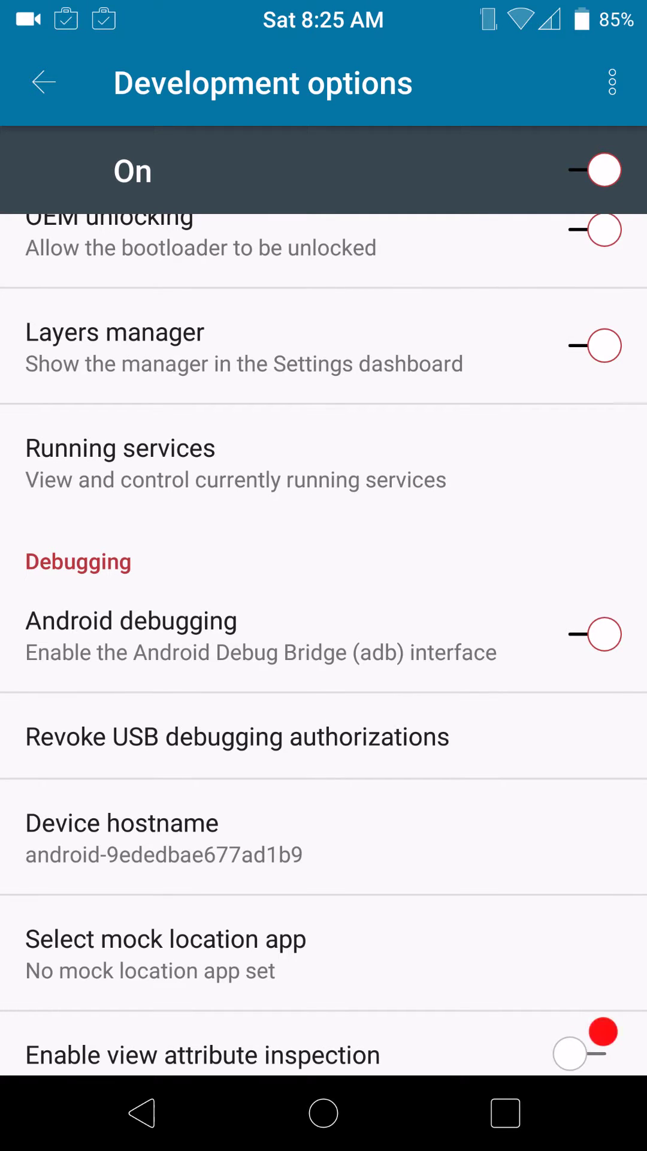
{"action": "scroll", "scroll_direction": "down", "scroll_amount": 3}
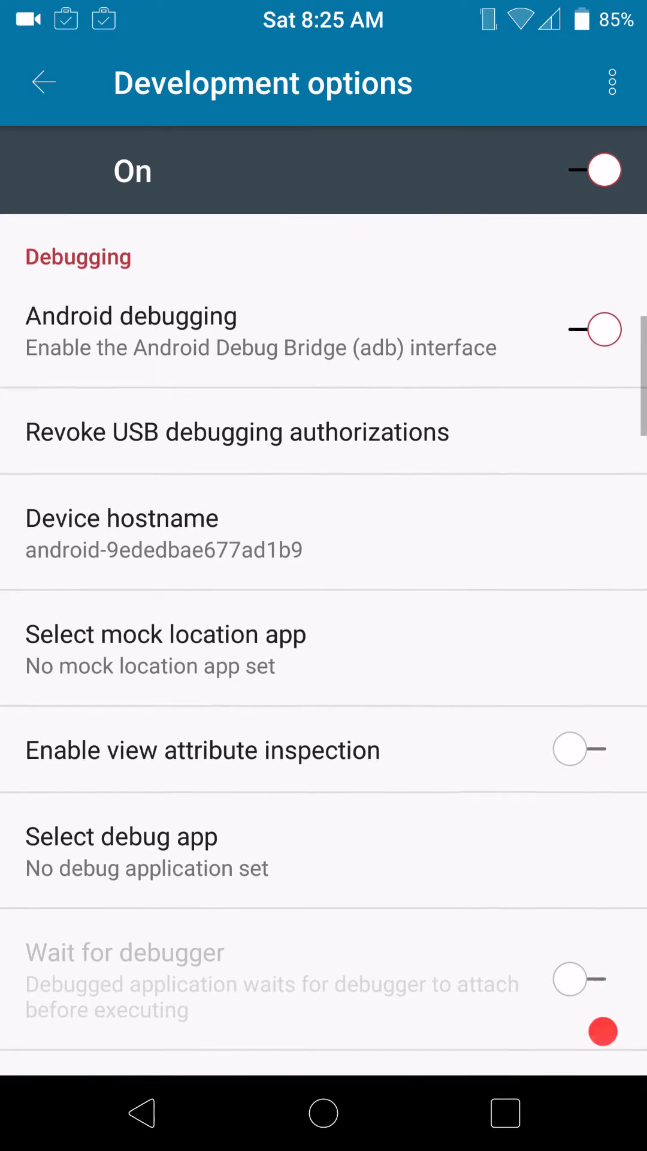
{"action": "scroll", "scroll_direction": "down", "scroll_amount": 3}
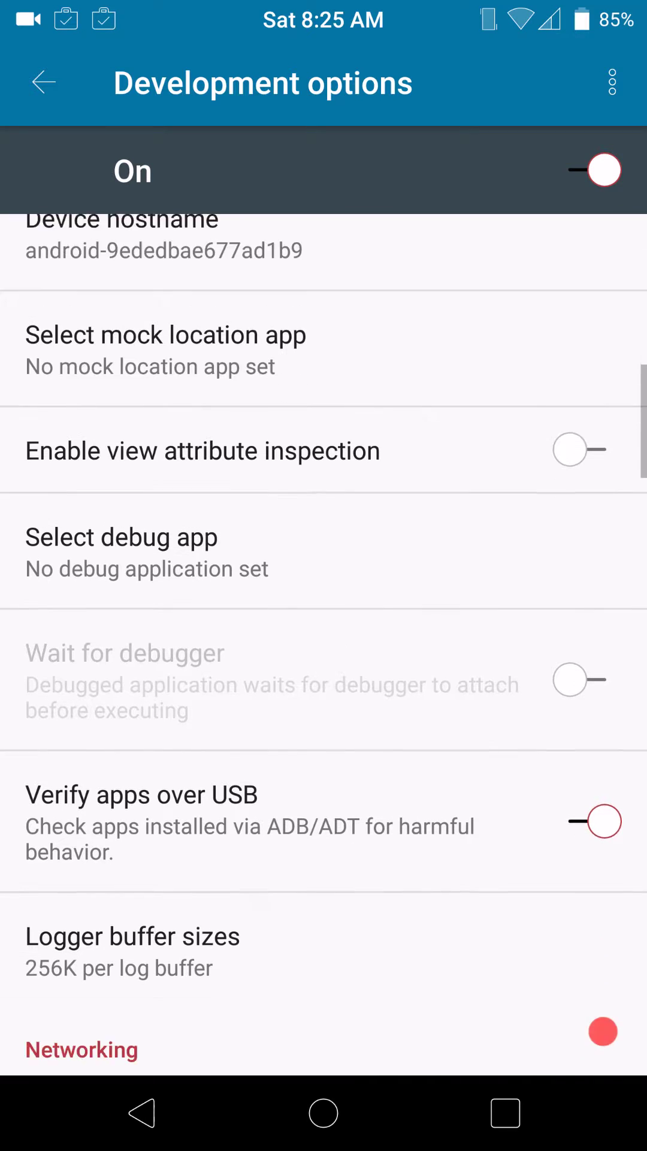
{"action": "scroll", "scroll_direction": "down", "scroll_amount": 3}
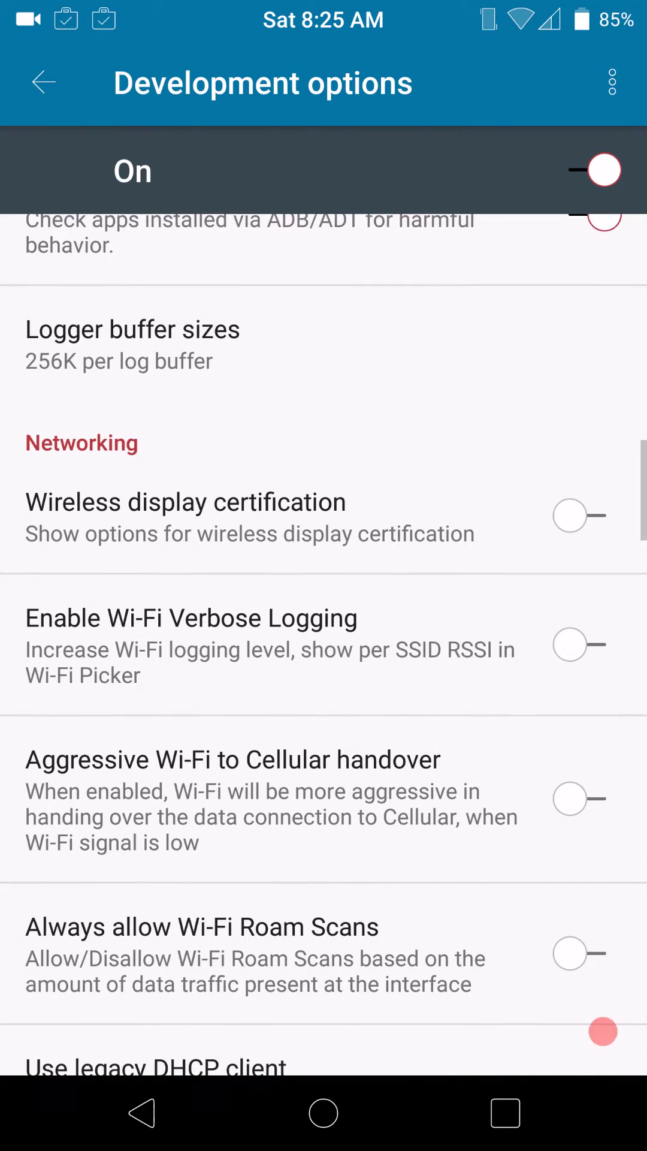
{"action": "scroll", "scroll_direction": "down", "scroll_amount": 3}
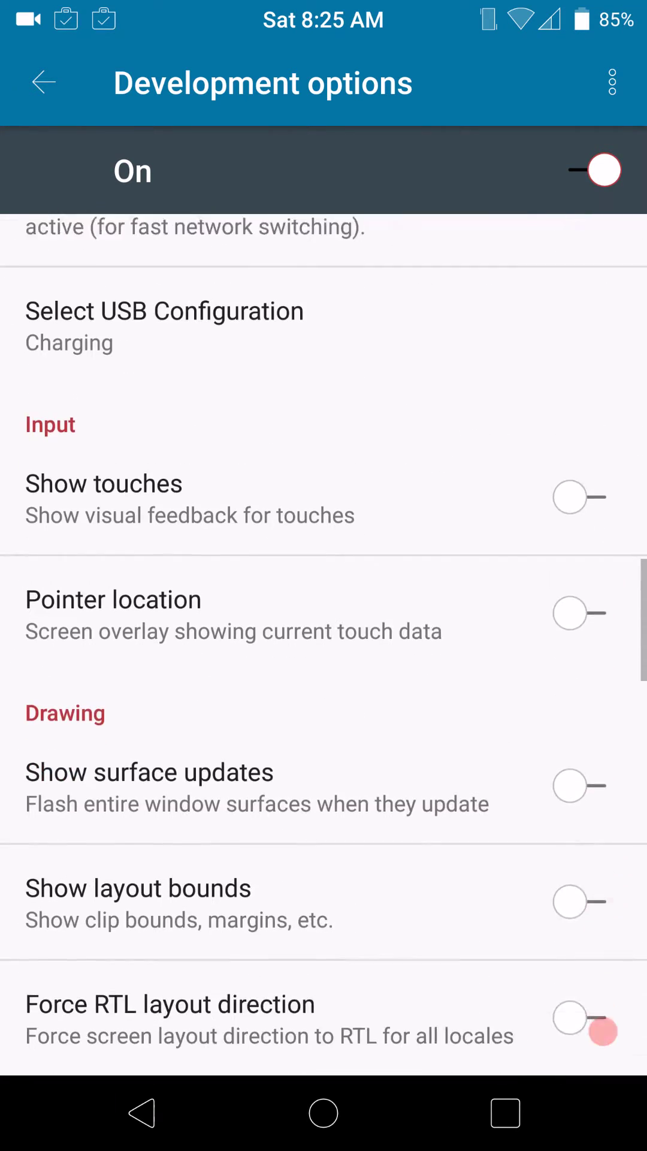
{"action": "scroll", "scroll_direction": "down", "scroll_amount": 3}
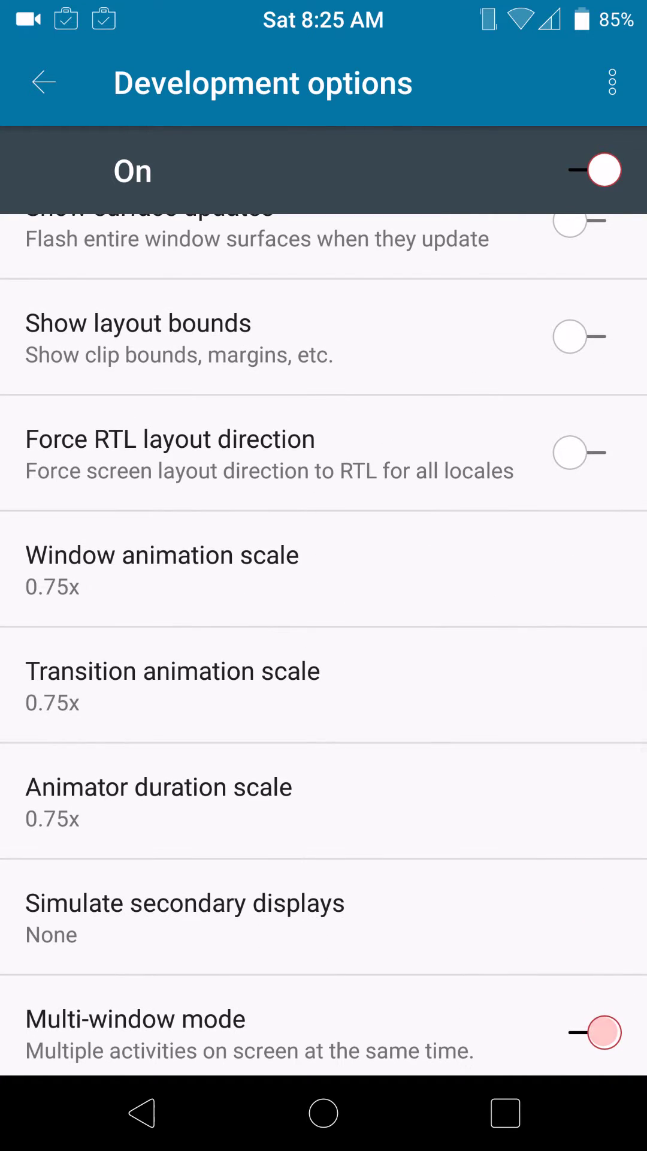
{"action": "scroll", "scroll_direction": "down", "scroll_amount": 3}
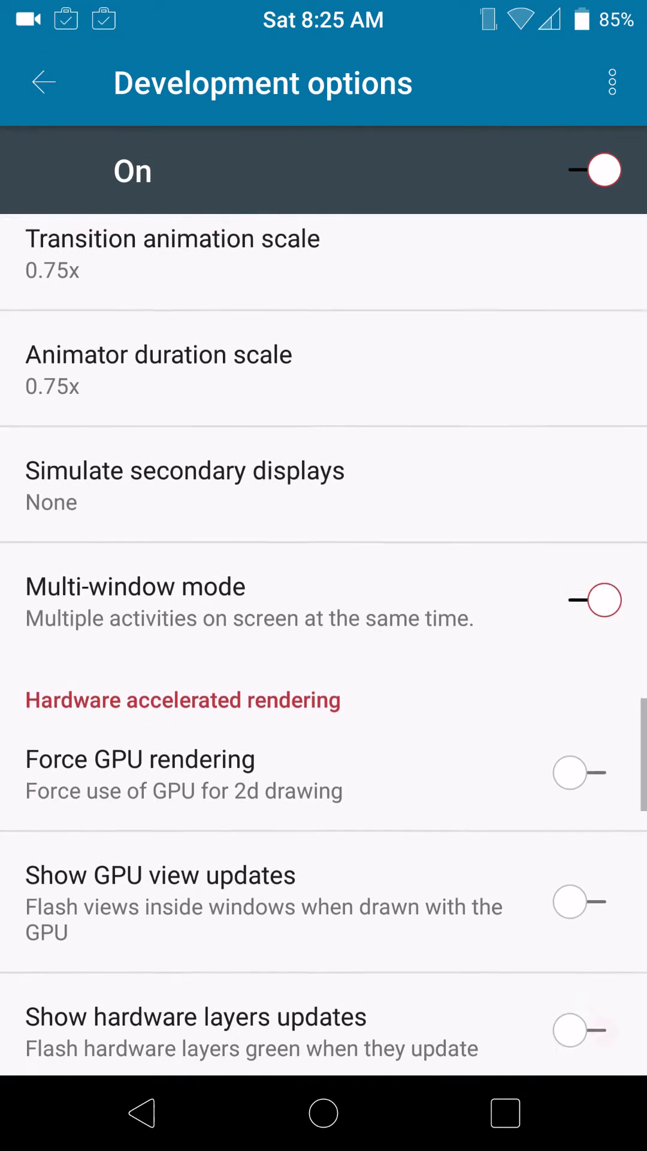
{"action": "scroll", "scroll_direction": "down", "scroll_amount": 3}
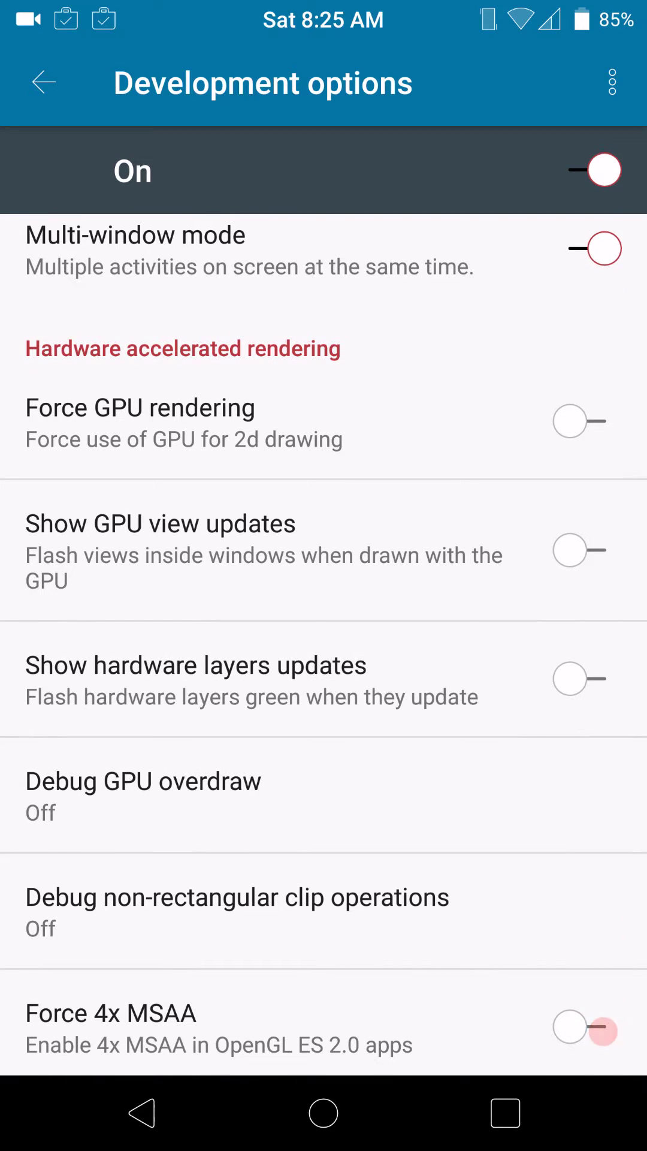
{"action": "scroll", "scroll_direction": "down", "scroll_amount": 3}
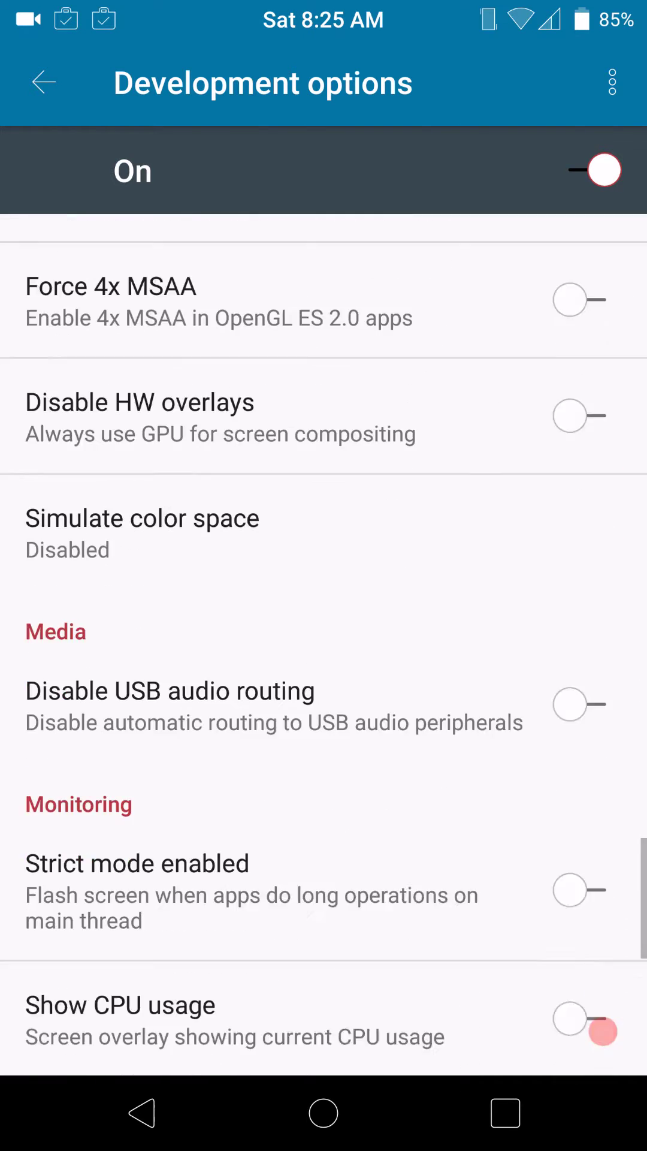
{"action": "scroll", "scroll_direction": "down", "scroll_amount": 3}
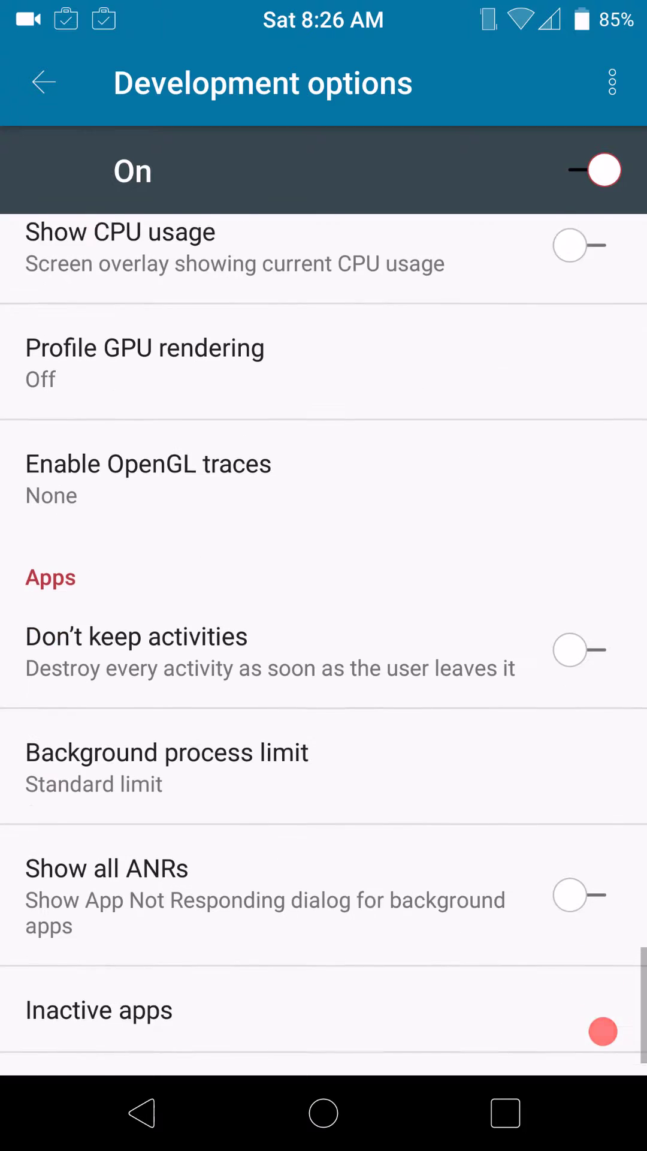
{"action": "scroll", "scroll_direction": "down", "scroll_amount": 3}
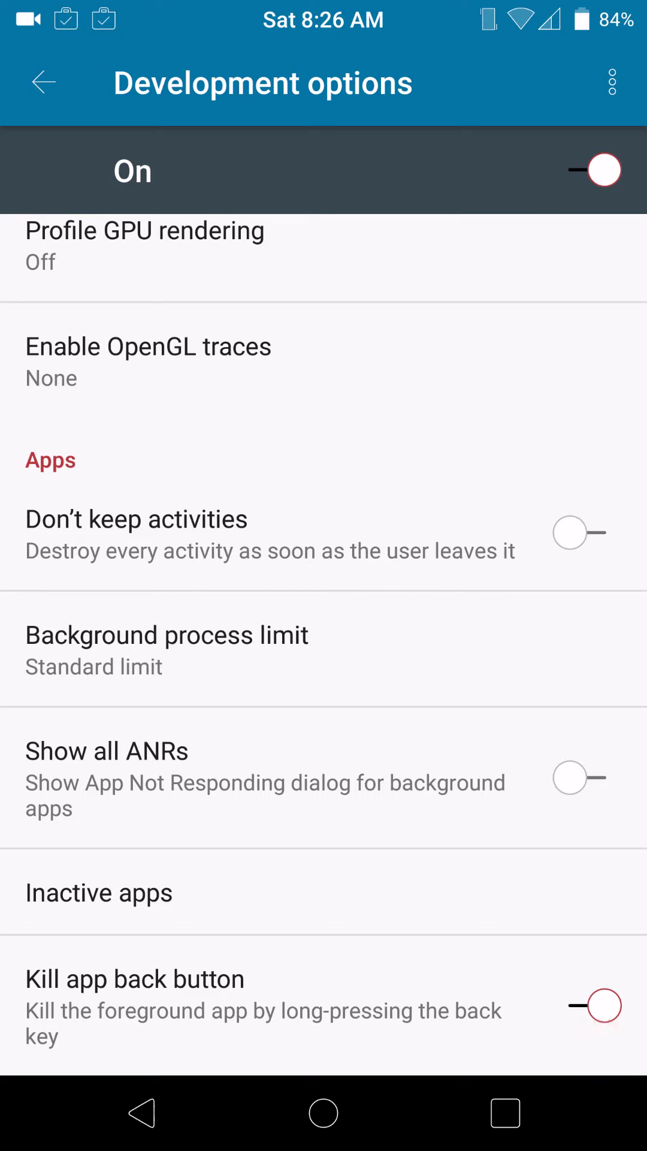
{"action": "left_click", "coordinate": [602, 1007]}
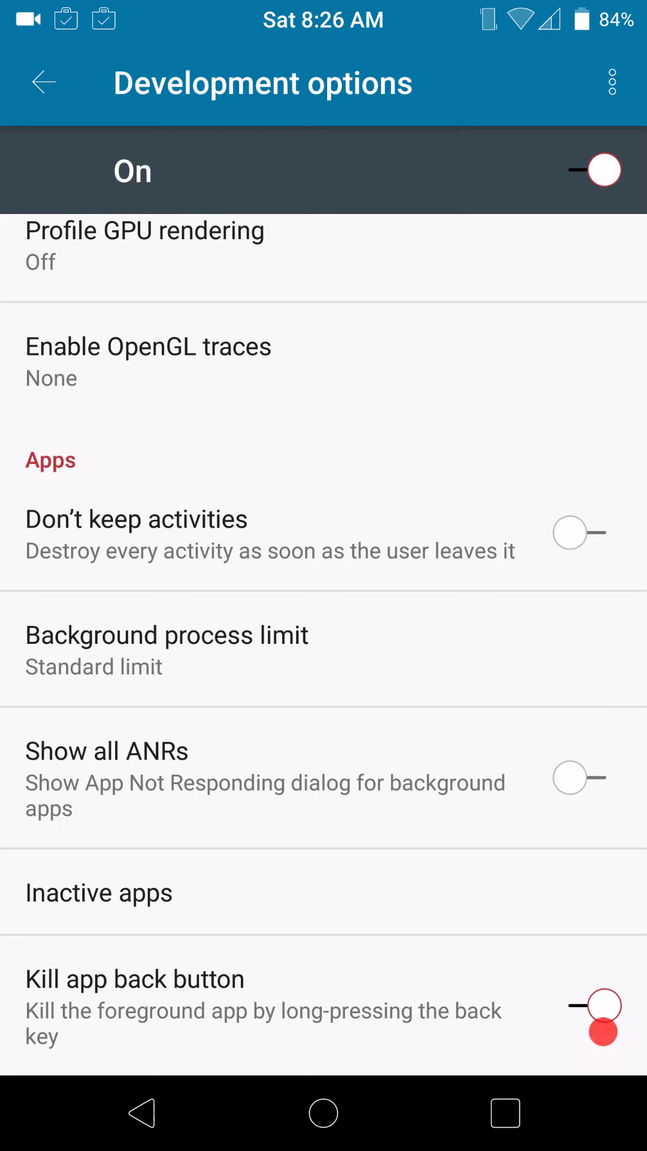
{"action": "left_click", "coordinate": [43, 82]}
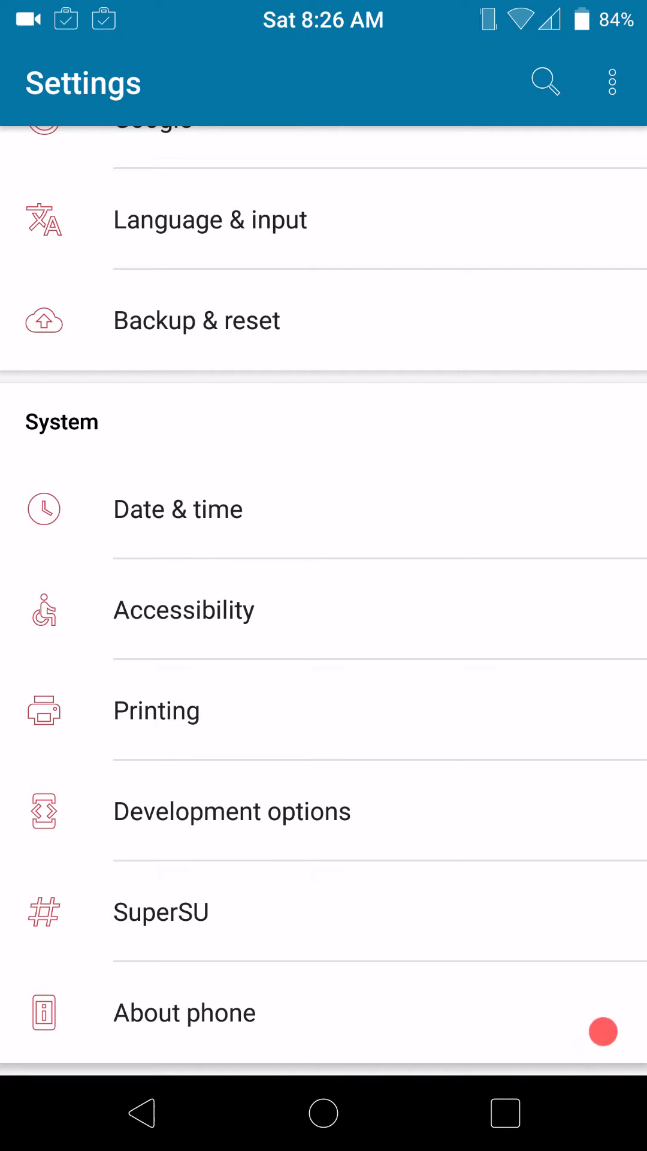
{"action": "scroll", "scroll_direction": "down", "scroll_amount": 3}
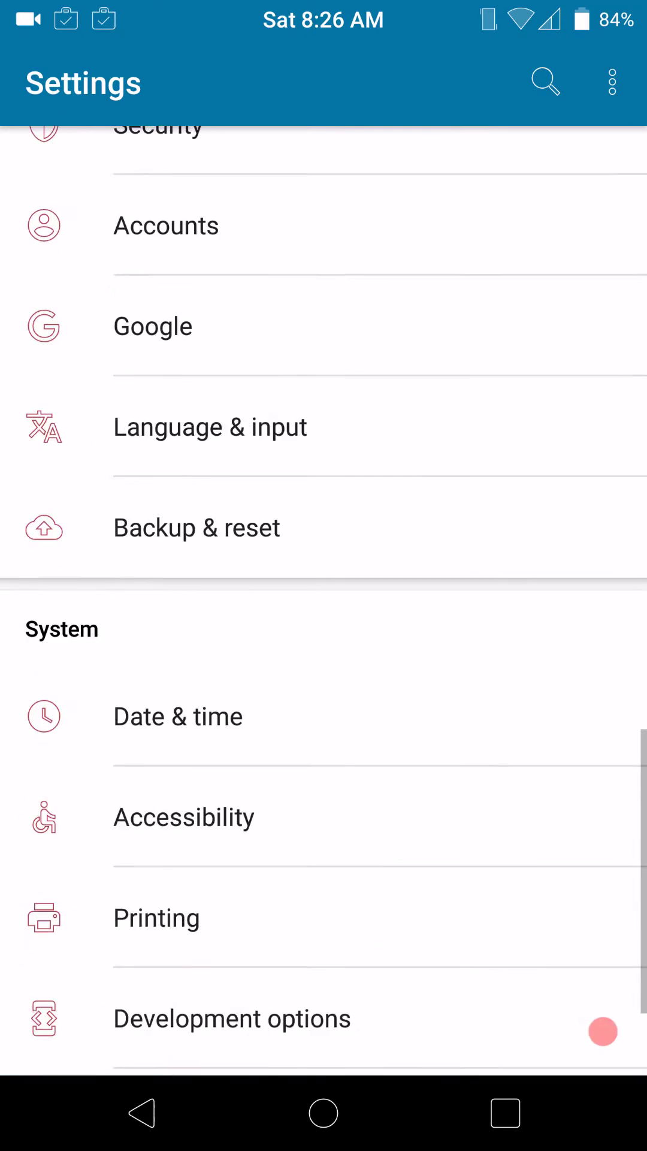
{"action": "scroll", "scroll_direction": "down", "scroll_amount": 3}
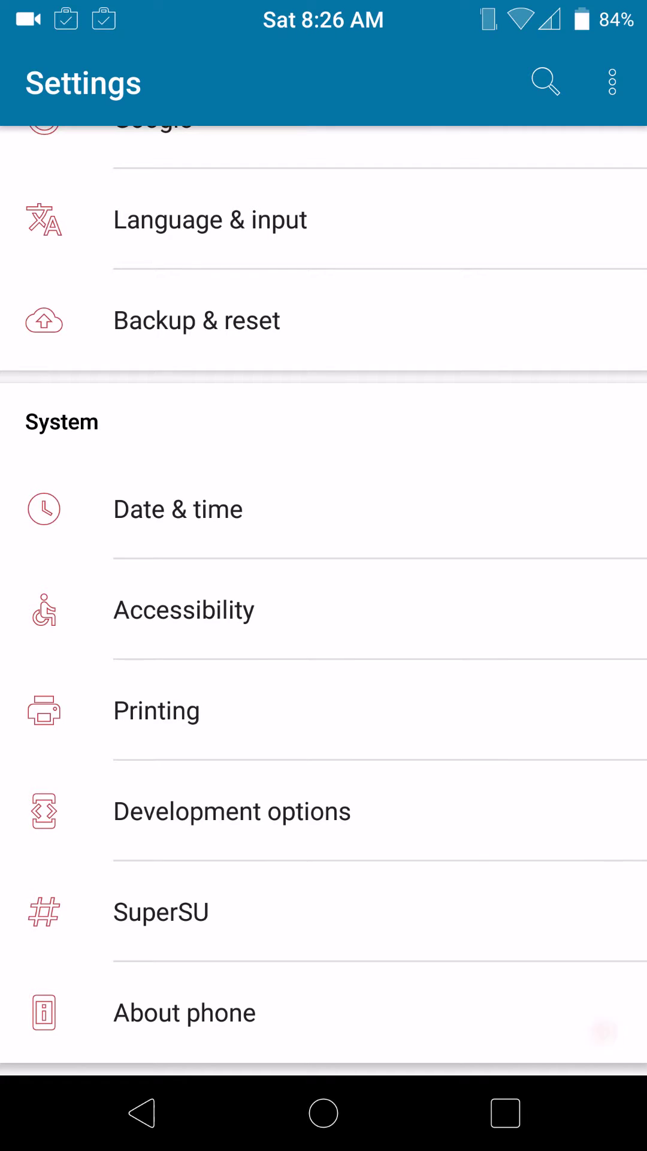
{"action": "scroll", "scroll_direction": "up", "scroll_amount": 3}
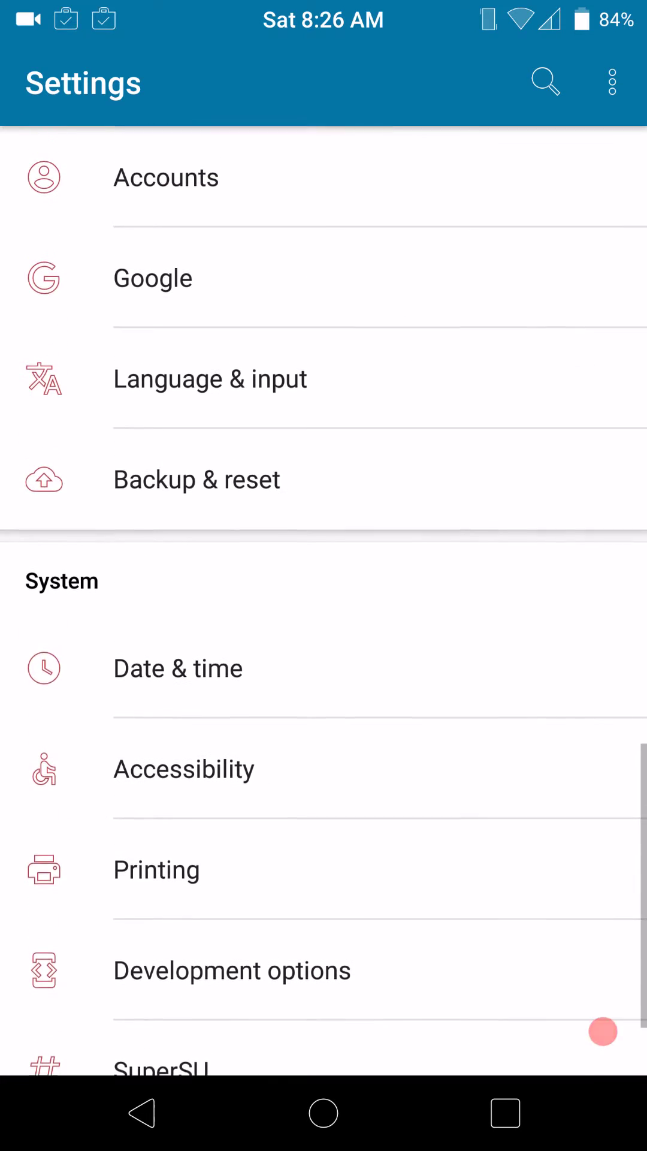
{"action": "scroll", "scroll_direction": "down", "scroll_amount": 3}
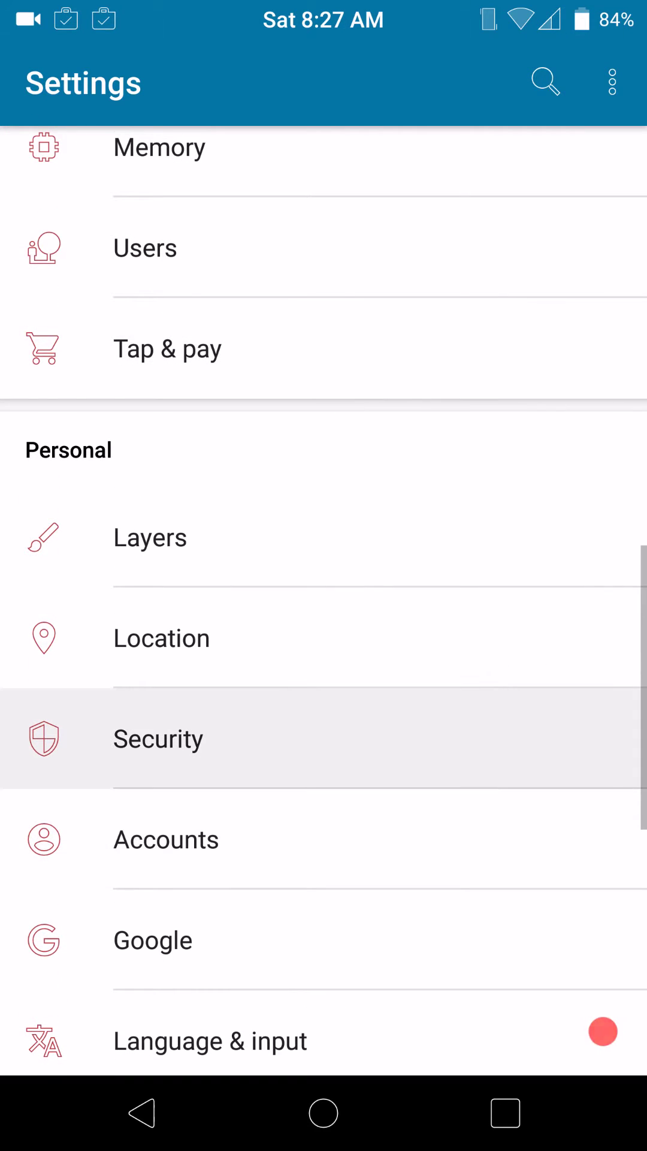
{"action": "left_click", "coordinate": [158, 740]}
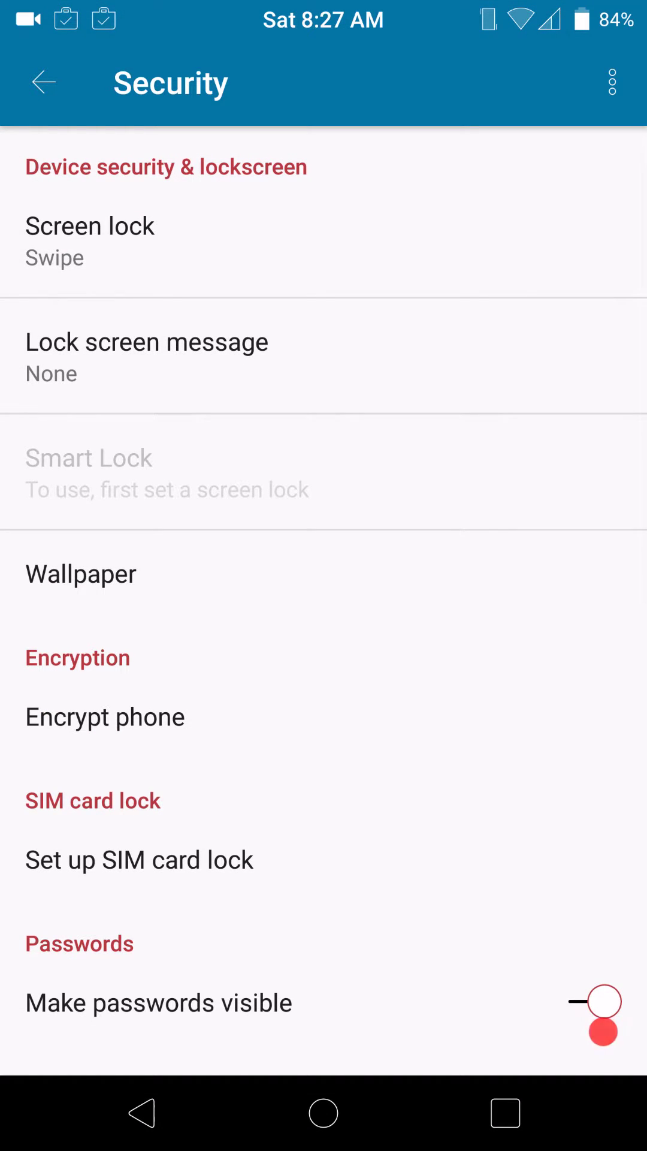
{"action": "scroll", "scroll_direction": "down", "scroll_amount": 3}
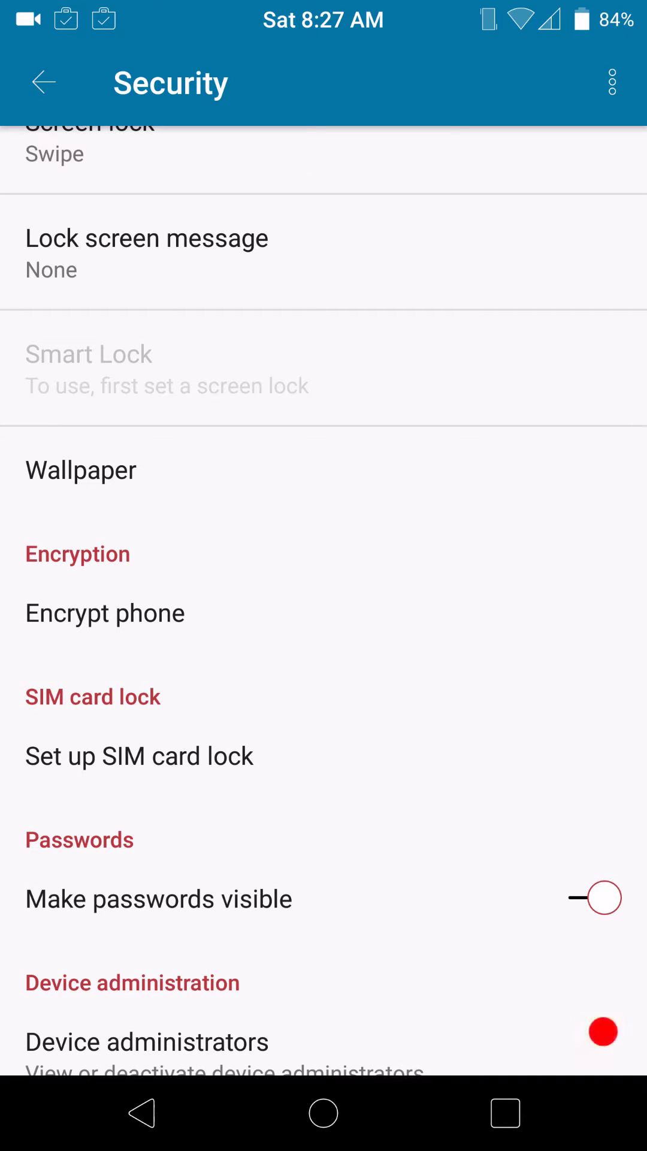
{"action": "scroll", "scroll_direction": "down", "scroll_amount": 3}
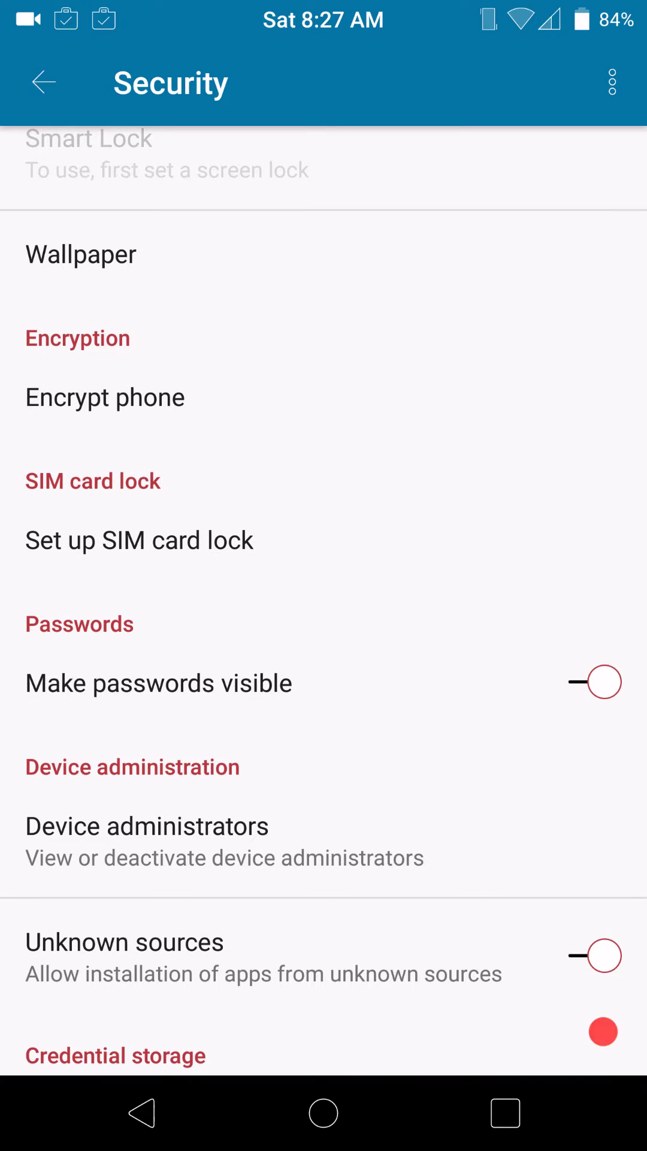
{"action": "scroll", "scroll_direction": "down", "scroll_amount": 3}
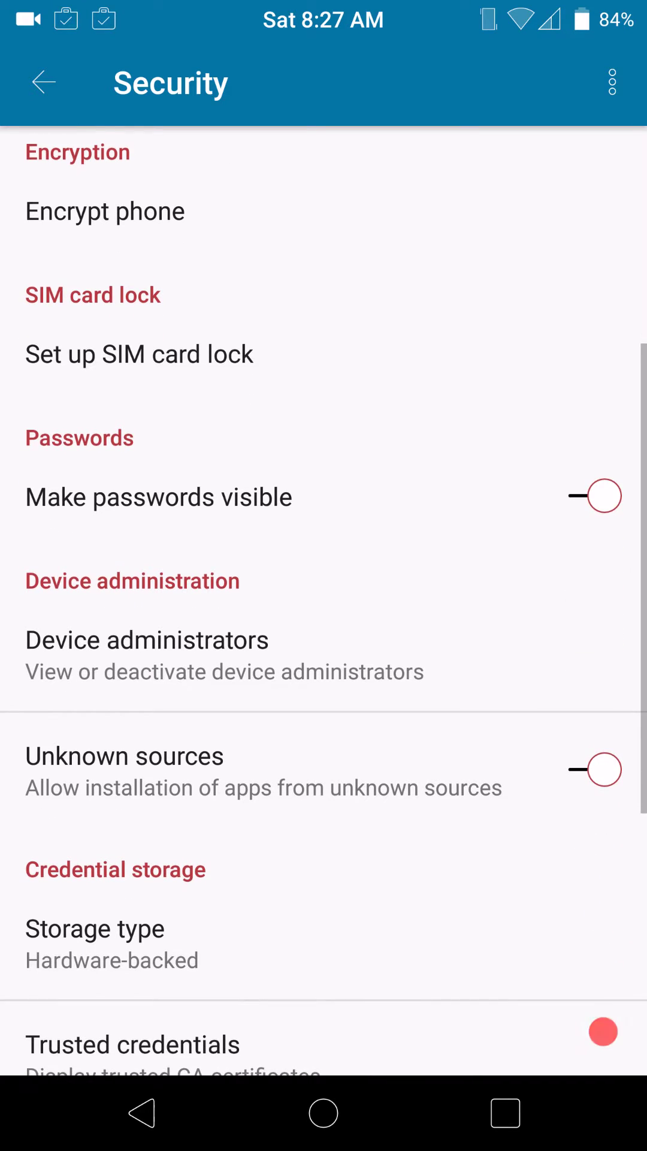
{"action": "scroll", "scroll_direction": "down", "scroll_amount": 3}
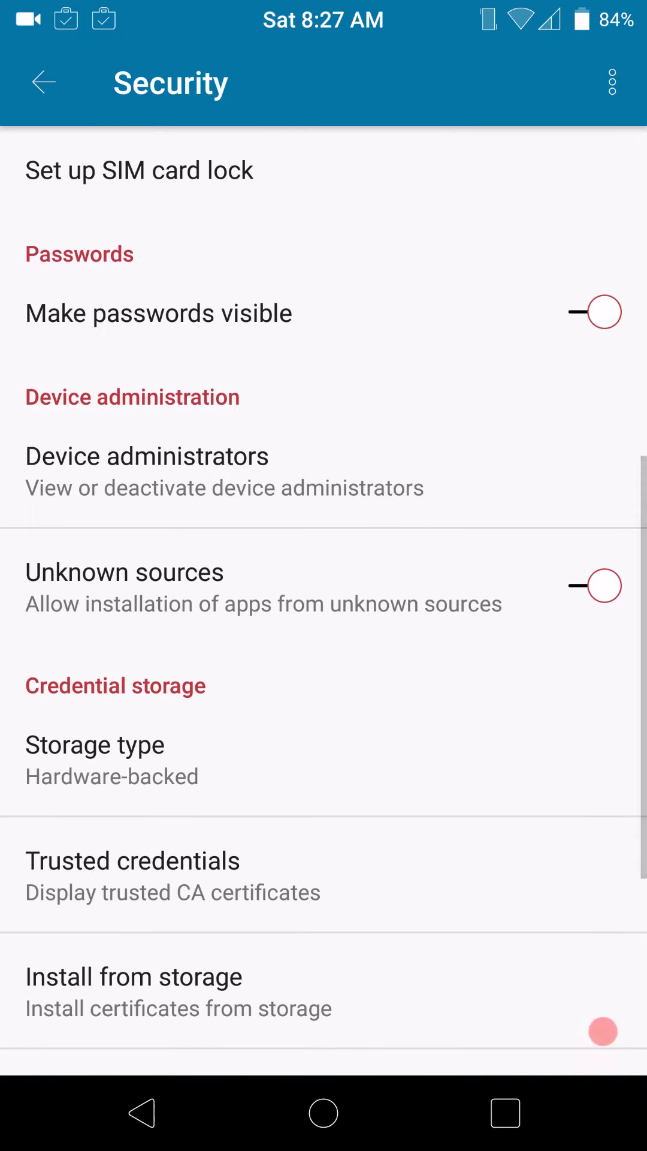
{"action": "scroll", "scroll_direction": "down", "scroll_amount": 3}
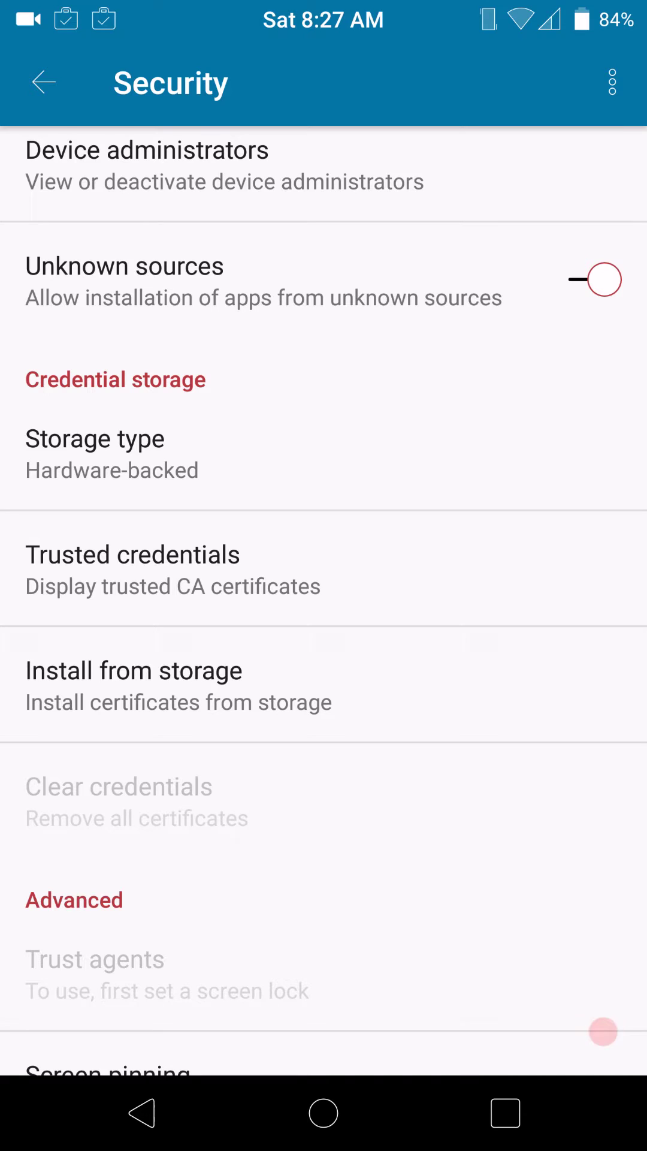
{"action": "scroll", "scroll_direction": "down", "scroll_amount": 3}
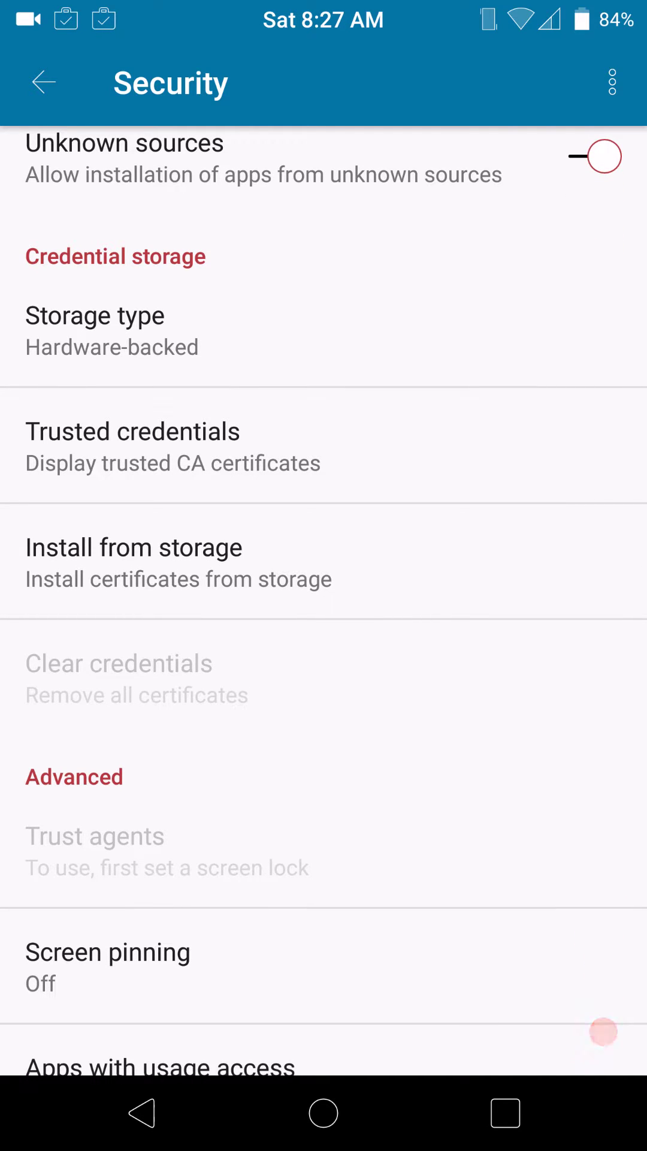
{"action": "scroll", "scroll_direction": "down", "scroll_amount": 3}
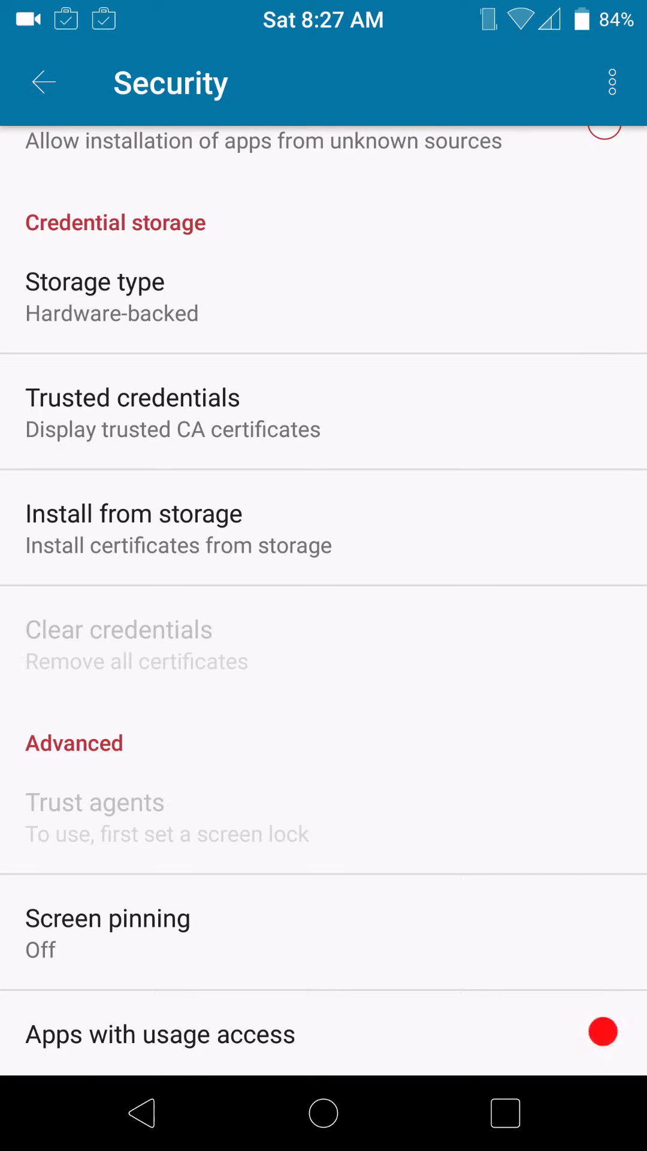
{"action": "left_click", "coordinate": [43, 81]}
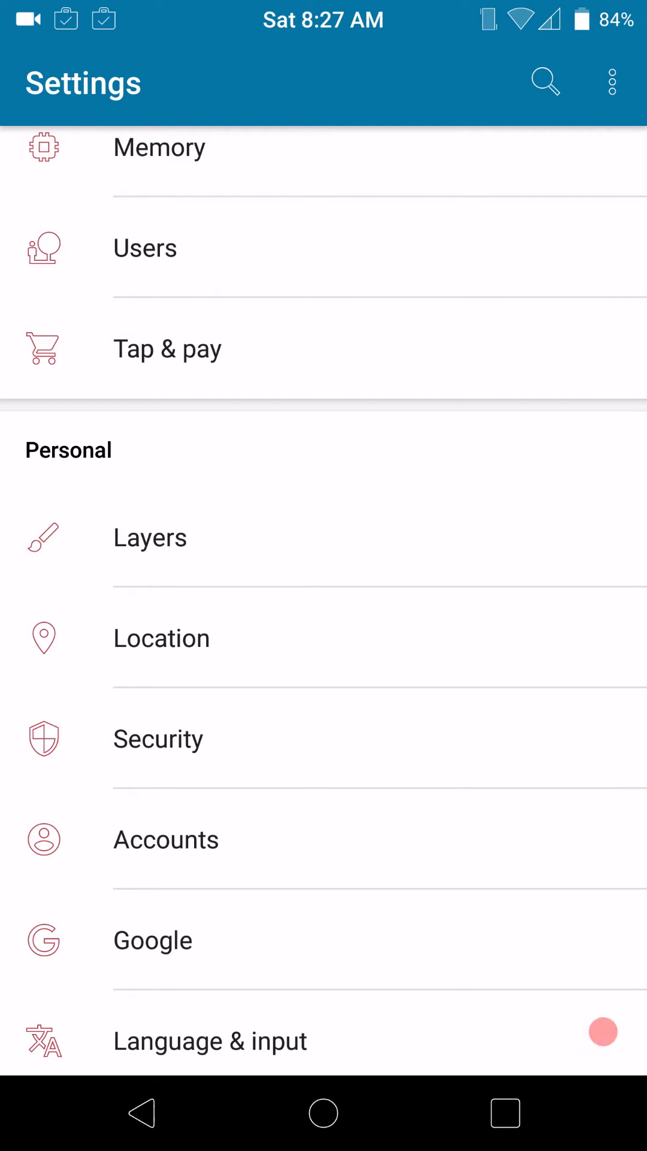
{"action": "scroll", "scroll_direction": "up", "scroll_amount": 3}
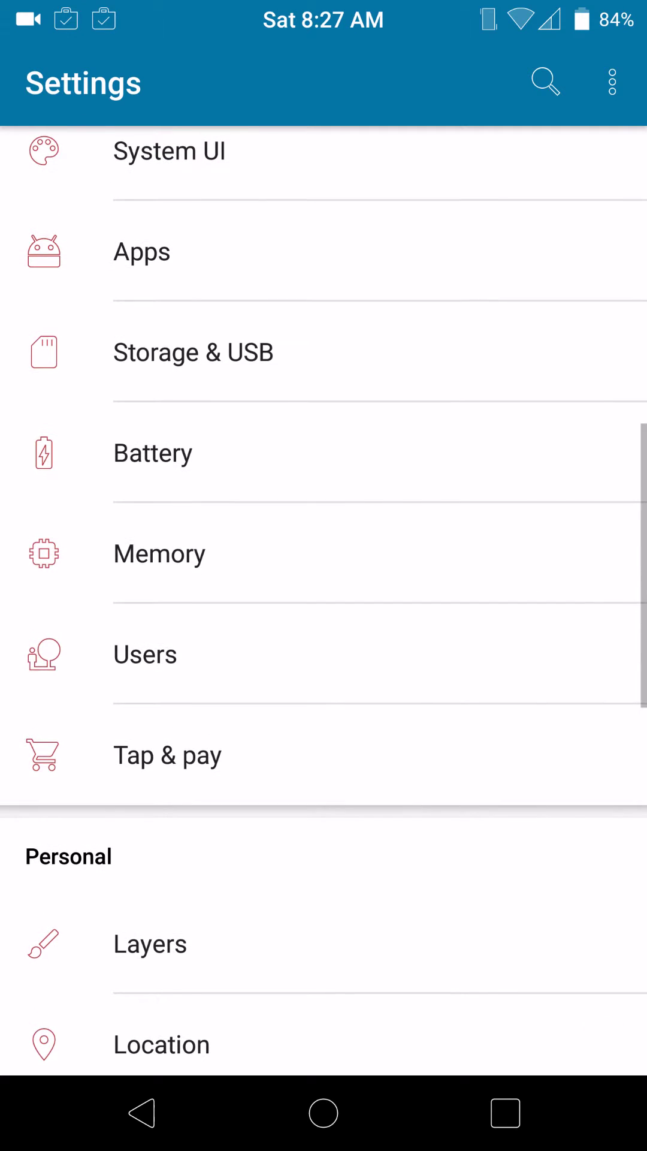
{"action": "scroll", "scroll_direction": "down", "scroll_amount": 3}
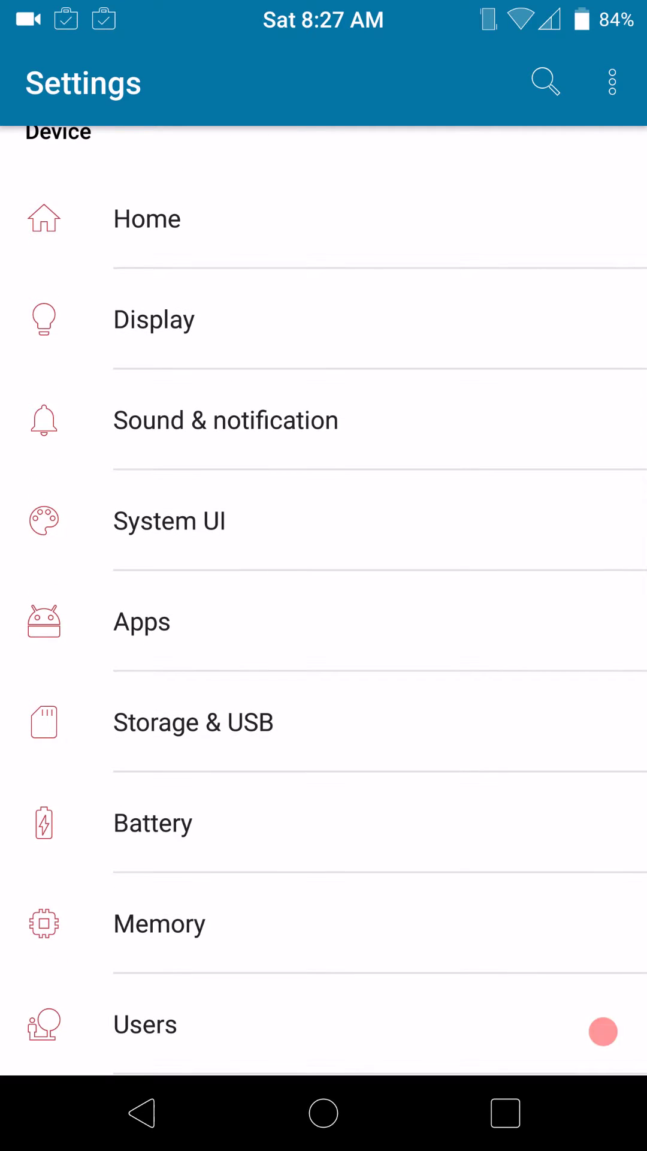
{"action": "scroll", "scroll_direction": "down", "scroll_amount": 3}
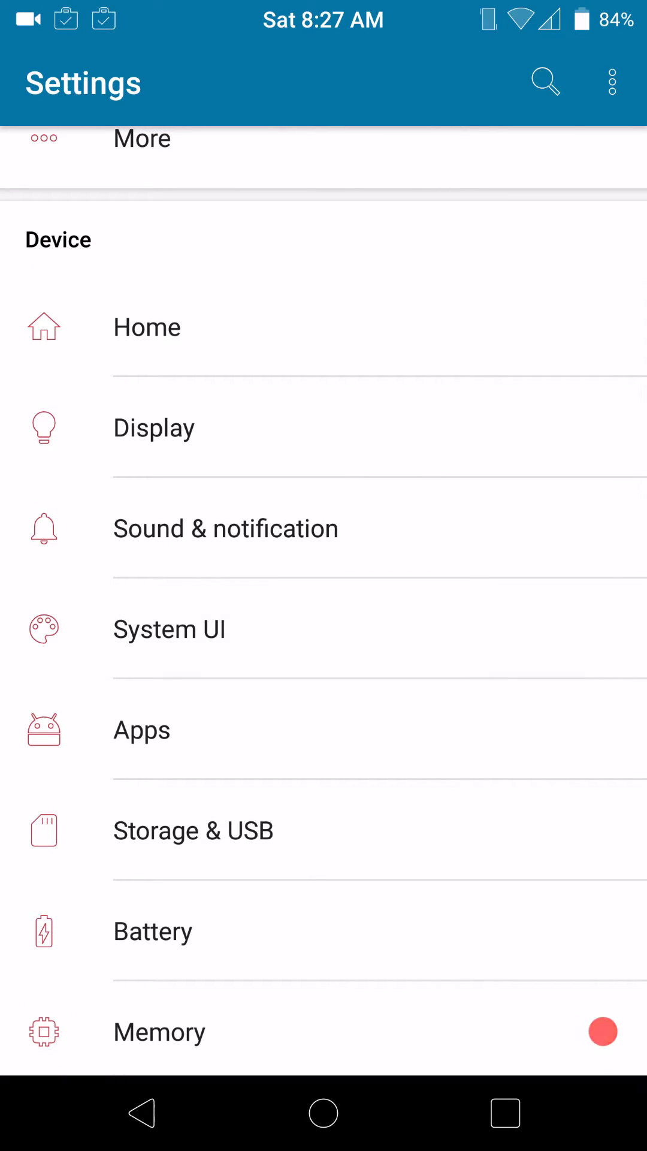
In System UI, review Statusbar Items (Hotspot, Alarm, Wi-Fi, Mobile data, Airplane mode on)
{"action": "left_click", "coordinate": [169, 629]}
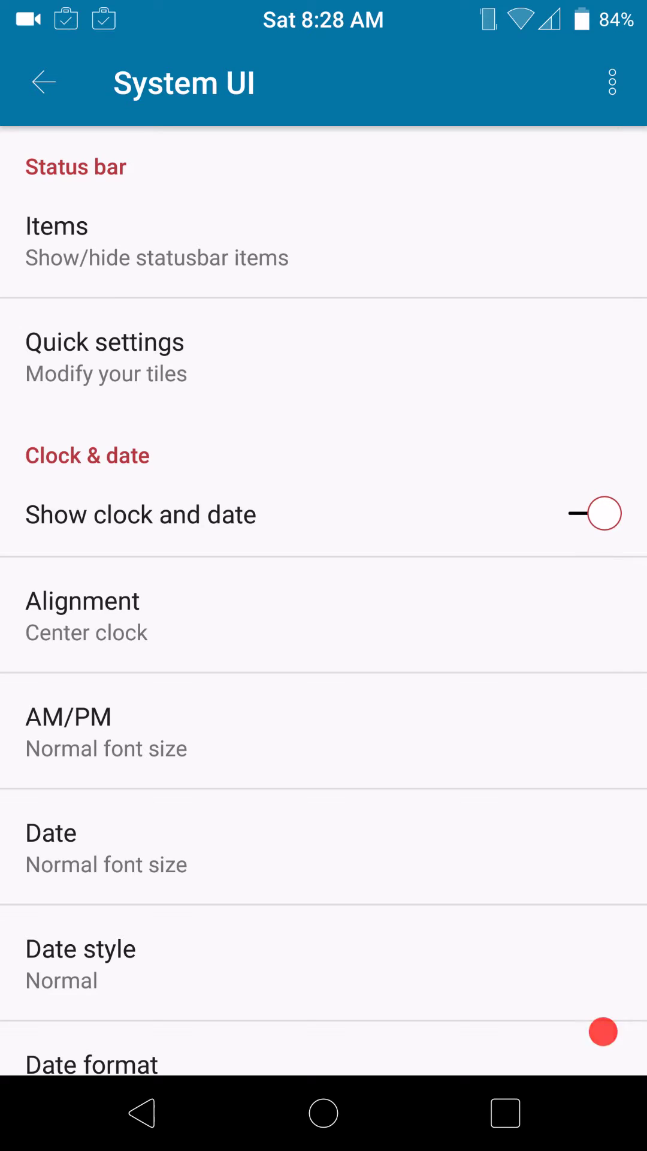
{"action": "left_click", "coordinate": [56, 226]}
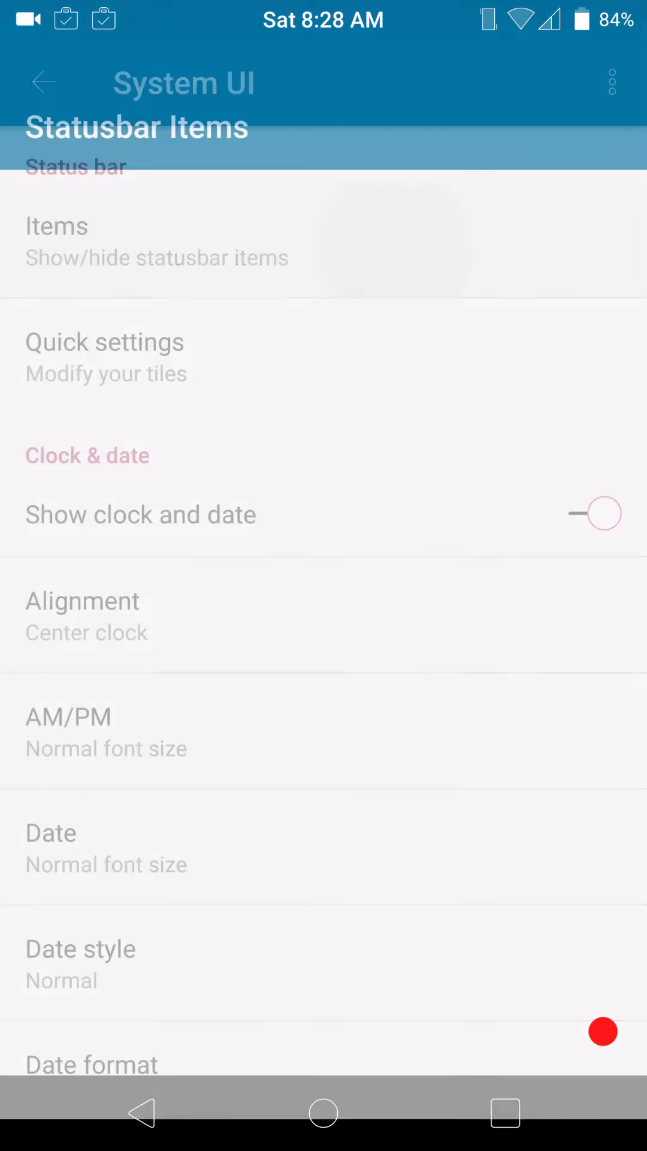
{"action": "left_click", "coordinate": [56, 226]}
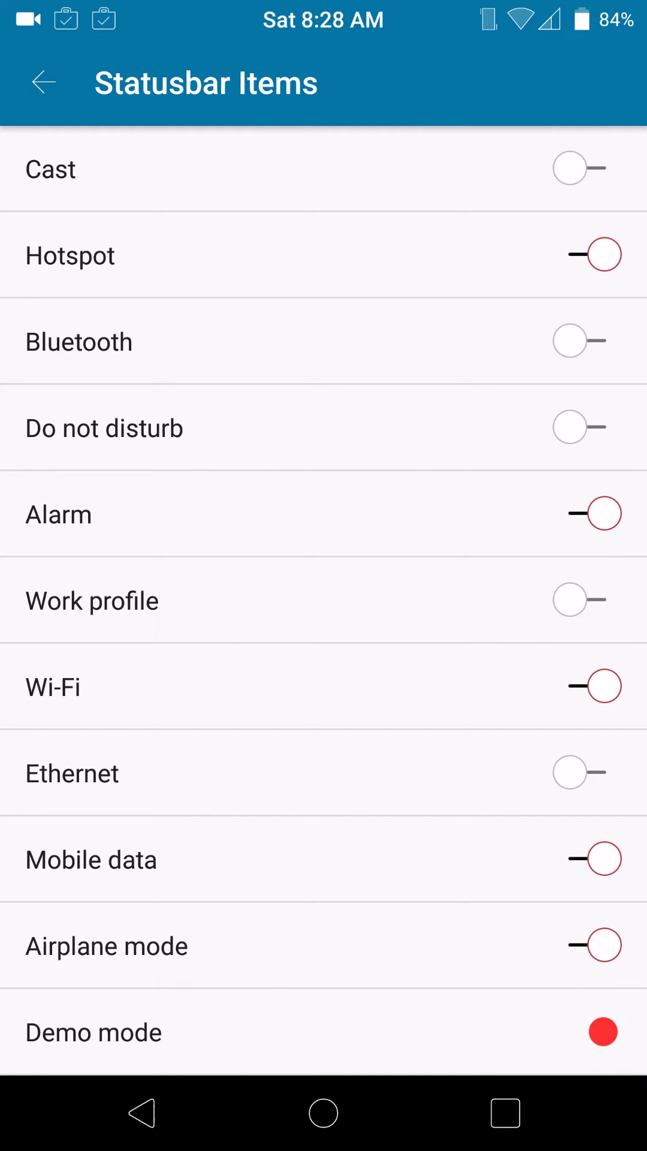
{"action": "left_click", "coordinate": [42, 83]}
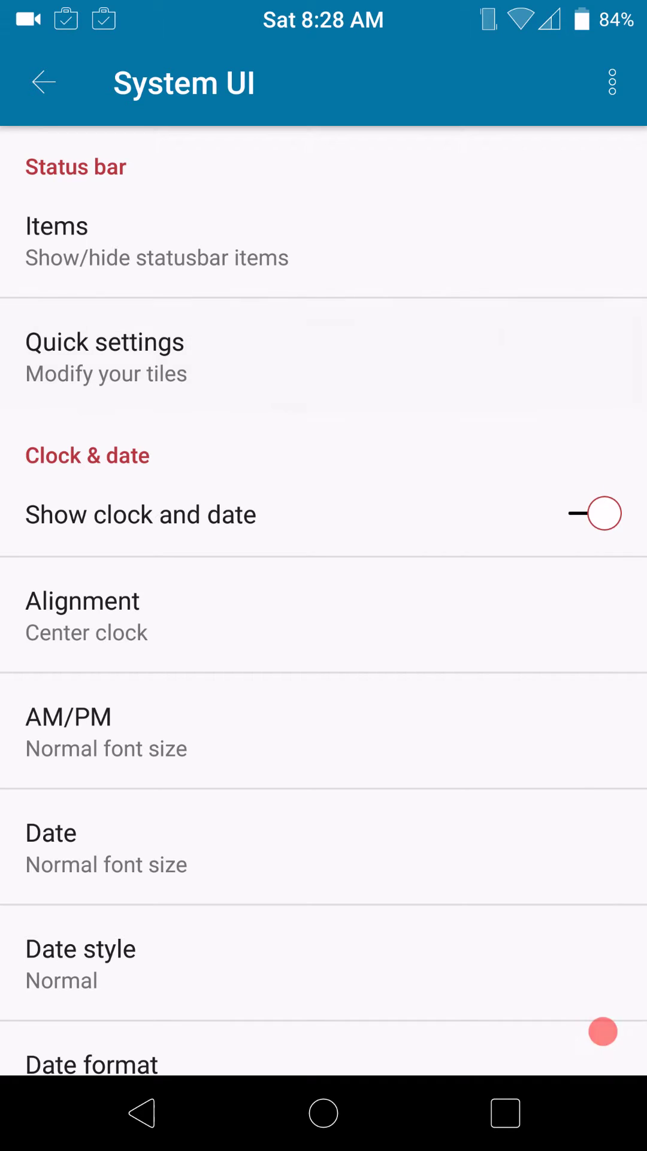
{"action": "left_click", "coordinate": [105, 342]}
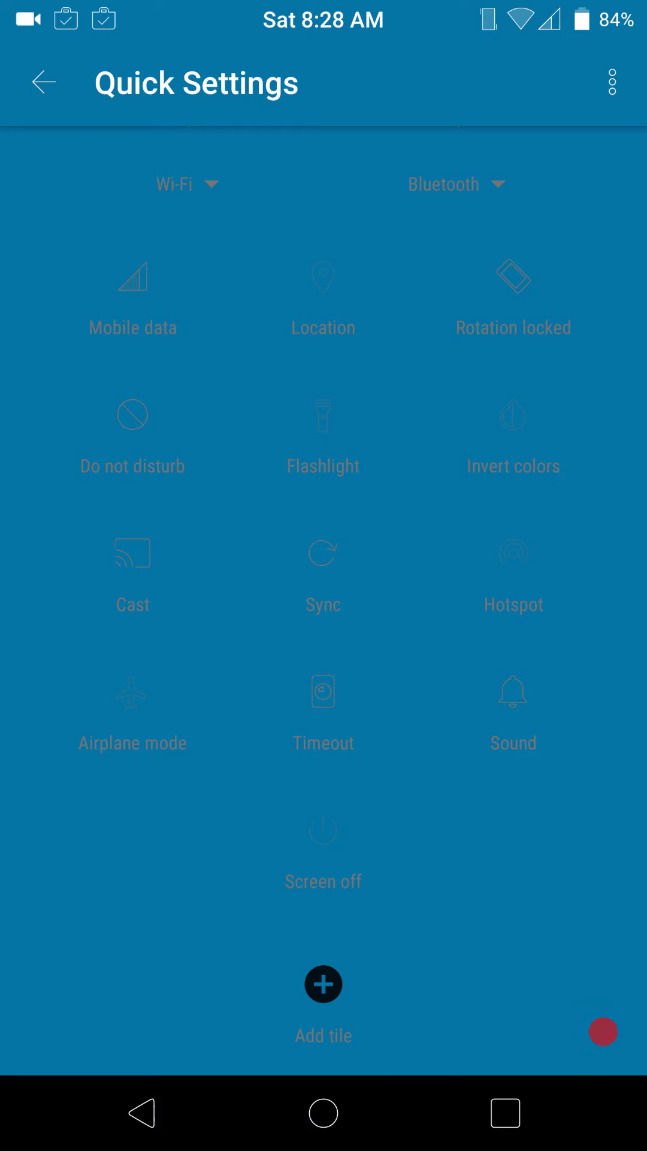
{"action": "left_click", "coordinate": [323, 984]}
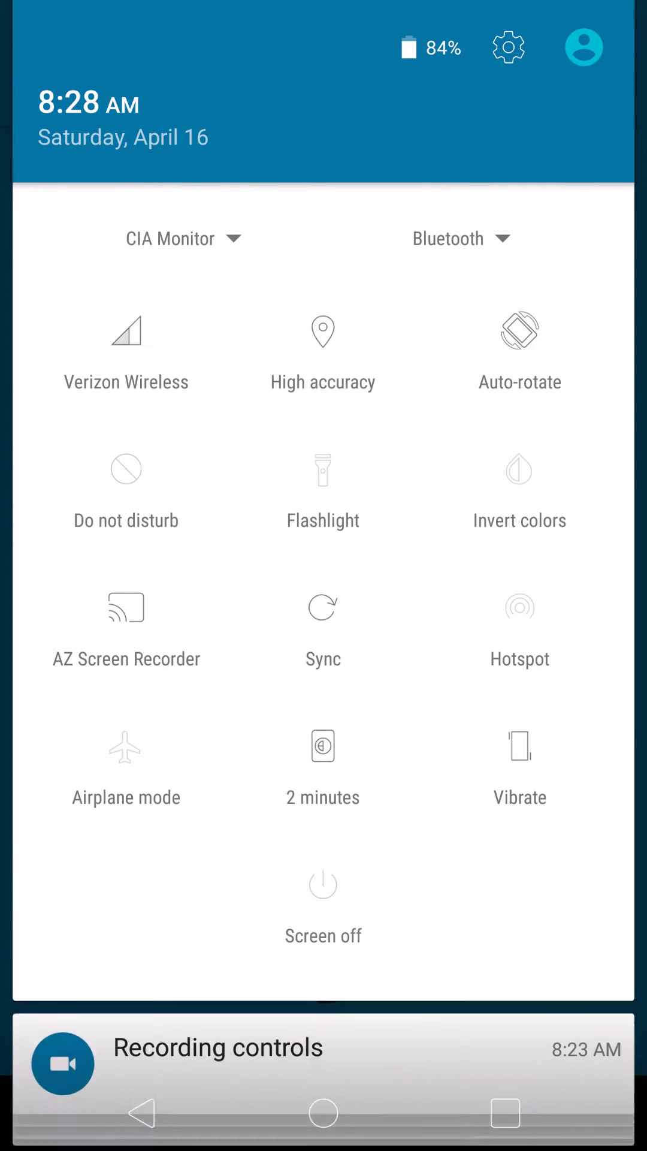
{"action": "scroll", "scroll_direction": "down", "scroll_amount": 3}
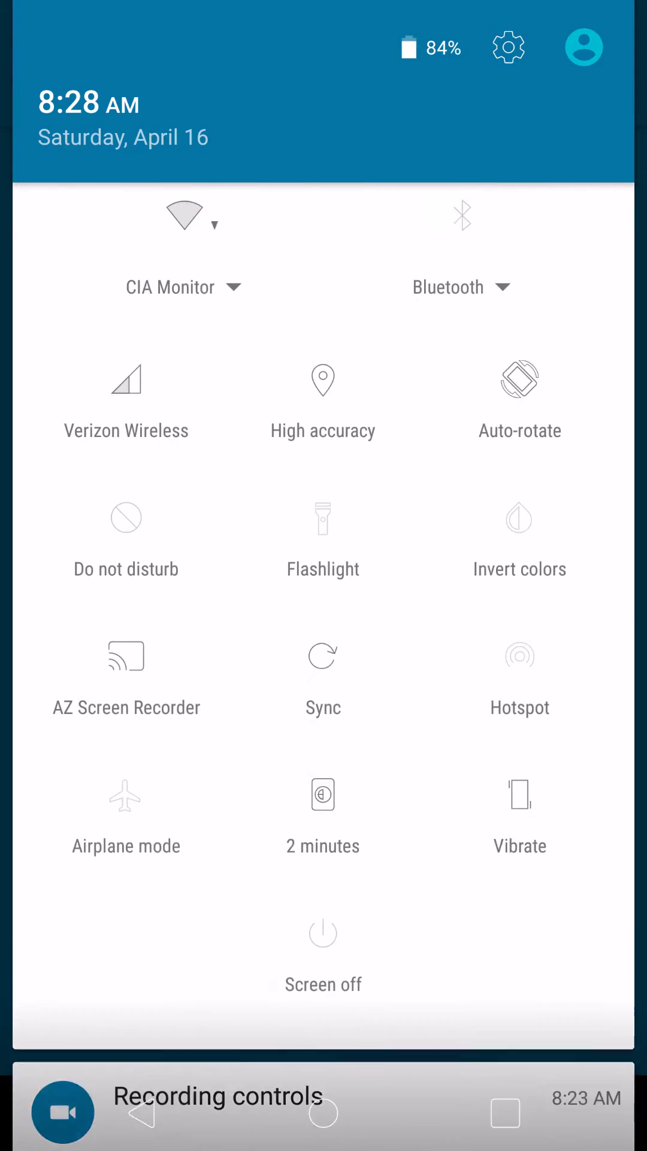
{"action": "scroll", "scroll_direction": "down", "scroll_amount": 3}
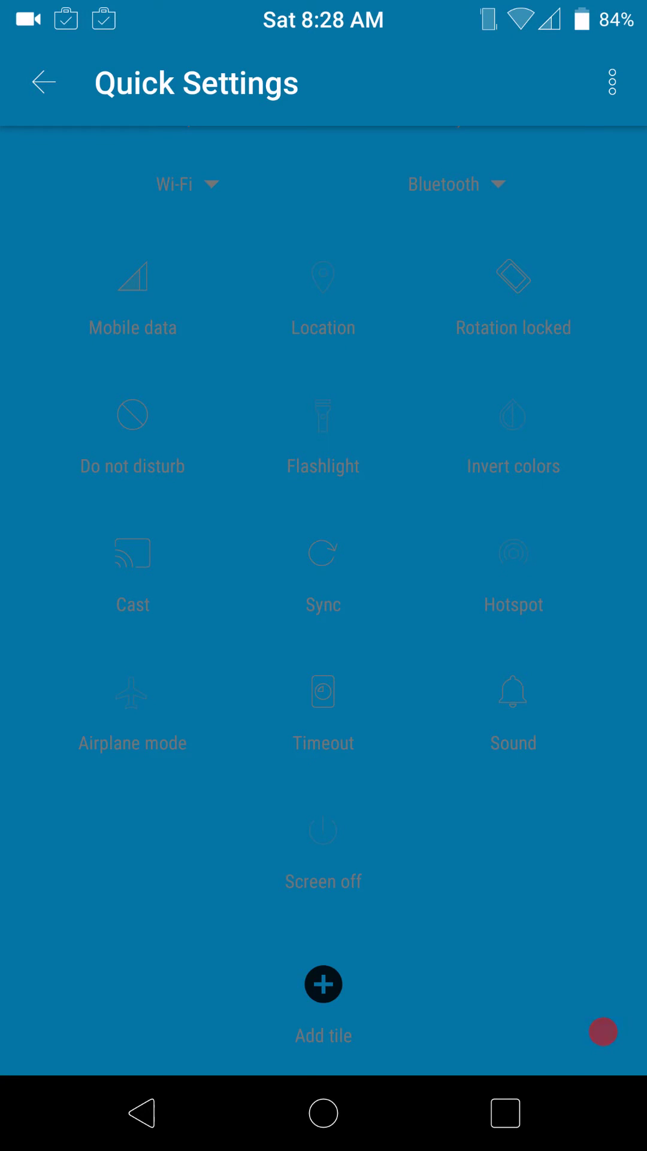
{"action": "left_click", "coordinate": [43, 82]}
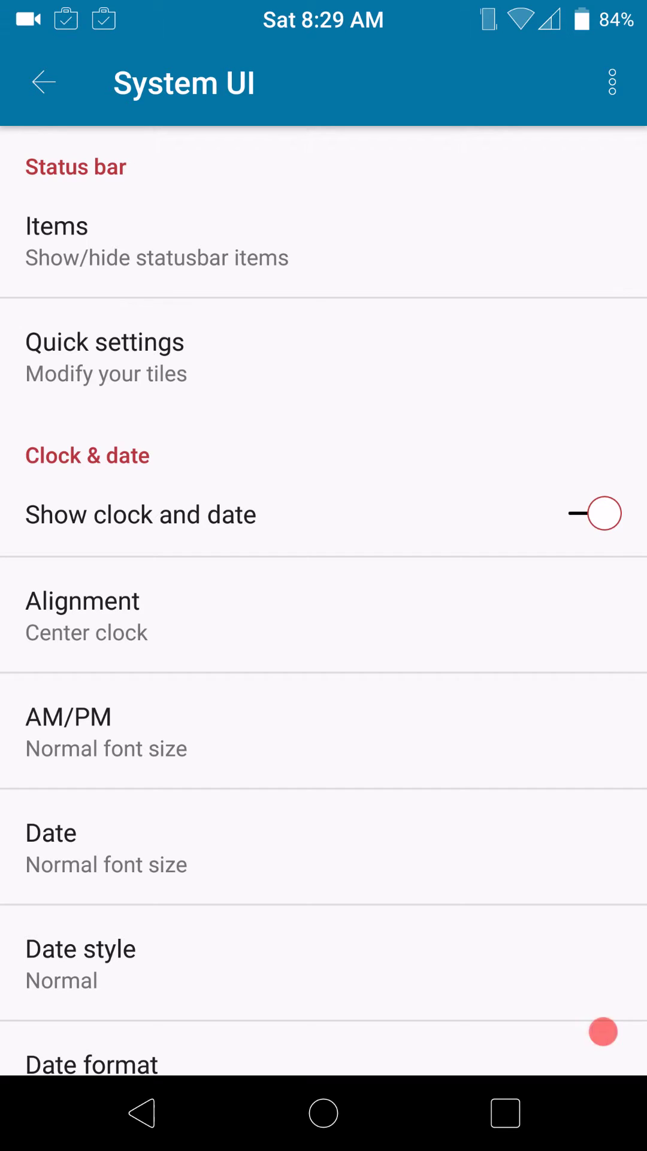
{"action": "scroll", "scroll_direction": "down", "scroll_amount": 3}
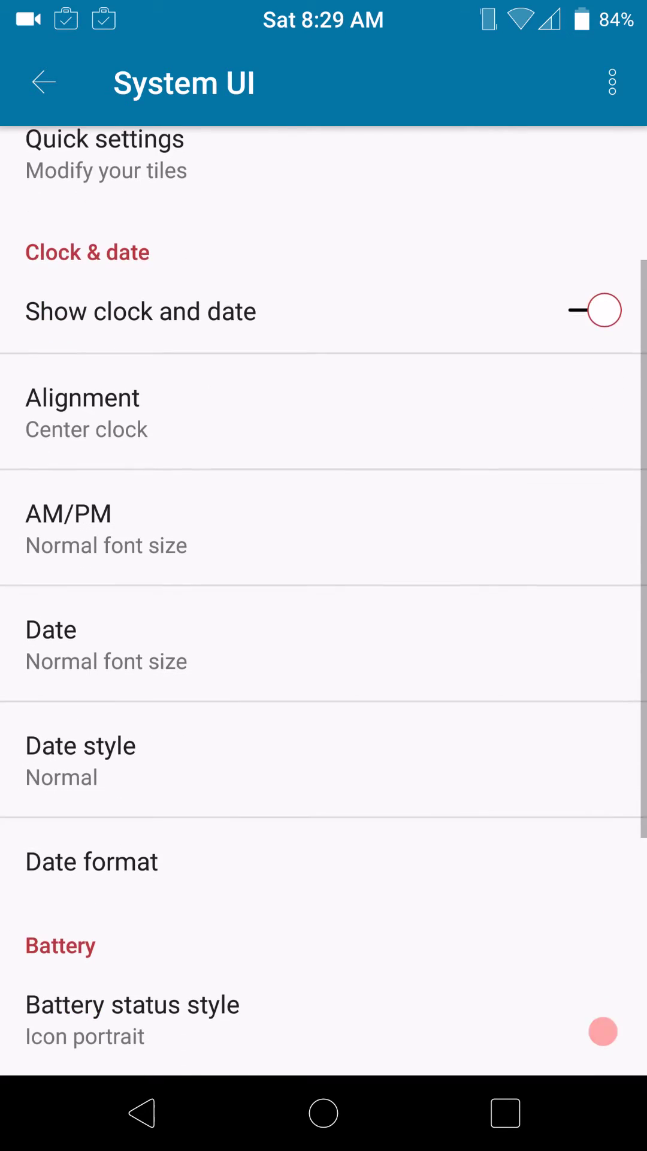
{"action": "scroll", "scroll_direction": "down", "scroll_amount": 3}
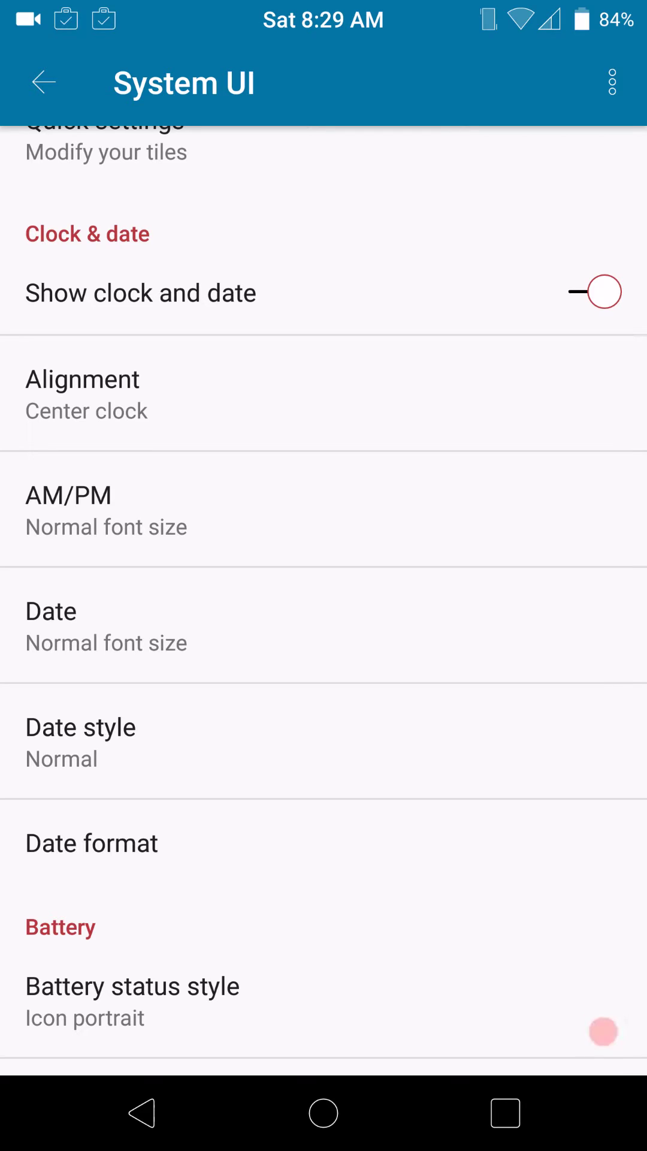
{"action": "left_click", "coordinate": [81, 393]}
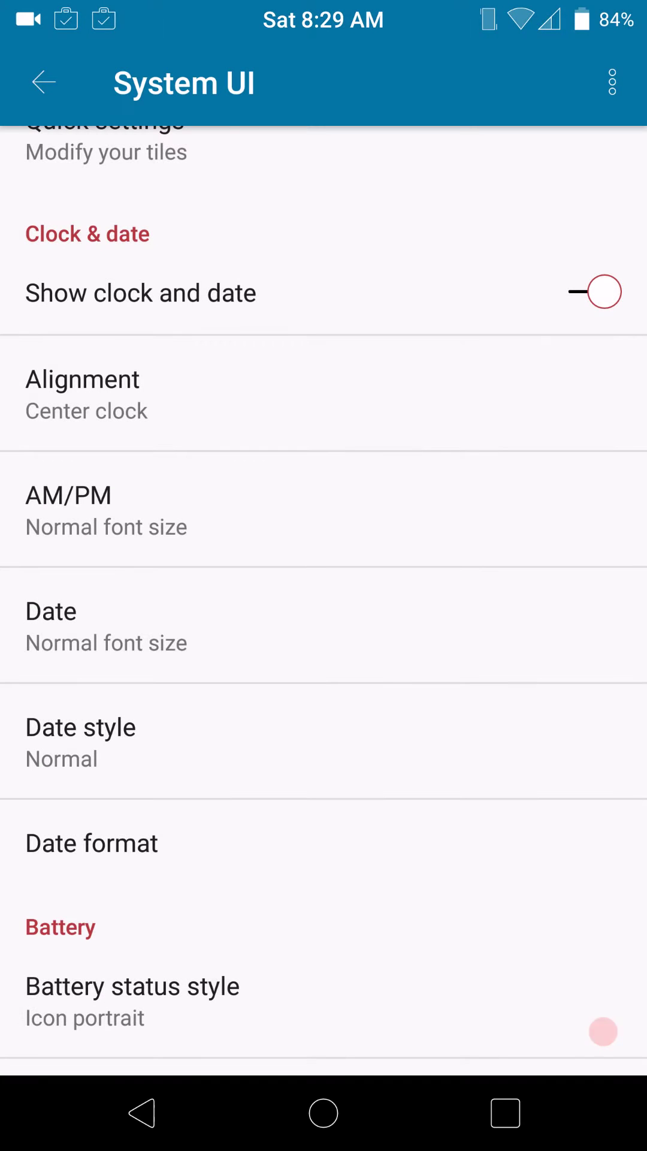
{"action": "scroll", "scroll_direction": "down", "scroll_amount": 3}
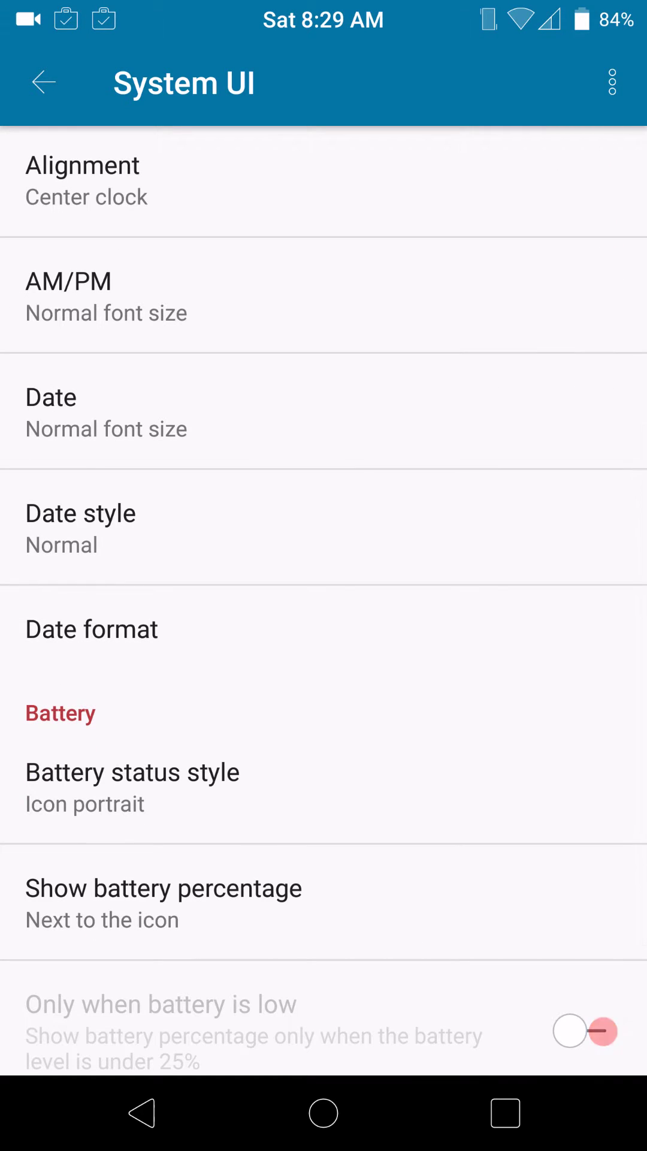
{"action": "scroll", "scroll_direction": "down", "scroll_amount": 3}
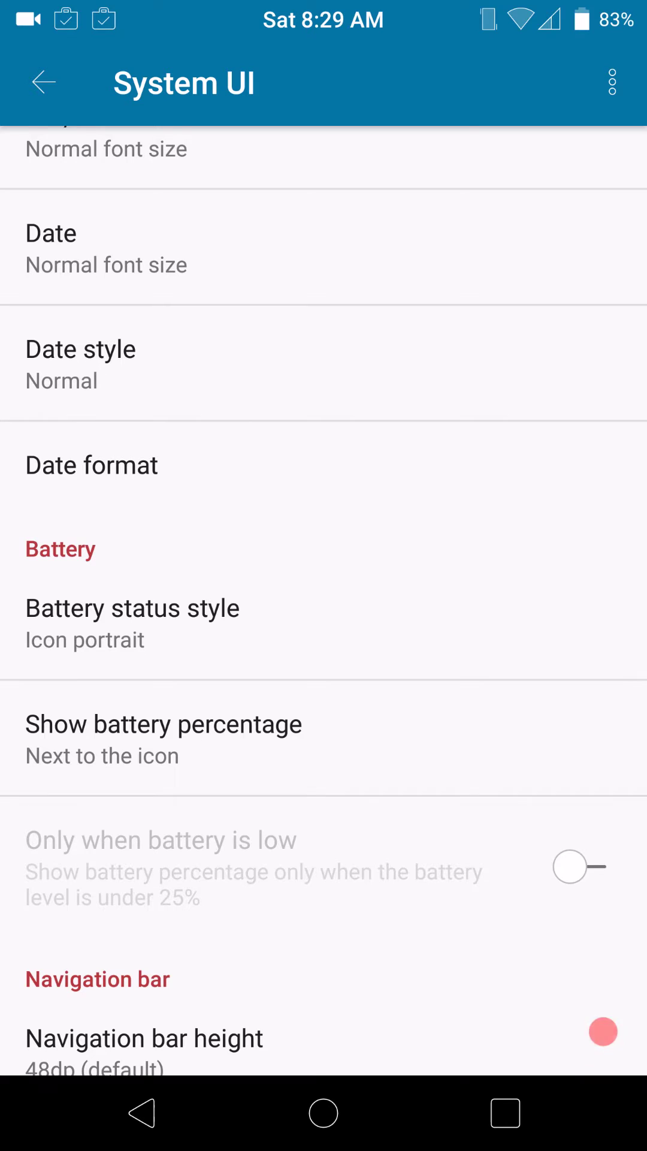
{"action": "scroll", "scroll_direction": "down", "scroll_amount": 3}
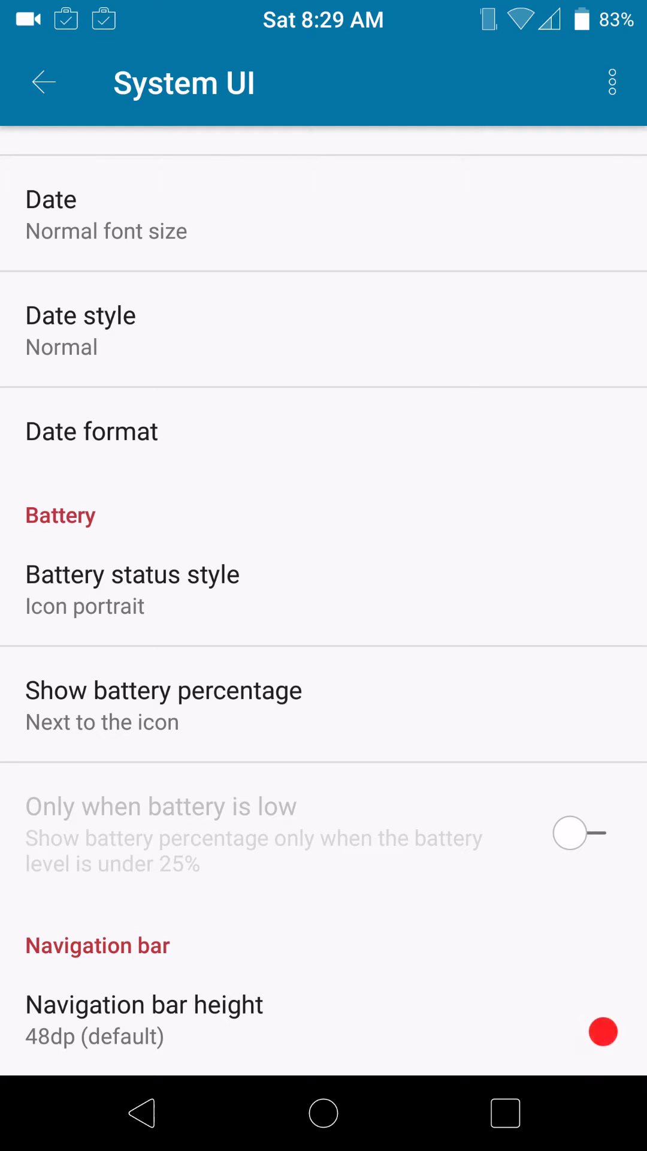
{"action": "left_click", "coordinate": [144, 1007]}
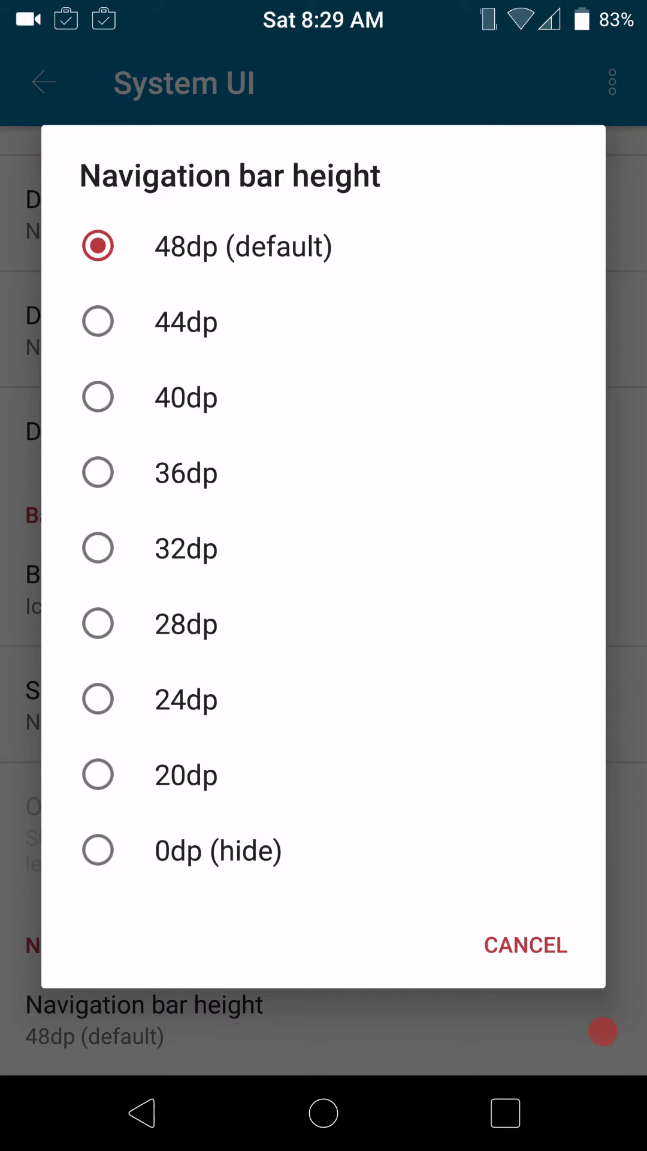
{"action": "left_click", "coordinate": [526, 945]}
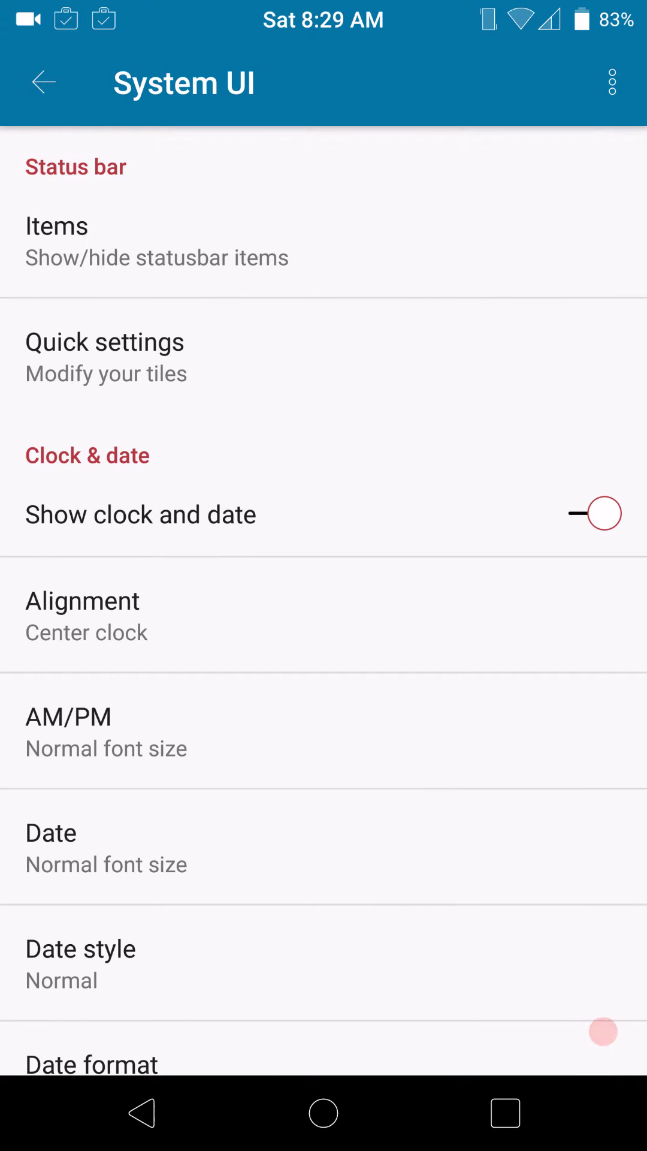
Go back to Settings and browse the Sound & notification page
{"action": "left_click", "coordinate": [44, 82]}
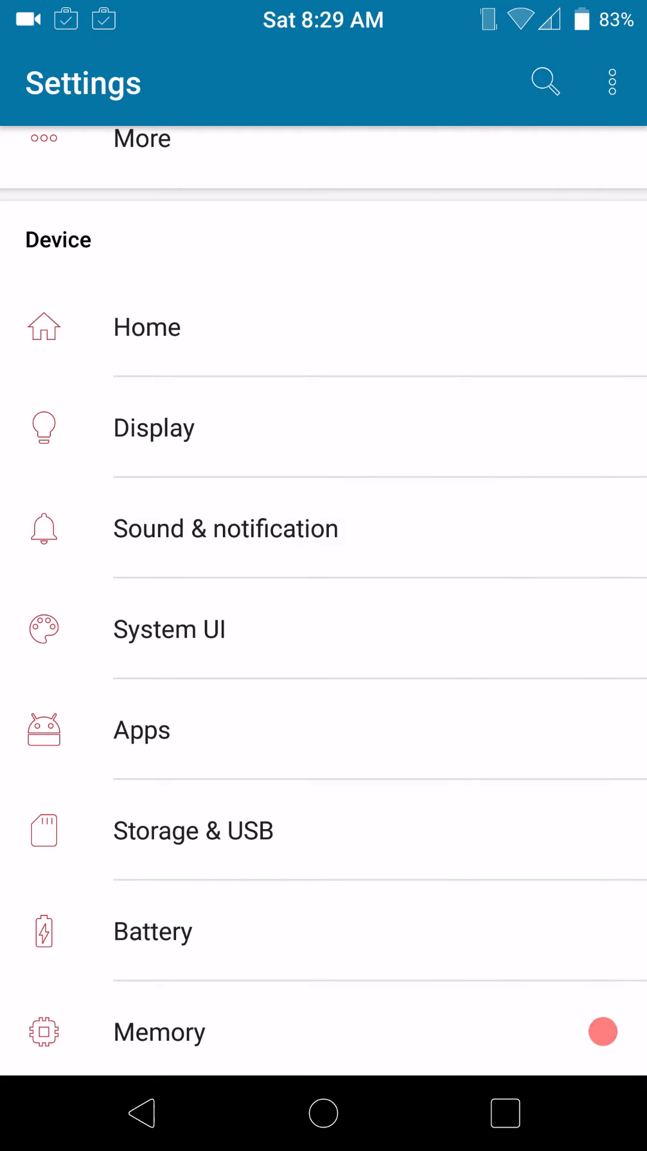
{"action": "left_click", "coordinate": [225, 529]}
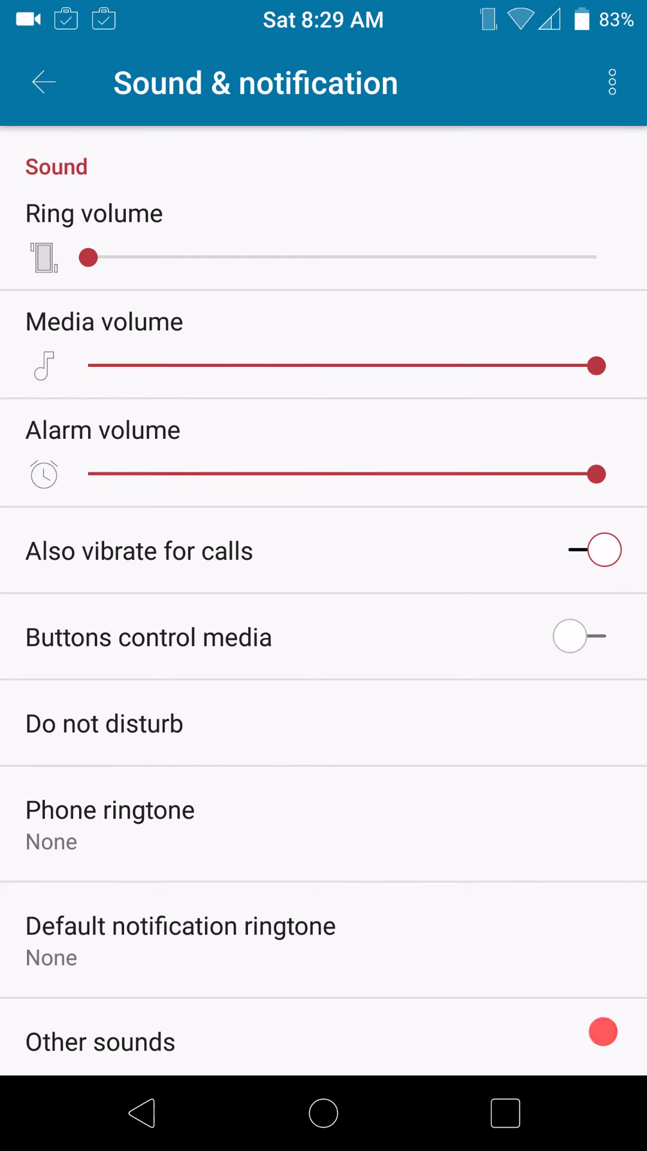
{"action": "scroll", "scroll_direction": "down", "scroll_amount": 3}
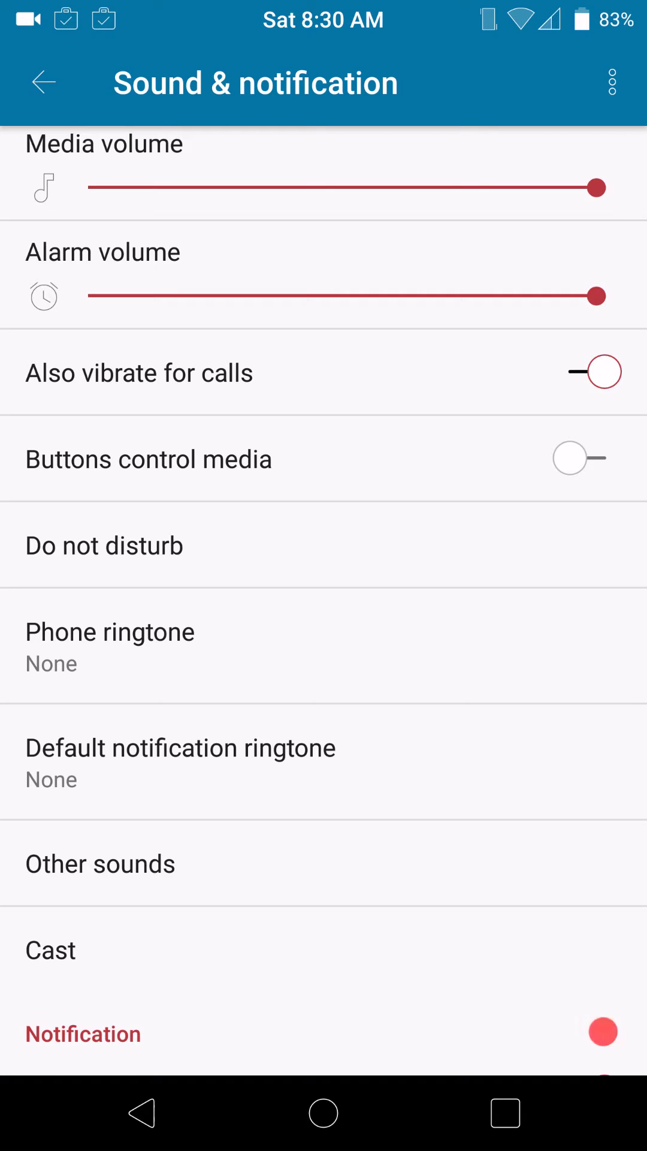
{"action": "scroll", "scroll_direction": "down", "scroll_amount": 3}
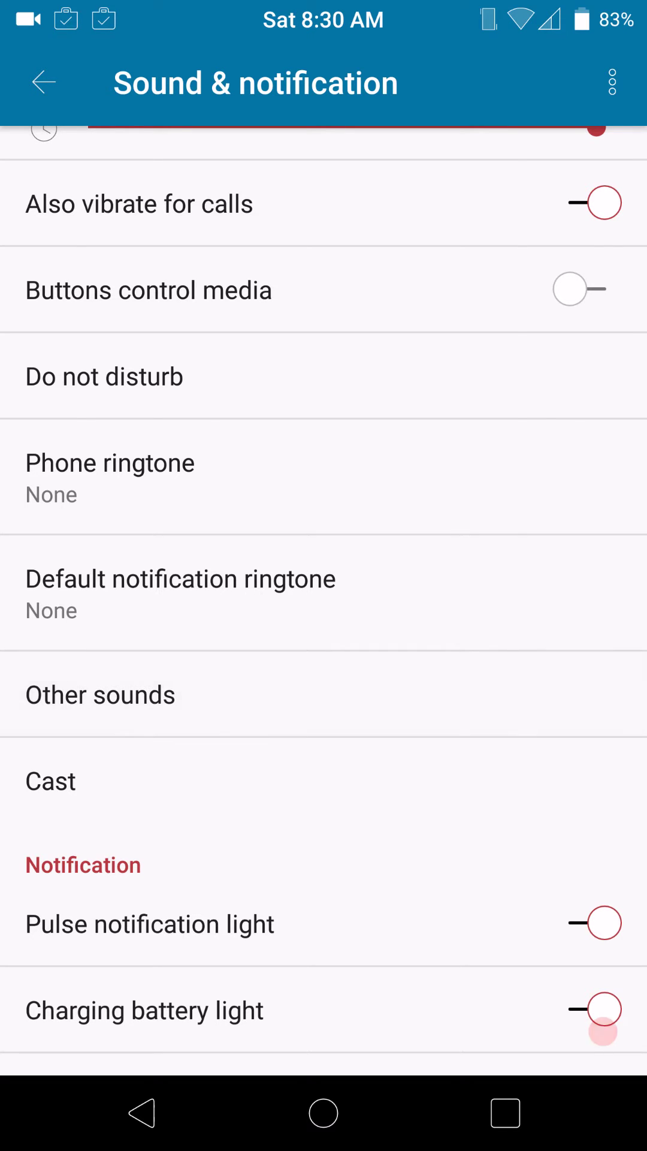
Glance at Other sounds, scroll Sound & notification, then return to the main Settings list
{"action": "left_click", "coordinate": [100, 695]}
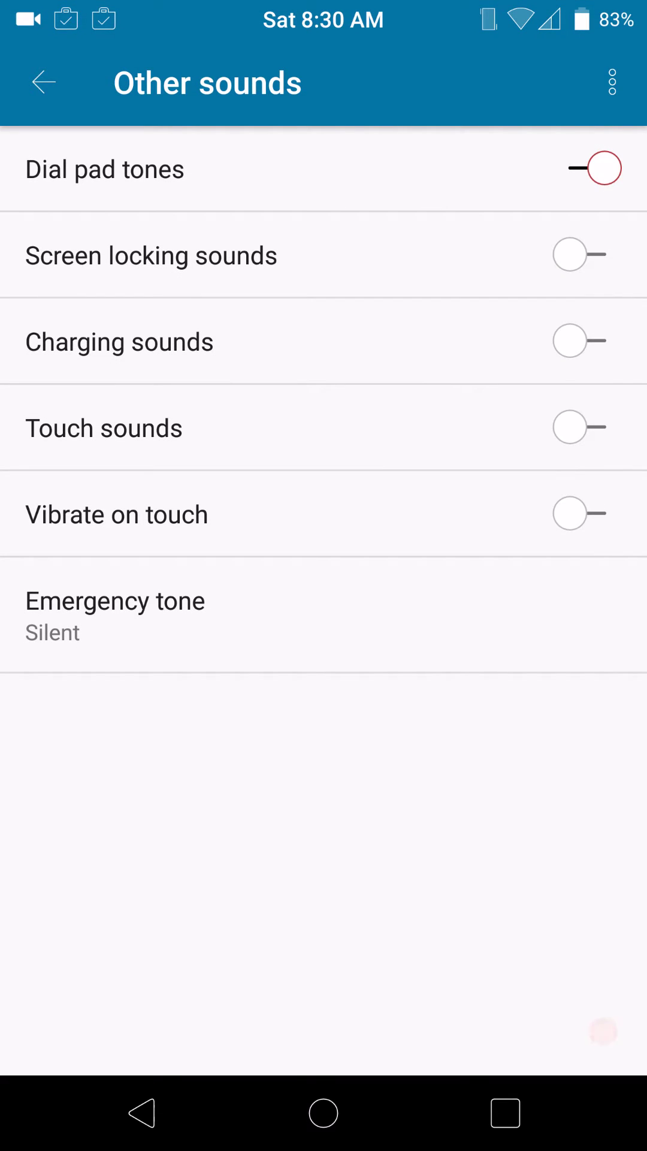
{"action": "left_click", "coordinate": [45, 82]}
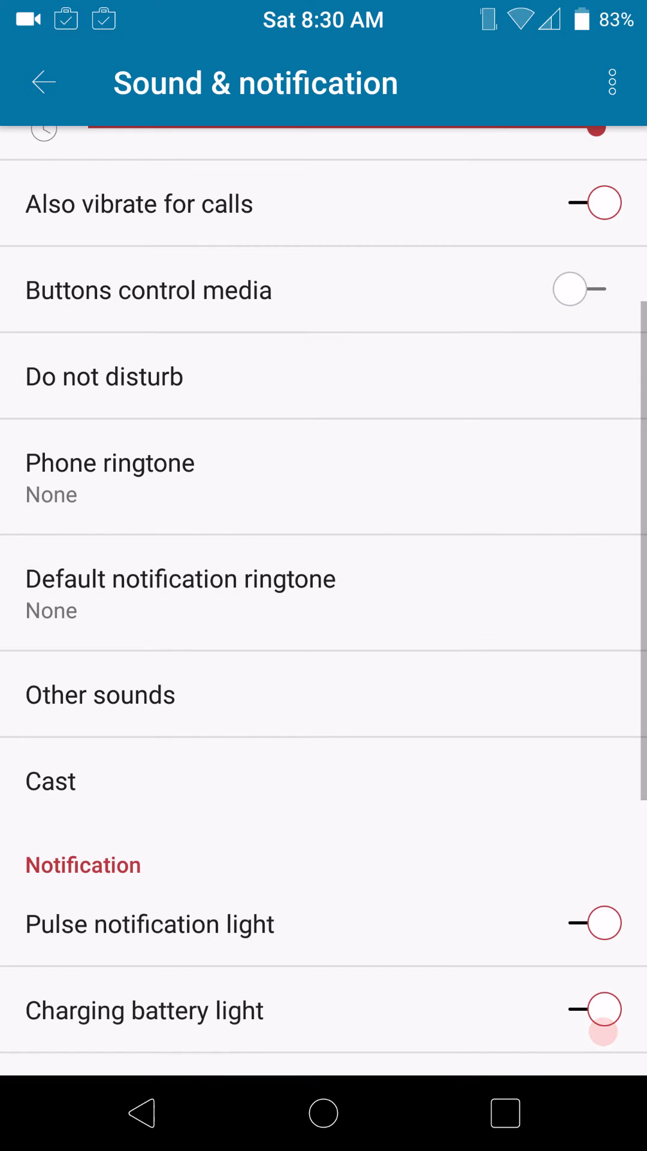
{"action": "scroll", "scroll_direction": "down", "scroll_amount": 3}
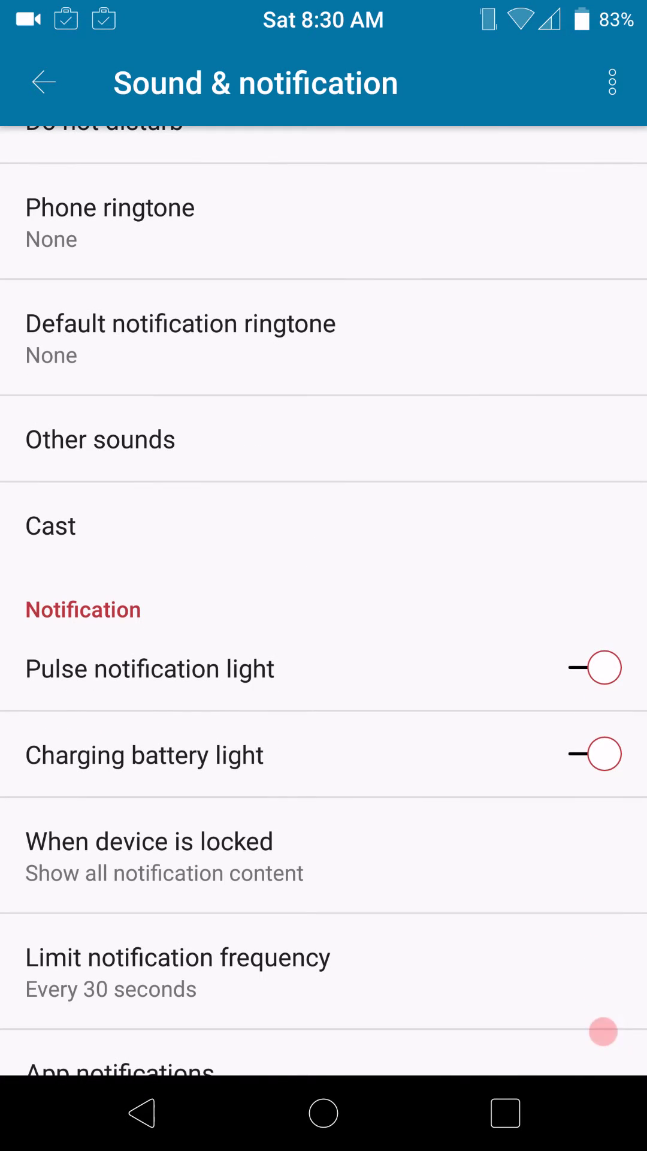
{"action": "scroll", "scroll_direction": "down", "scroll_amount": 3}
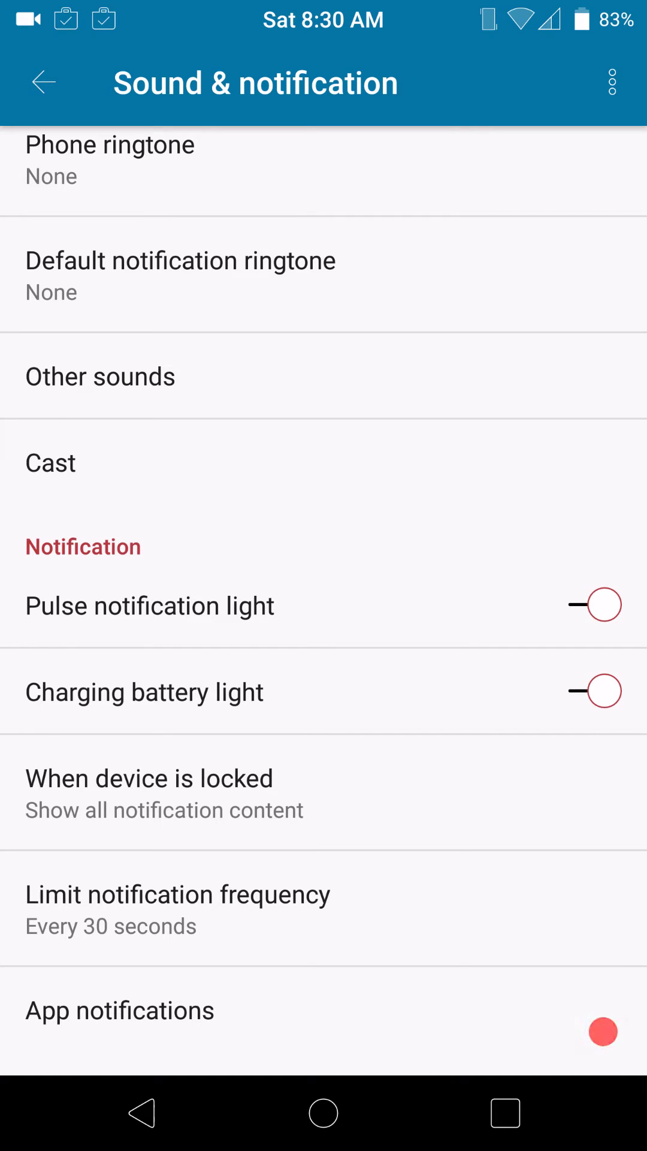
{"action": "scroll", "scroll_direction": "down", "scroll_amount": 3}
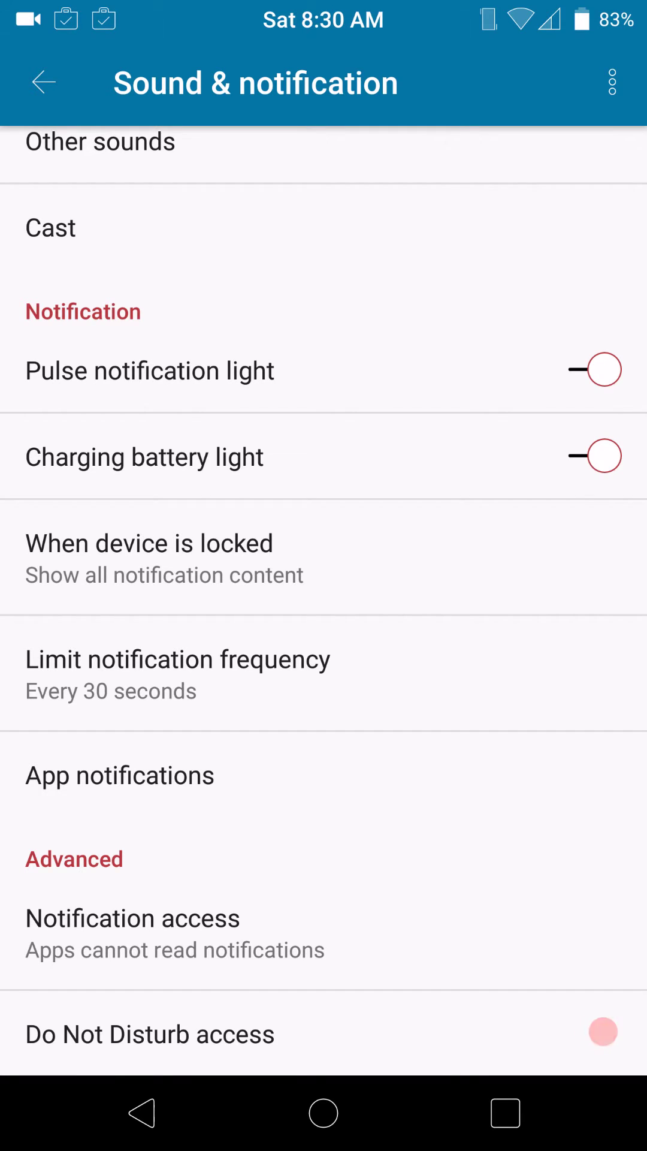
{"action": "left_click", "coordinate": [42, 82]}
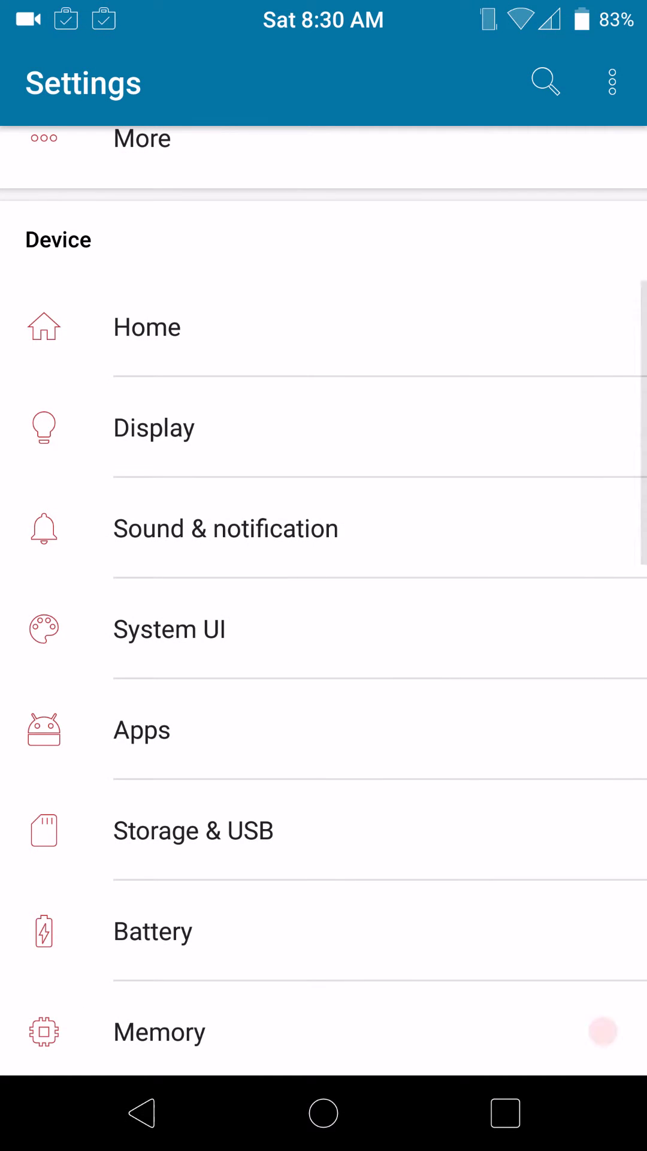
Open Display and scroll to Wake up: Ambient display and Tap to wake on, Volume rocker off
{"action": "left_click", "coordinate": [154, 428]}
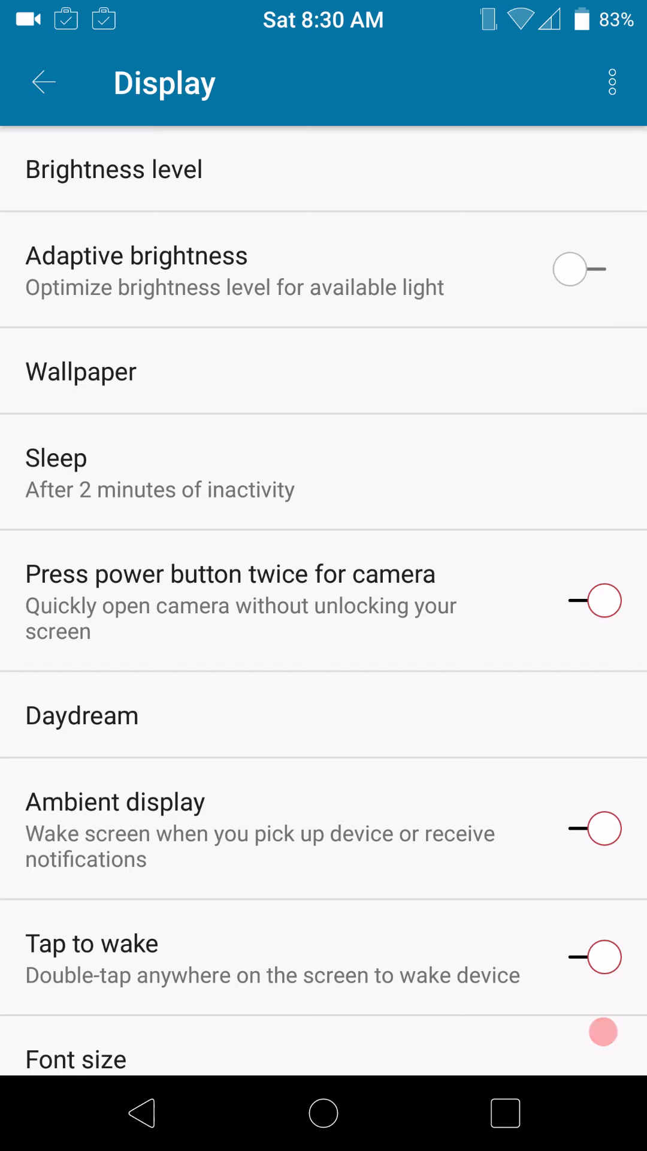
{"action": "scroll", "scroll_direction": "down", "scroll_amount": 3}
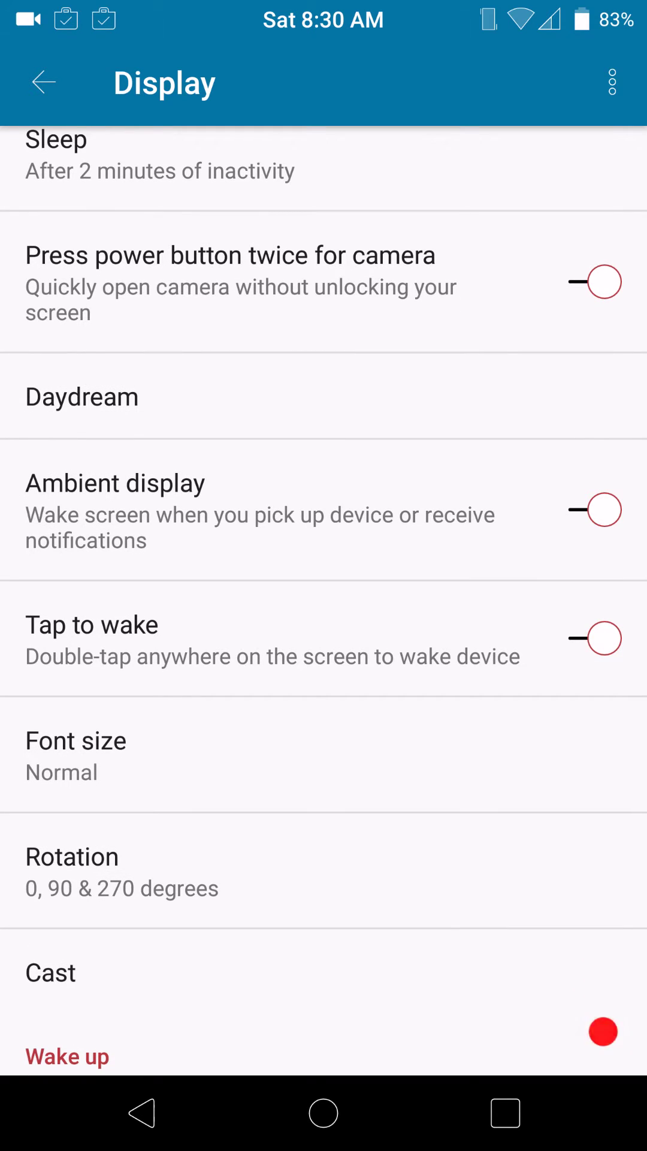
{"action": "scroll", "scroll_direction": "down", "scroll_amount": 3}
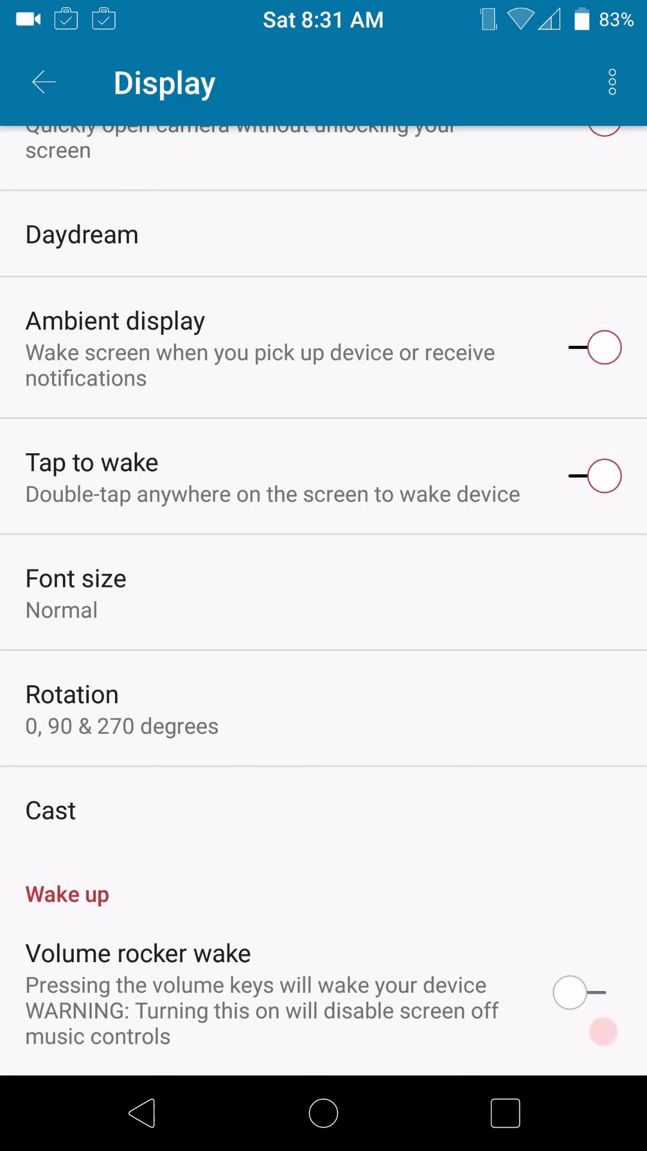
Leave Display and scroll through the main Settings list
{"action": "left_click", "coordinate": [43, 83]}
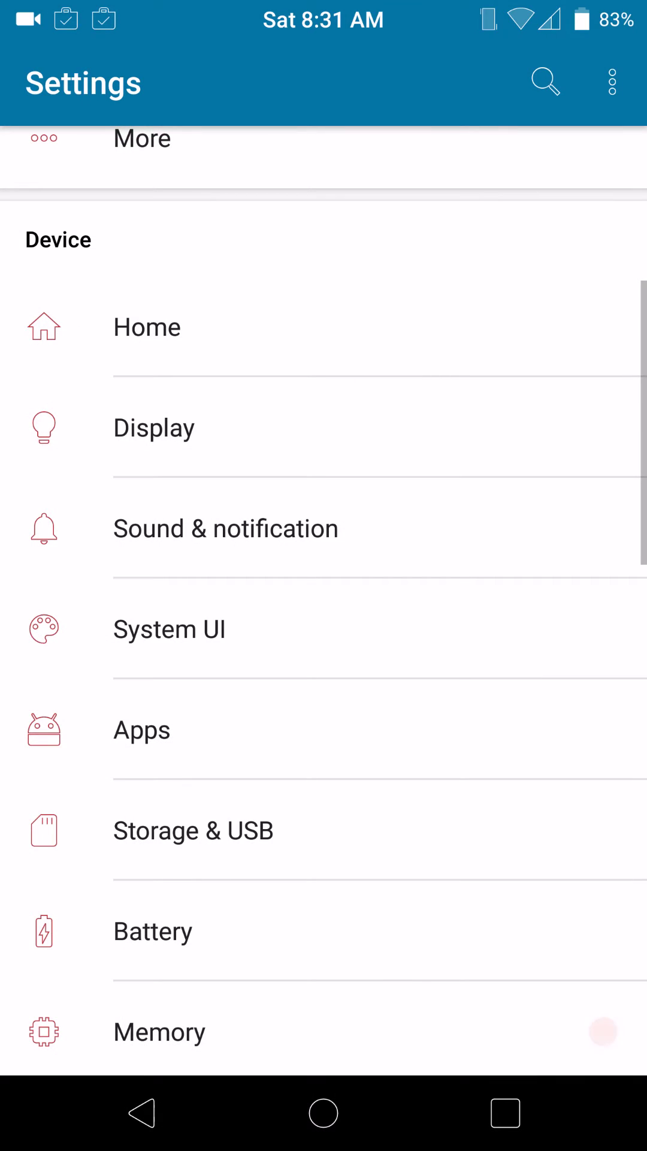
{"action": "scroll", "scroll_direction": "down", "scroll_amount": 3}
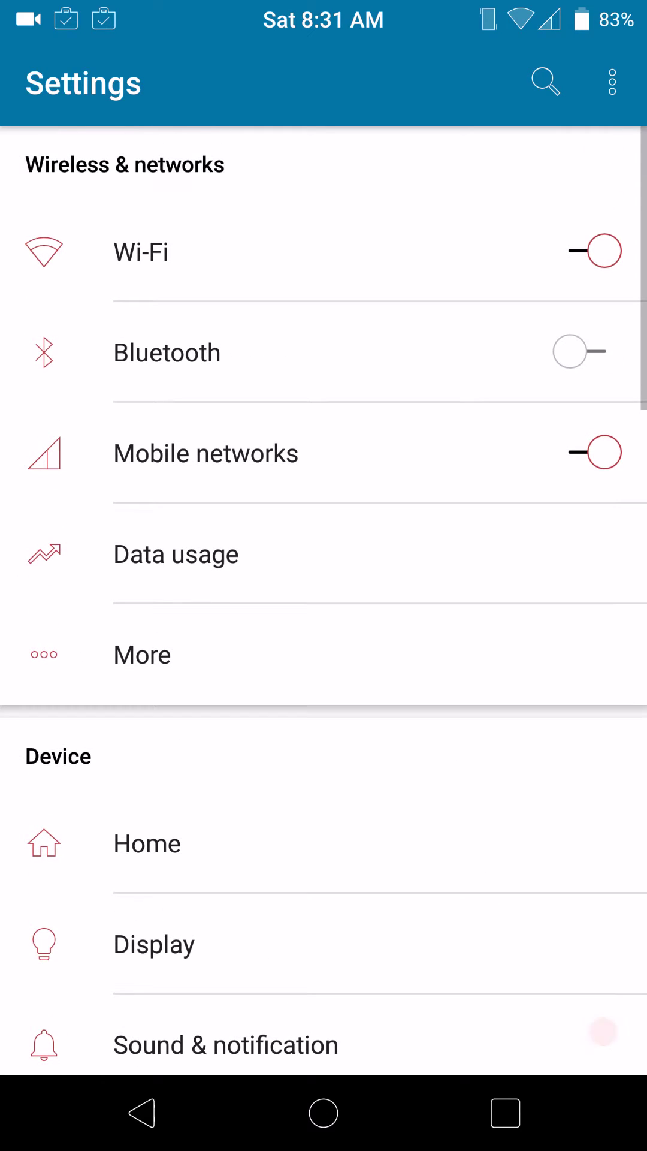
{"action": "scroll", "scroll_direction": "down", "scroll_amount": 3}
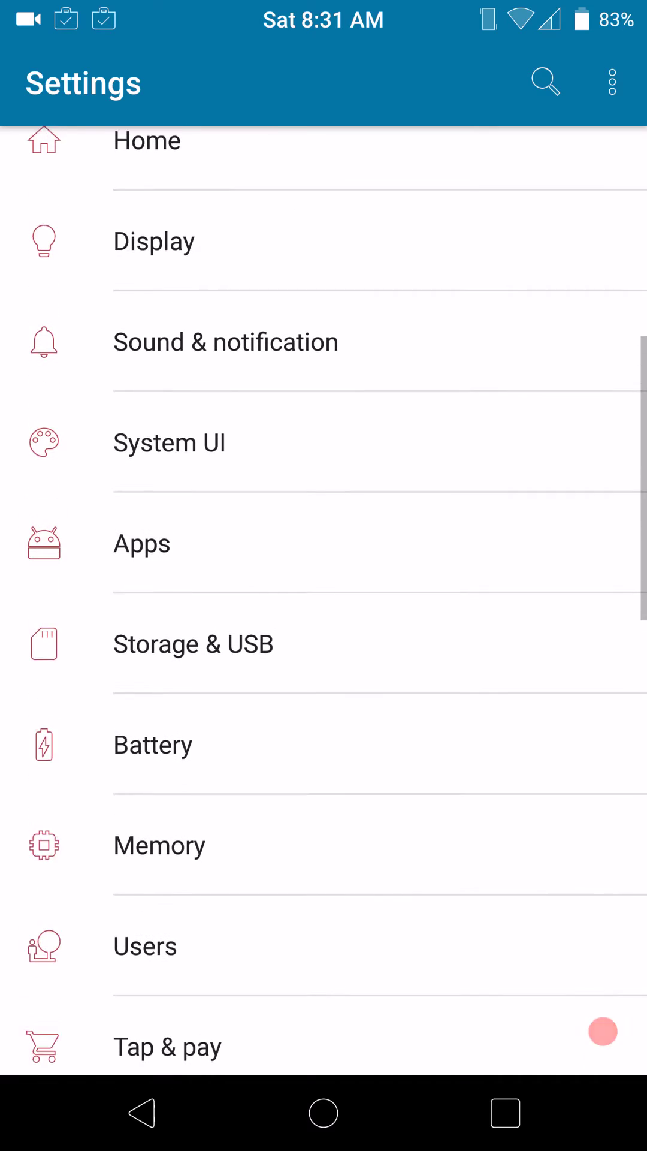
{"action": "scroll", "scroll_direction": "down", "scroll_amount": 3}
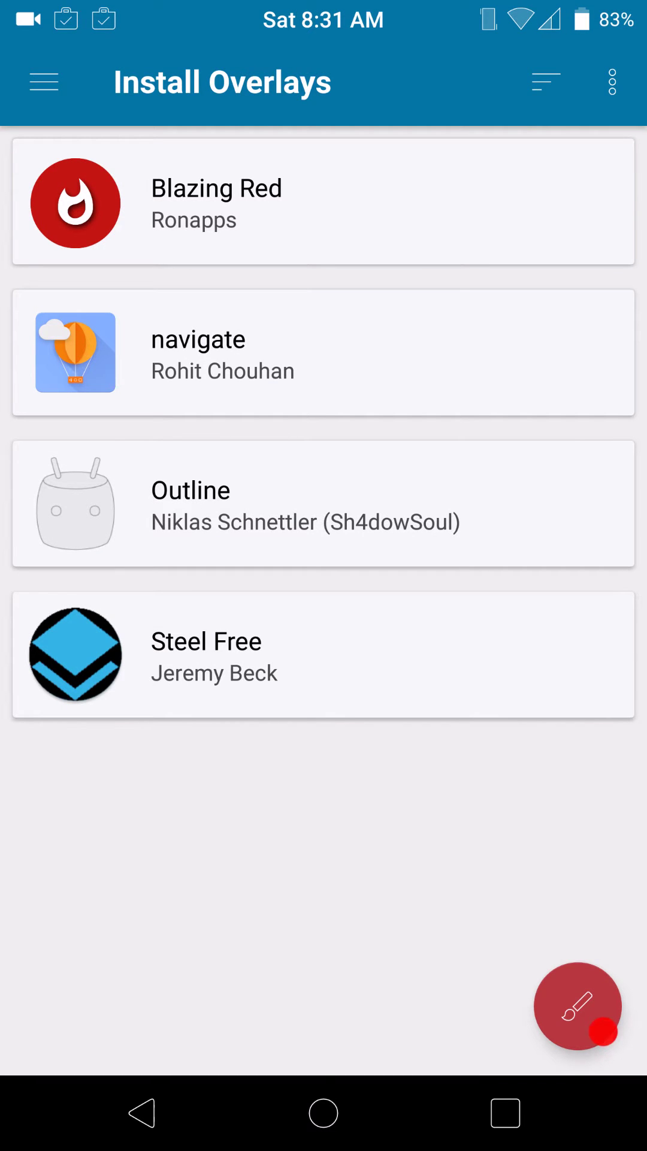
{"action": "left_click", "coordinate": [190, 505]}
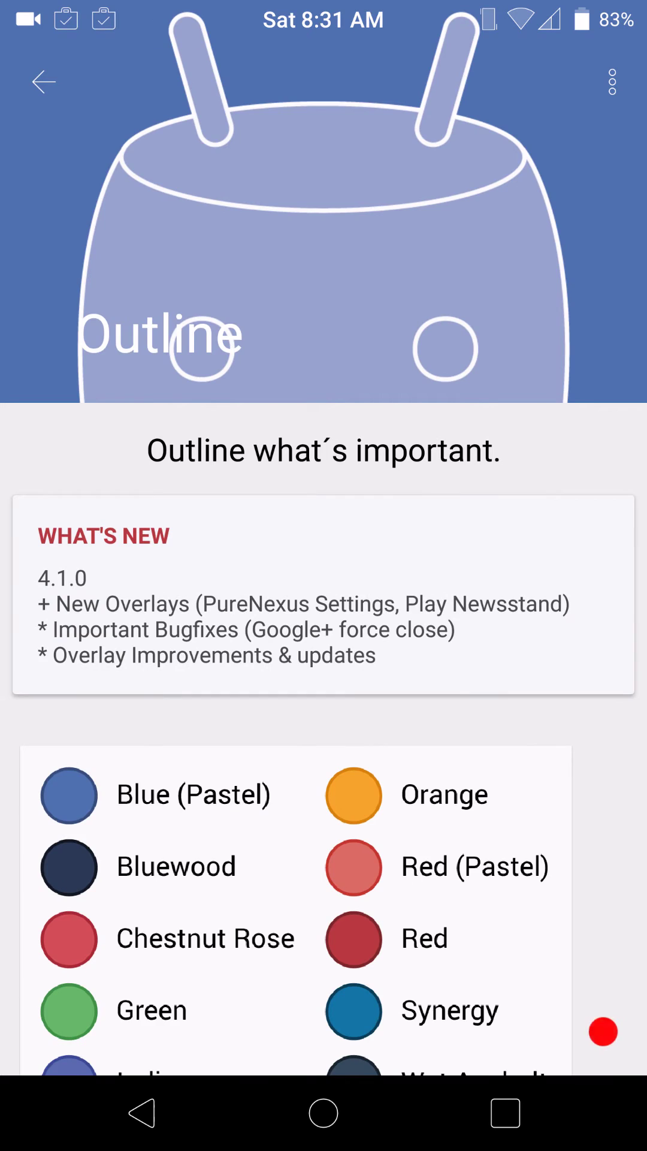
{"action": "scroll", "scroll_direction": "down", "scroll_amount": 3}
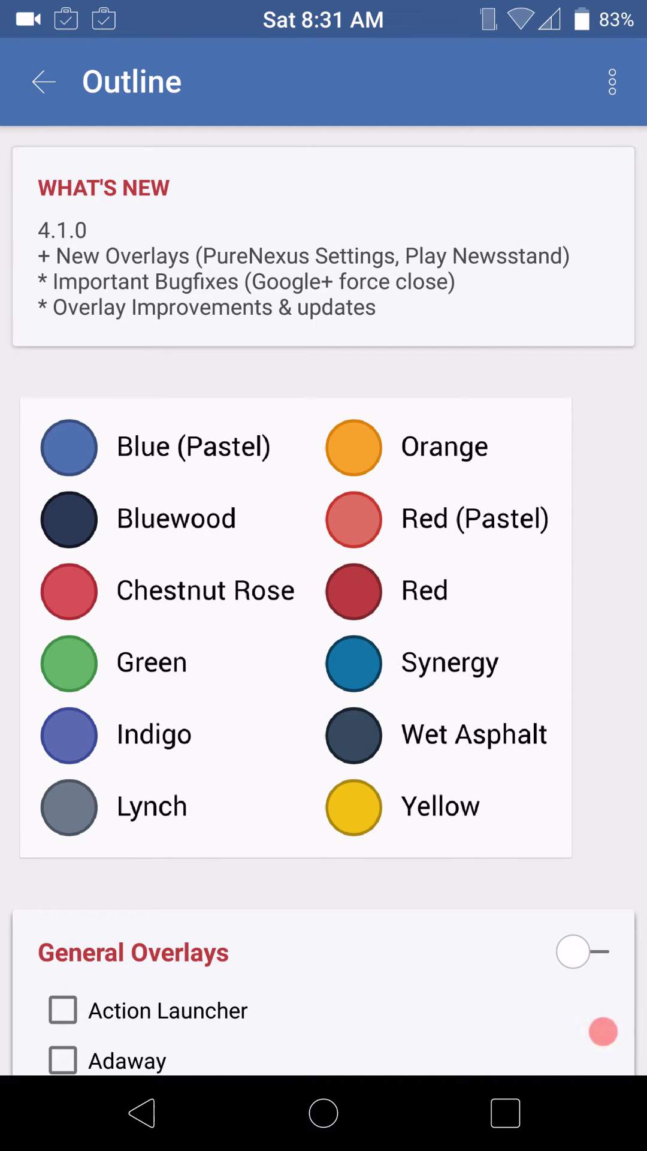
{"action": "scroll", "scroll_direction": "down", "scroll_amount": 3}
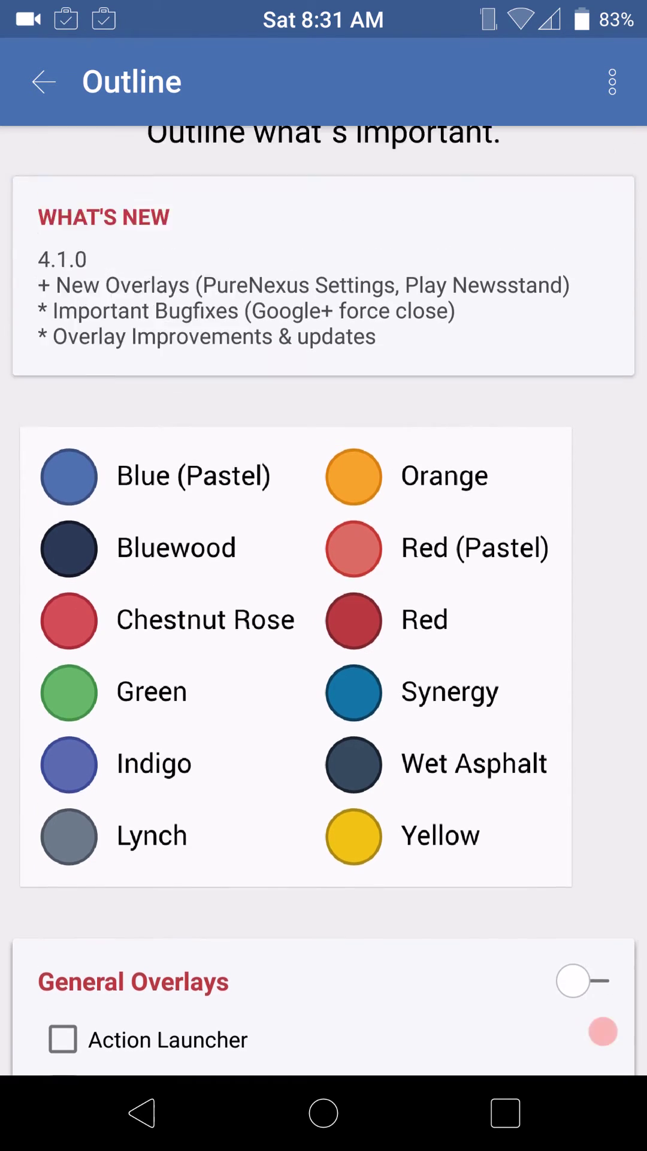
{"action": "scroll", "scroll_direction": "down", "scroll_amount": 3}
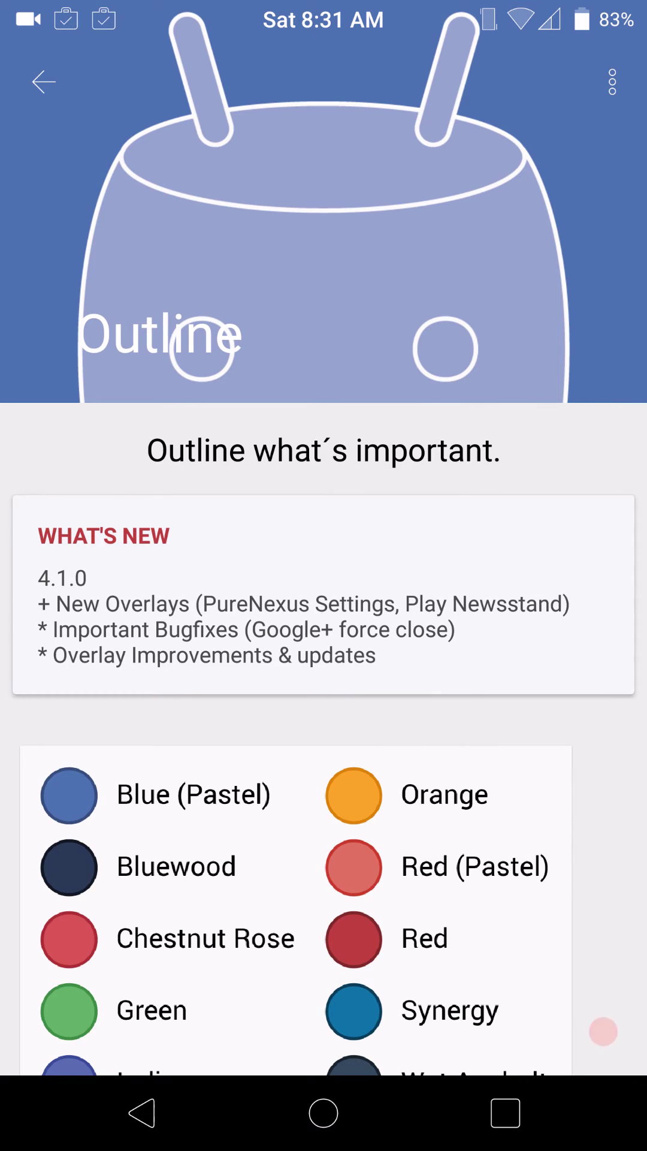
{"action": "scroll", "scroll_direction": "down", "scroll_amount": 3}
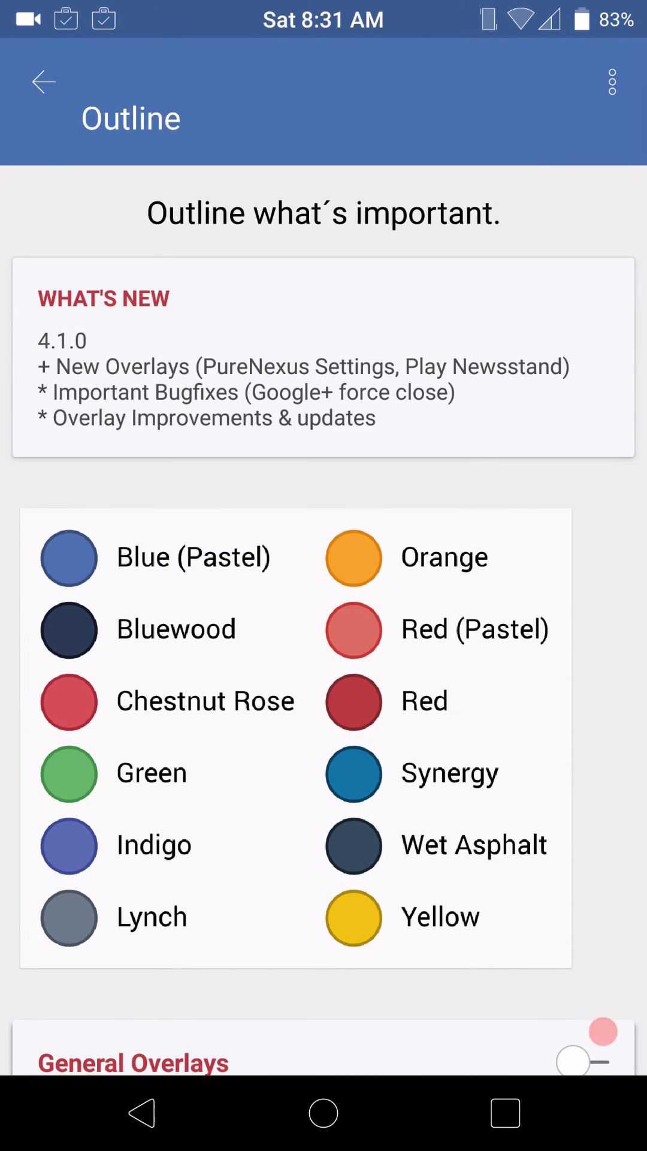
{"action": "scroll", "scroll_direction": "down", "scroll_amount": 3}
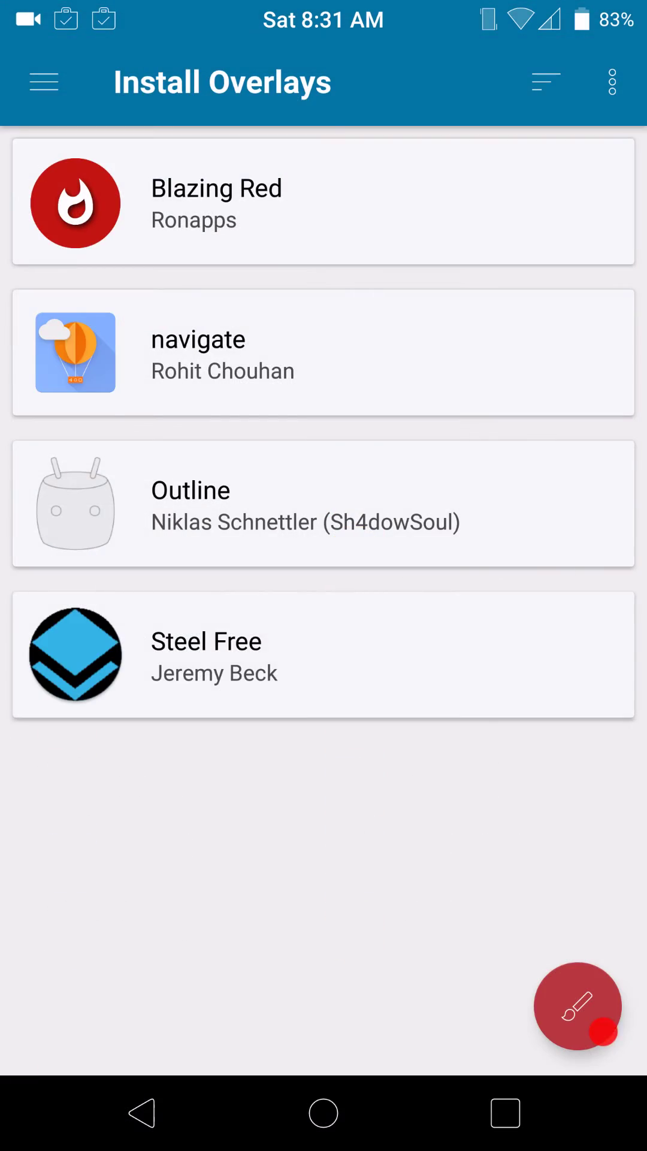
Pull down the Quick Settings panel and scroll to the notifications below the tiles
{"action": "scroll", "scroll_direction": "down", "scroll_amount": 3}
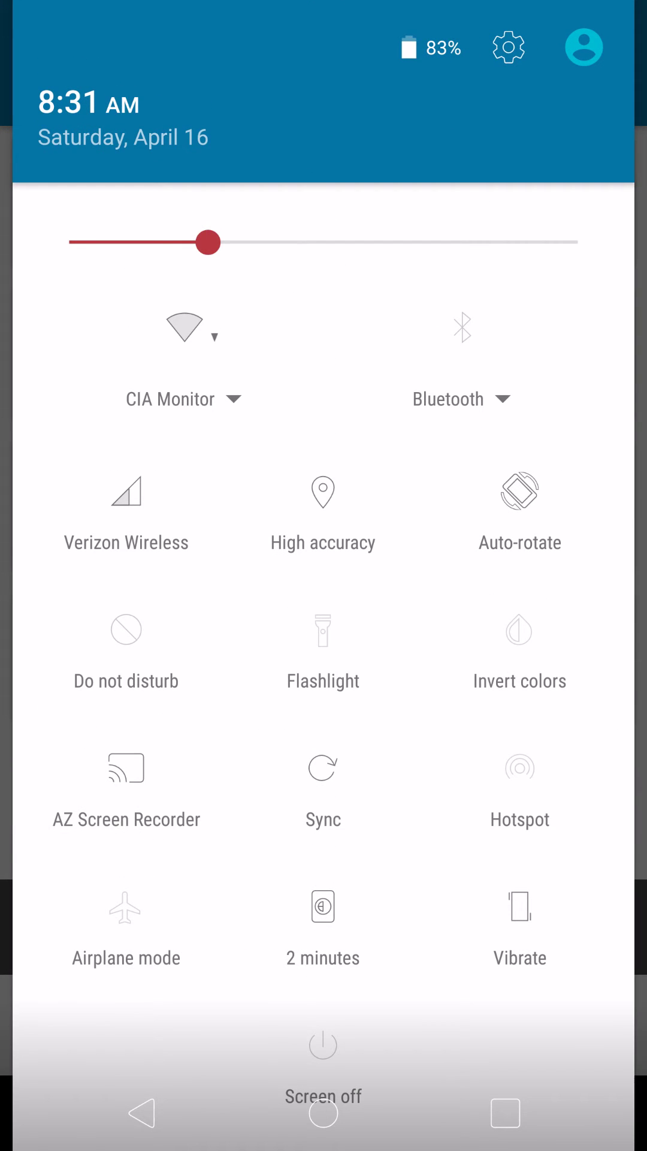
{"action": "left_click", "coordinate": [184, 327]}
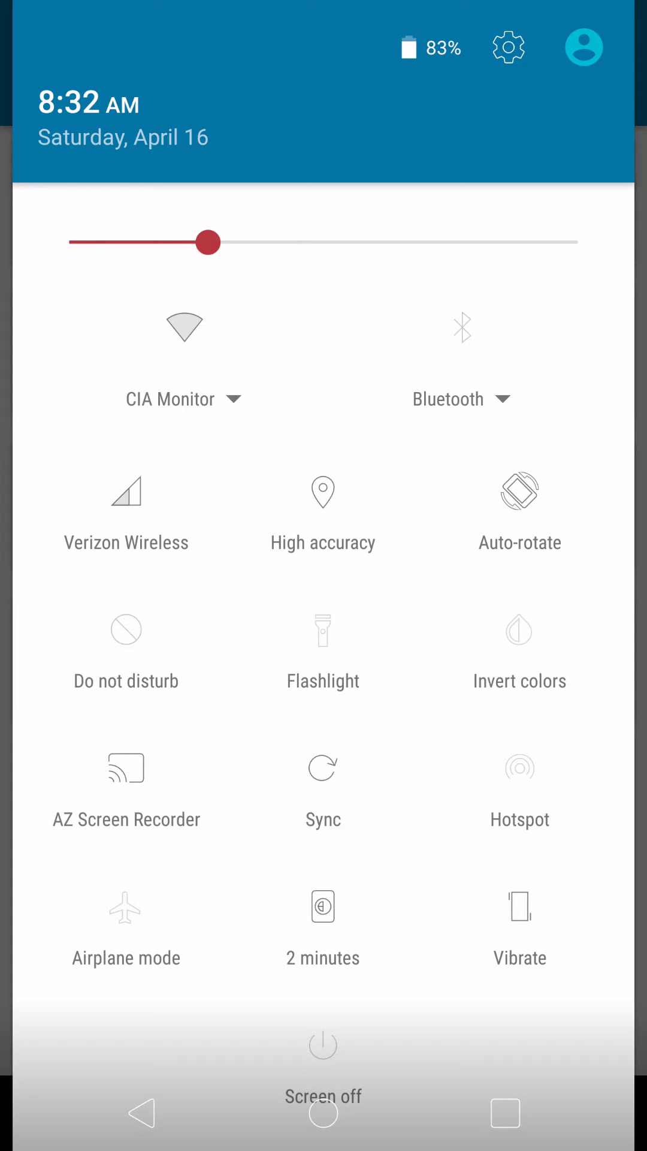
{"action": "scroll", "scroll_direction": "down", "scroll_amount": 3}
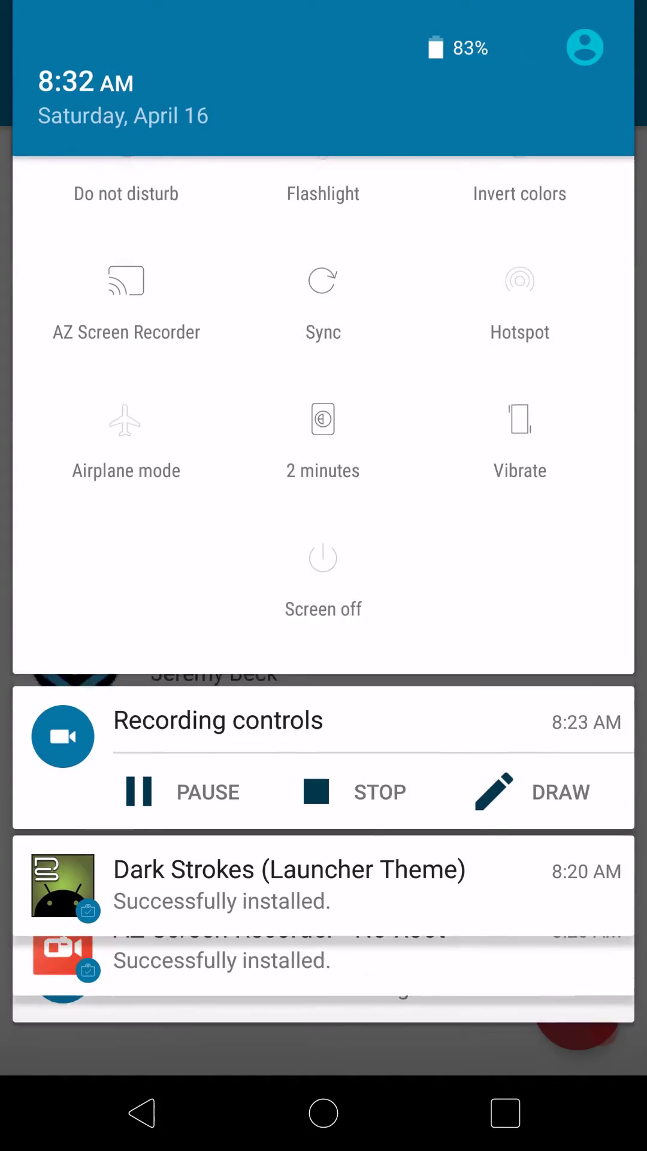
{"action": "scroll", "scroll_direction": "down", "scroll_amount": 3}
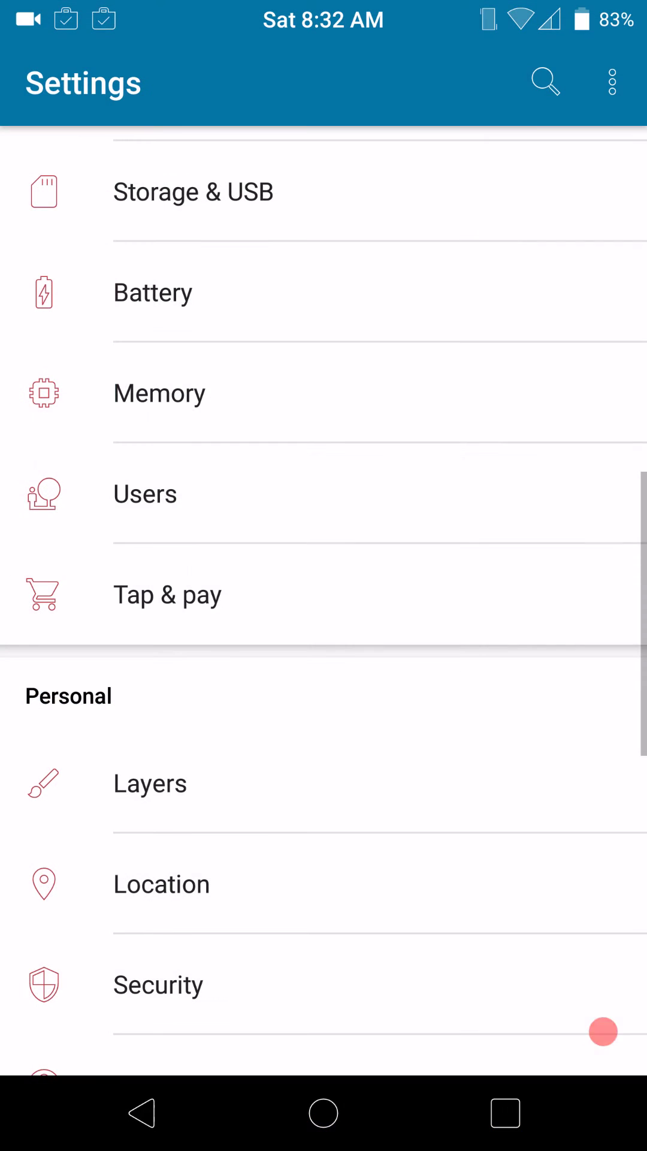
Scroll through the whole themed Settings list, then return to the Krexus home screen
{"action": "scroll", "scroll_direction": "down", "scroll_amount": 3}
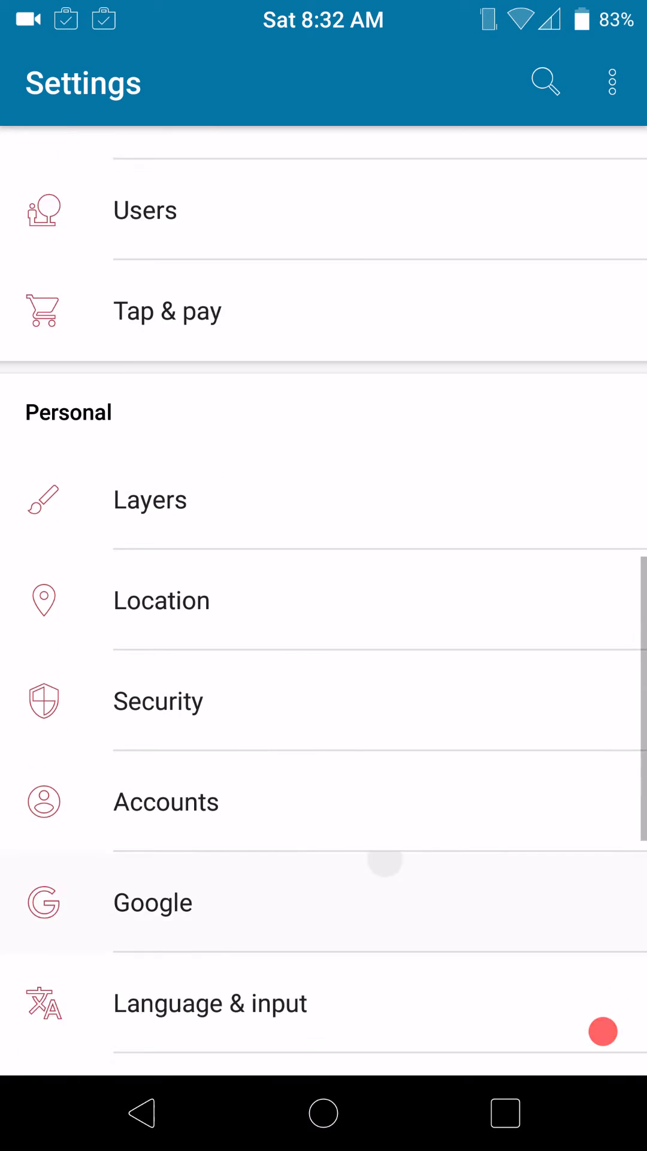
{"action": "scroll", "scroll_direction": "down", "scroll_amount": 3}
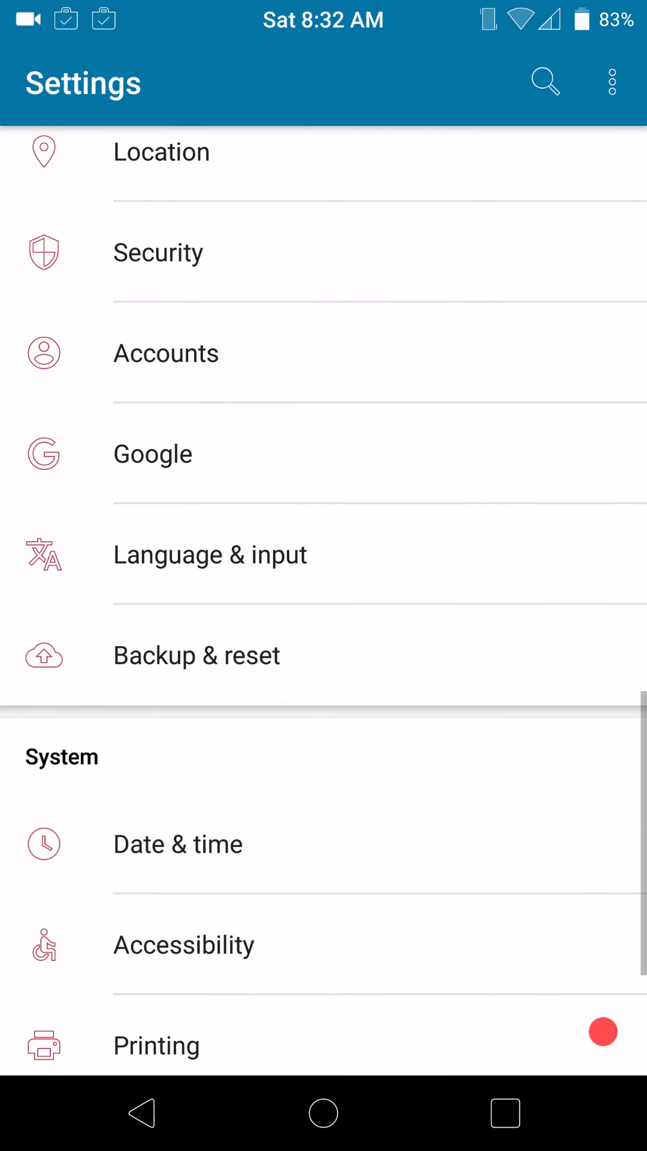
{"action": "scroll", "scroll_direction": "down", "scroll_amount": 3}
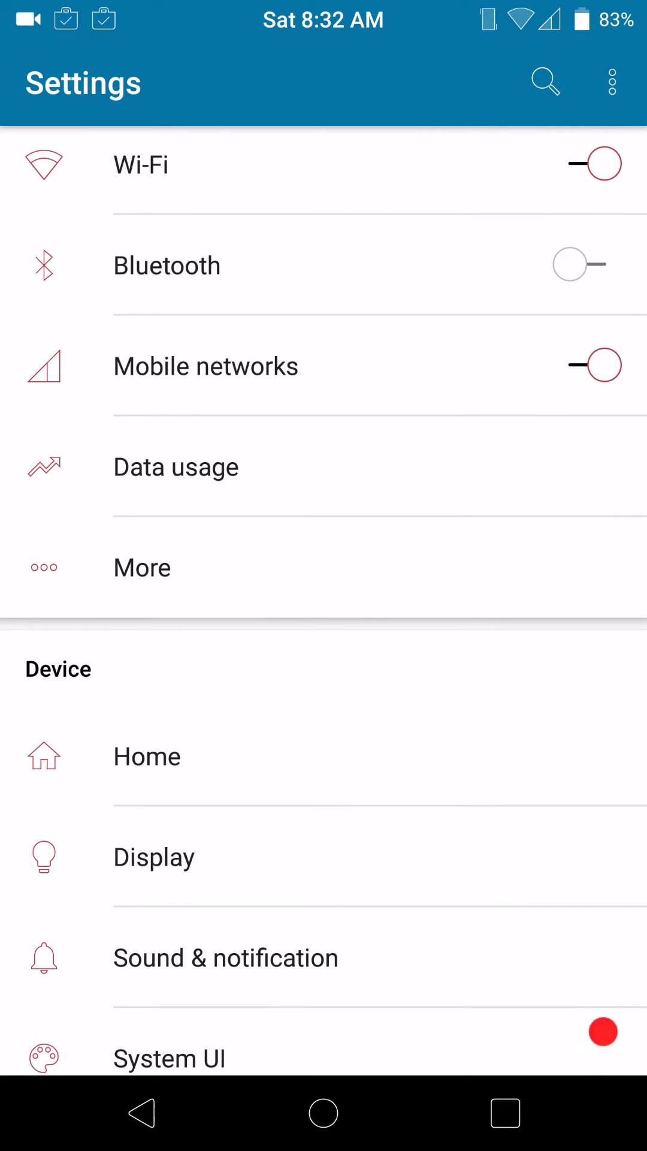
{"action": "scroll", "scroll_direction": "down", "scroll_amount": 3}
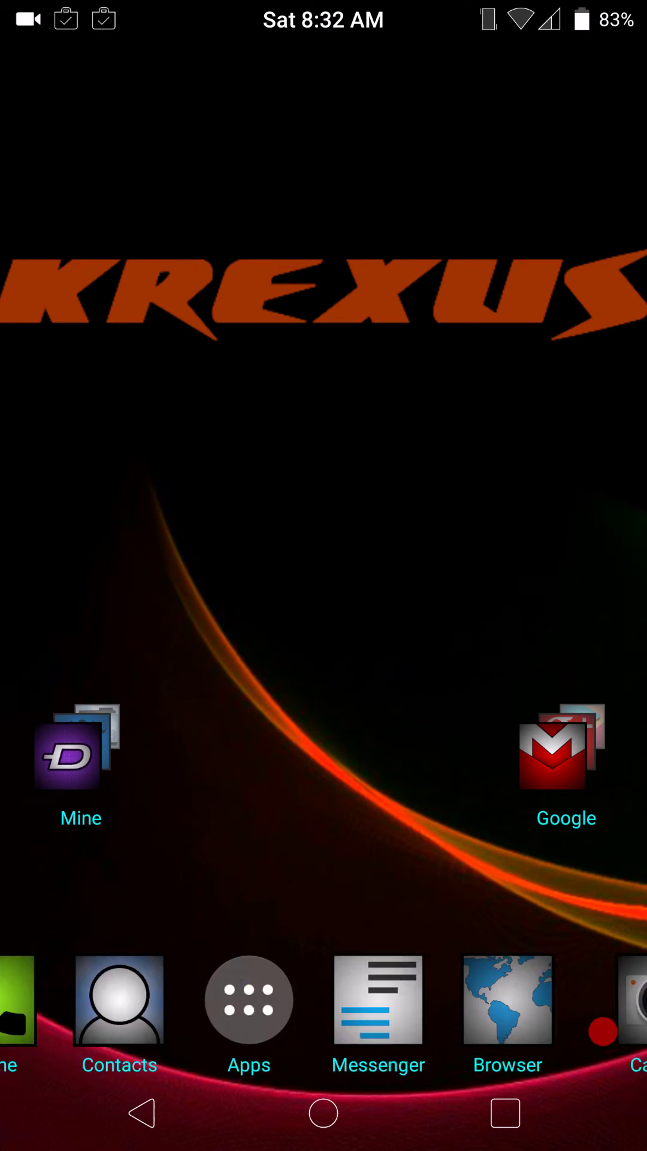
Briefly view the themed Contacts list and Phone favourites, returning home after each
{"action": "left_click", "coordinate": [119, 1004]}
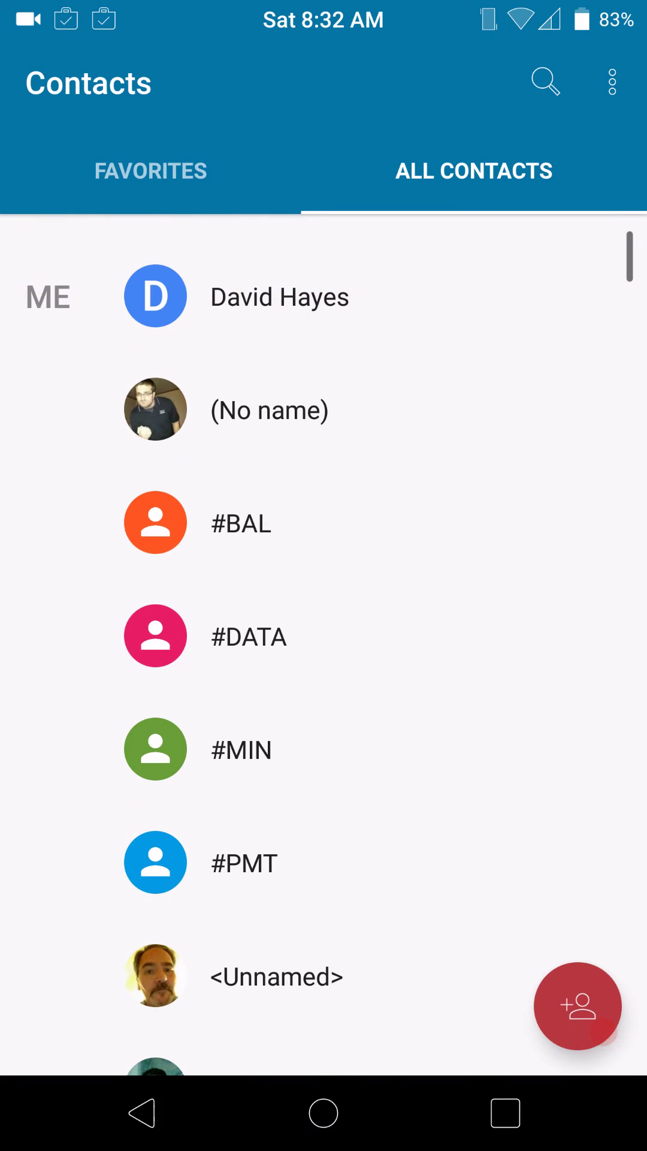
{"action": "left_click", "coordinate": [151, 170]}
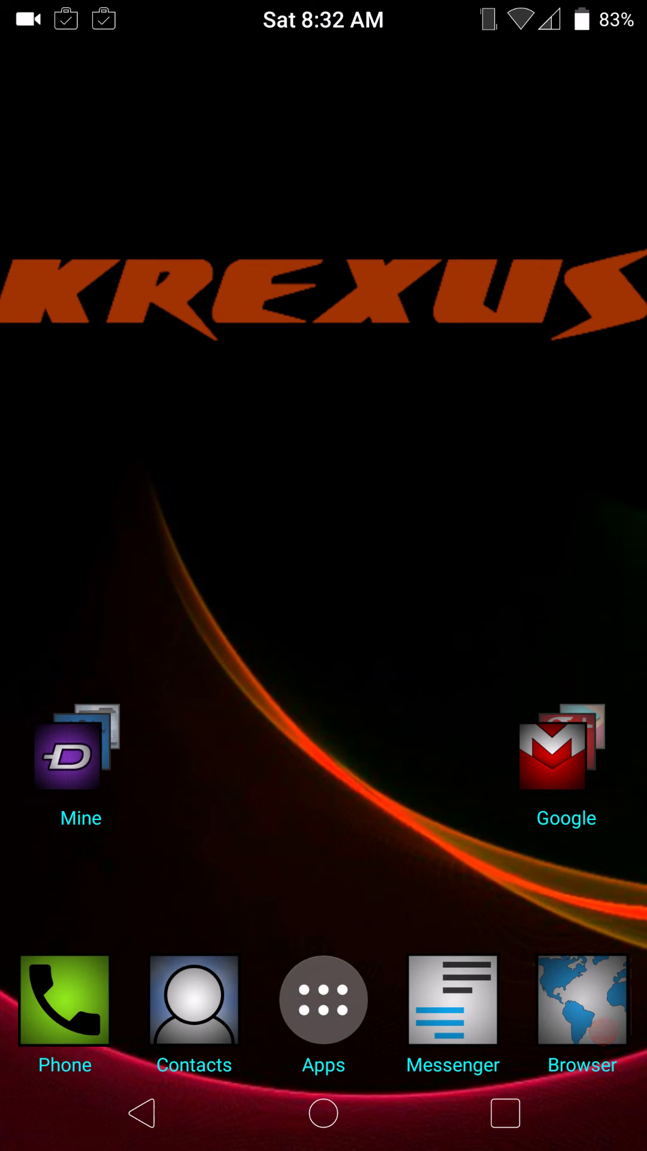
{"action": "left_click", "coordinate": [65, 1004]}
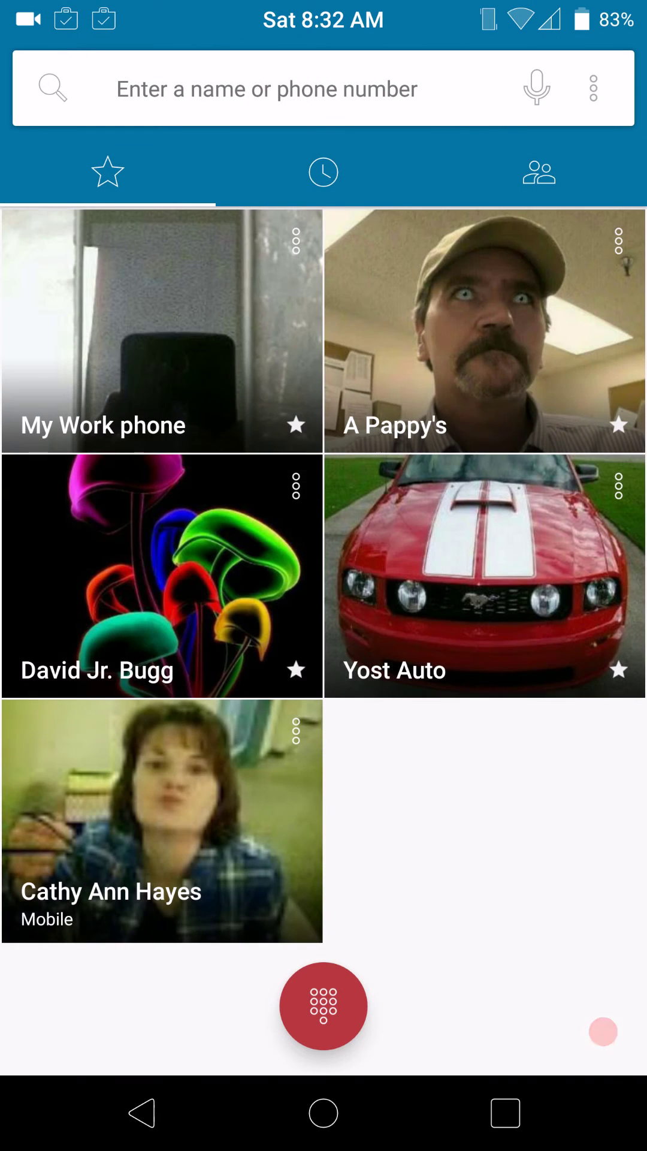
{"action": "left_click", "coordinate": [323, 1006]}
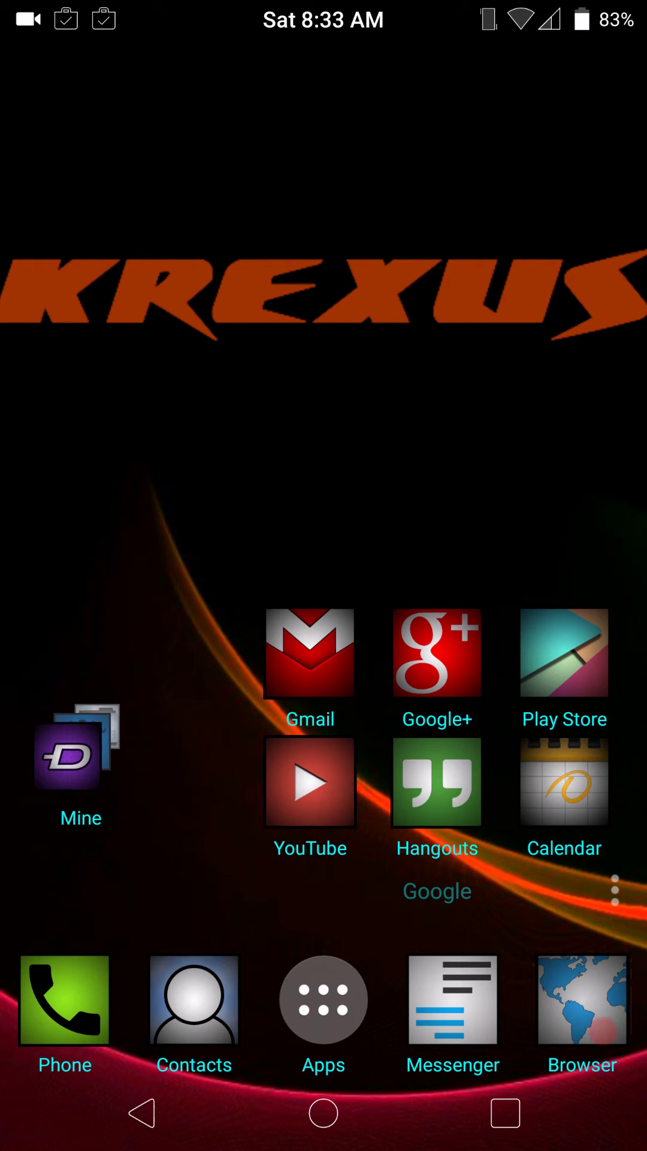
Open the Play Store from the Google folder and scroll through its themed navigation drawer
{"action": "left_click", "coordinate": [565, 666]}
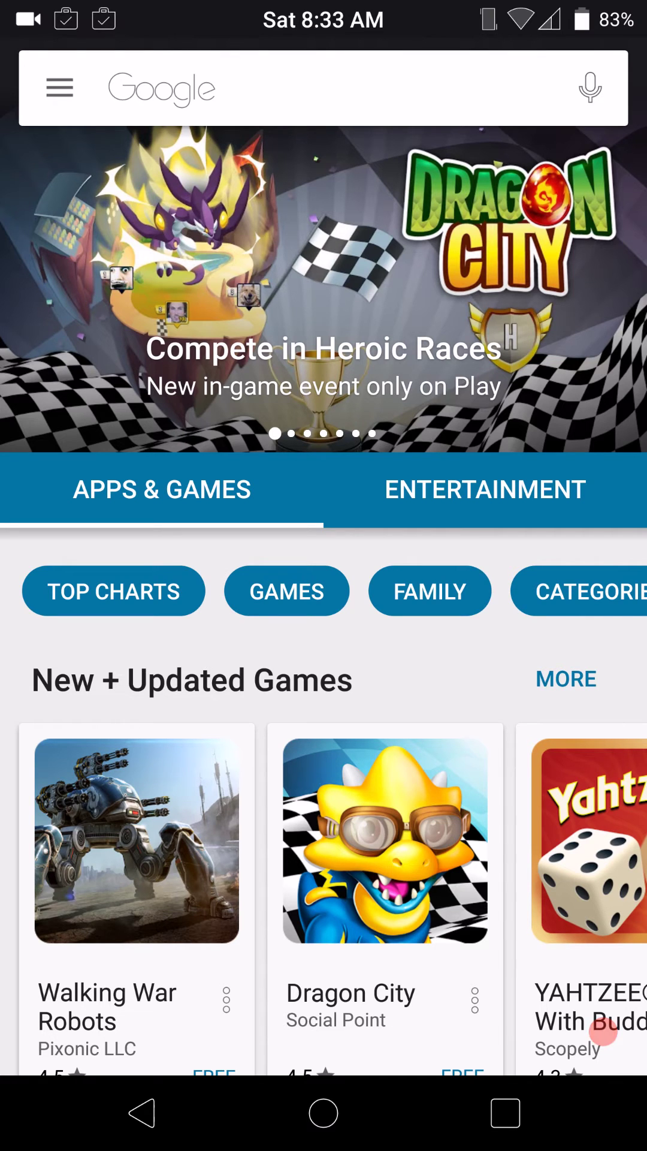
{"action": "left_click", "coordinate": [59, 87]}
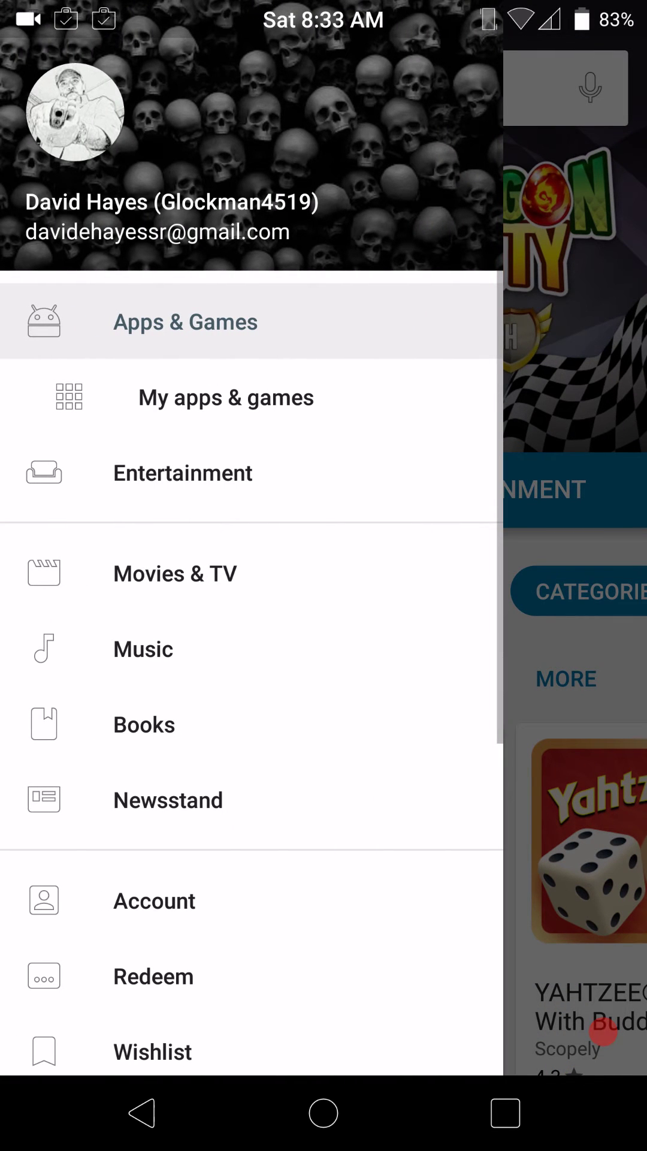
{"action": "scroll", "scroll_direction": "down", "scroll_amount": 3}
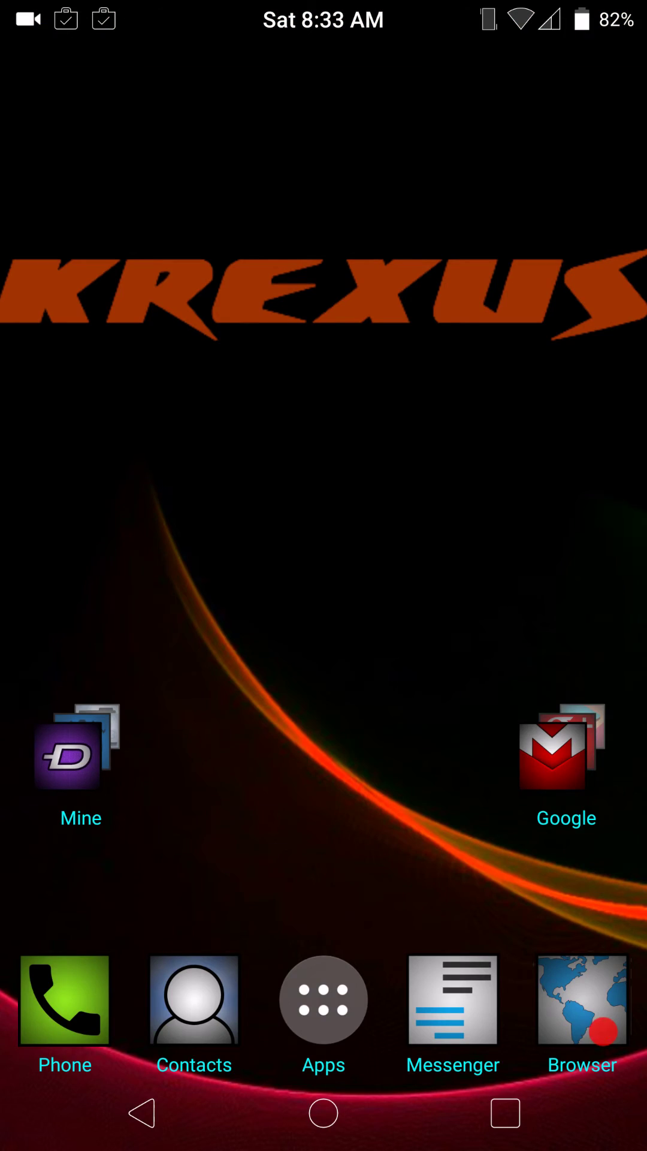
{"action": "left_click", "coordinate": [566, 750]}
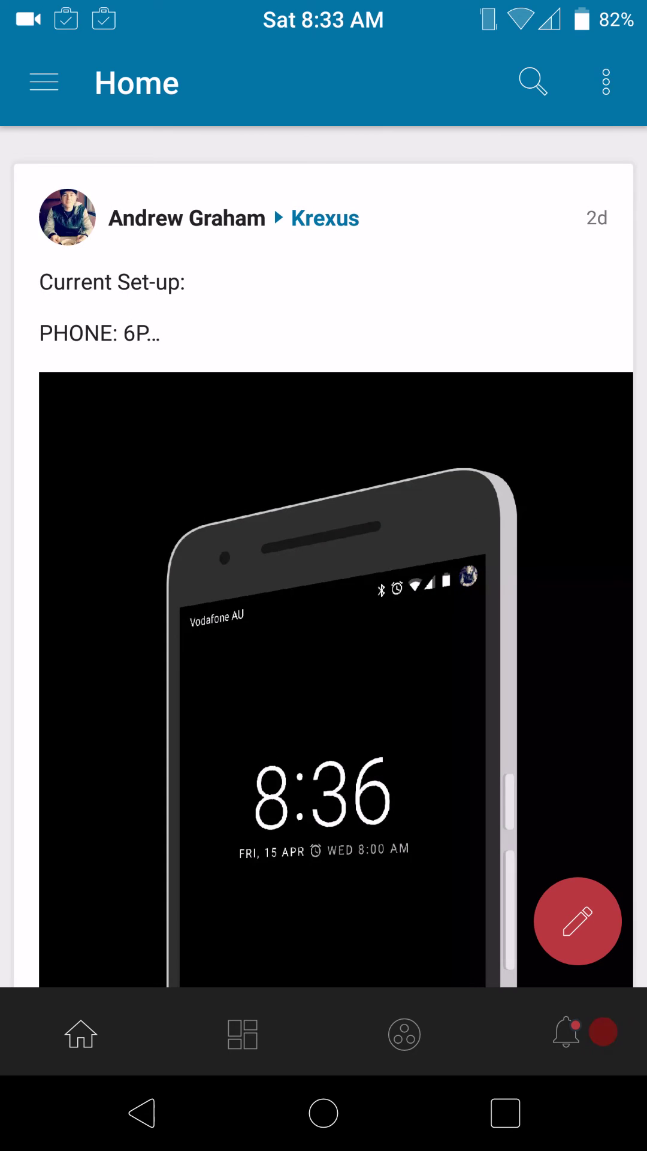
{"action": "left_click", "coordinate": [43, 81]}
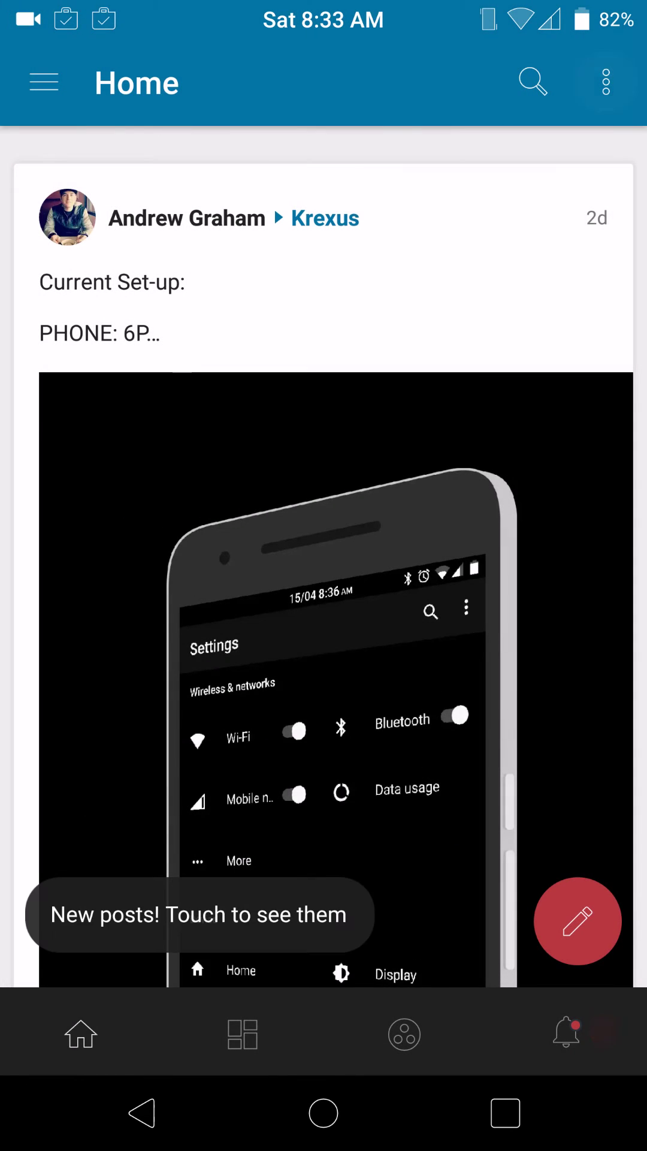
{"action": "scroll", "scroll_direction": "down", "scroll_amount": 3}
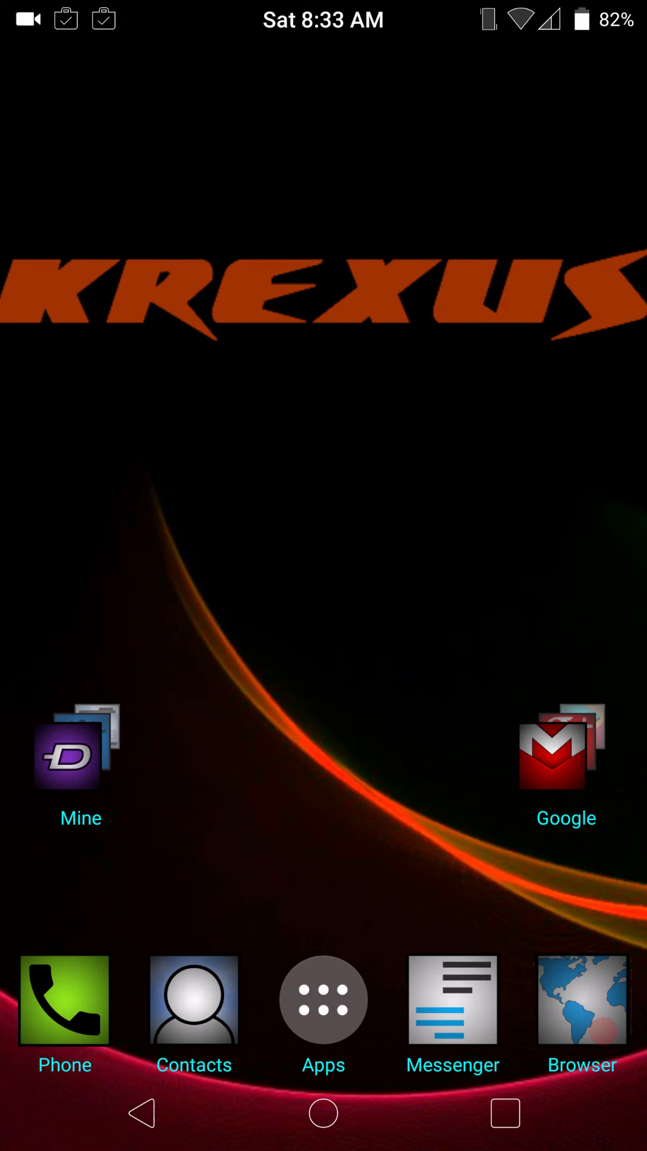
{"action": "left_click", "coordinate": [566, 753]}
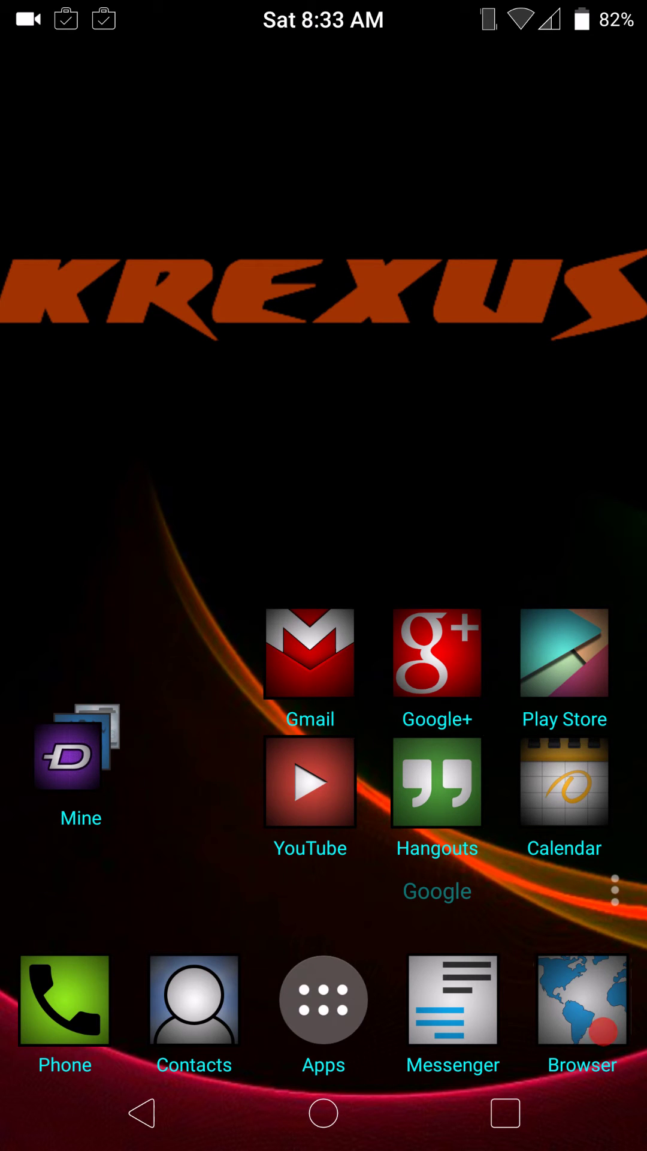
{"action": "left_click", "coordinate": [436, 783]}
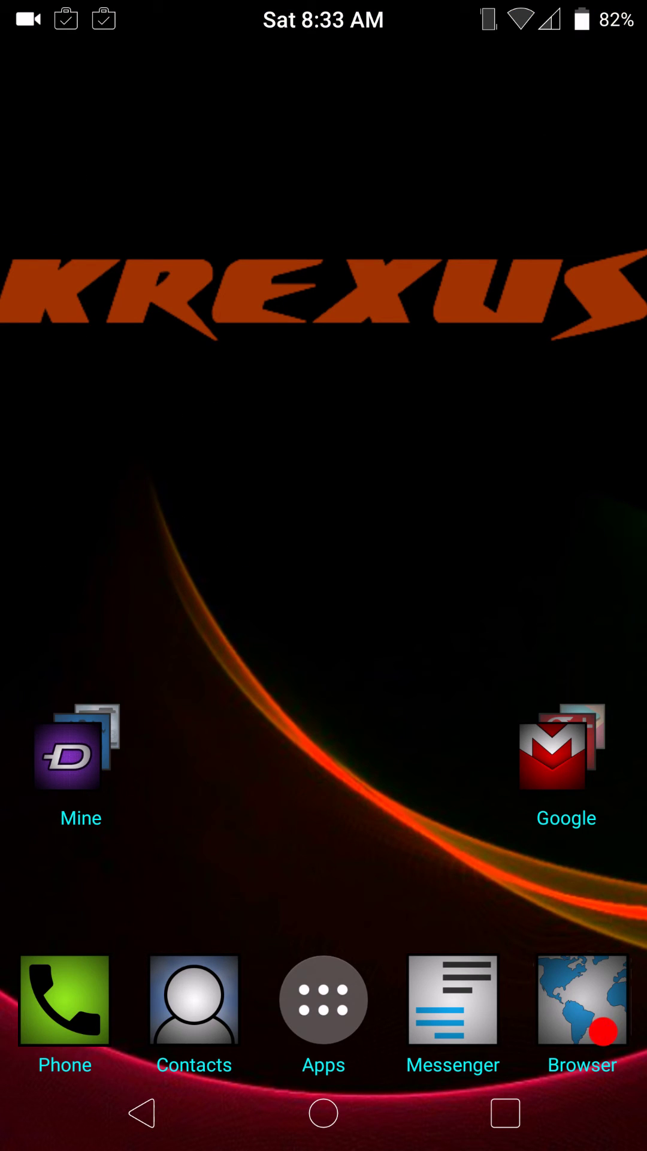
Scroll through the themed app drawer from the Mine folder, then swipe to Camera, Gallery, MultiROM dock
{"action": "left_click", "coordinate": [78, 747]}
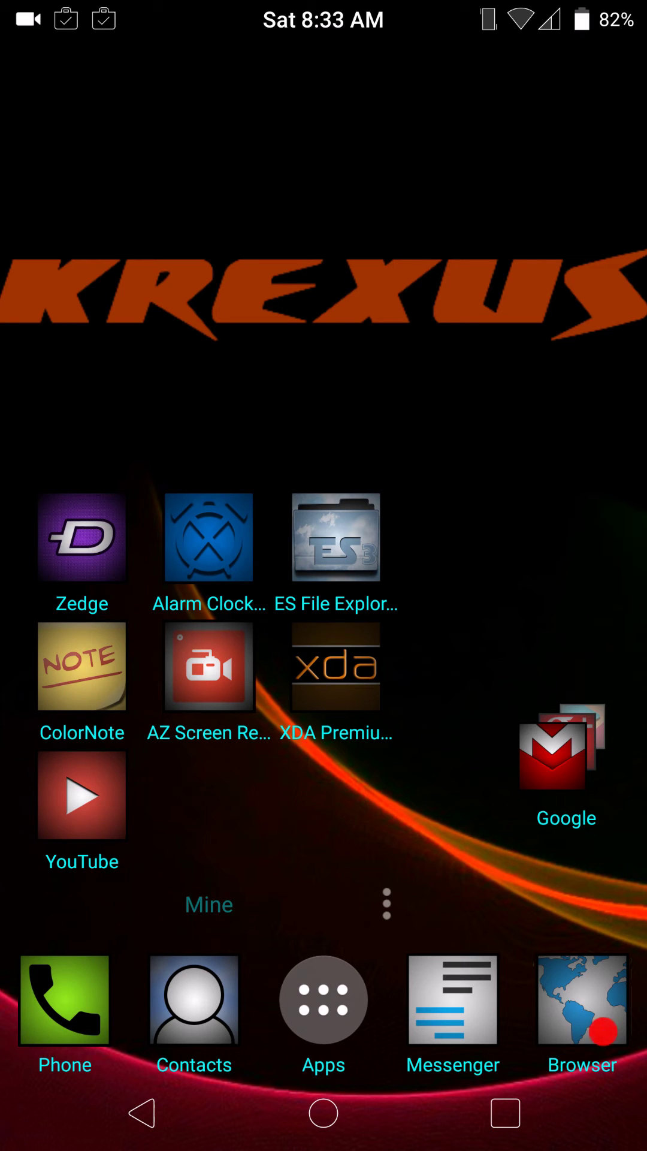
{"action": "left_click", "coordinate": [323, 1000]}
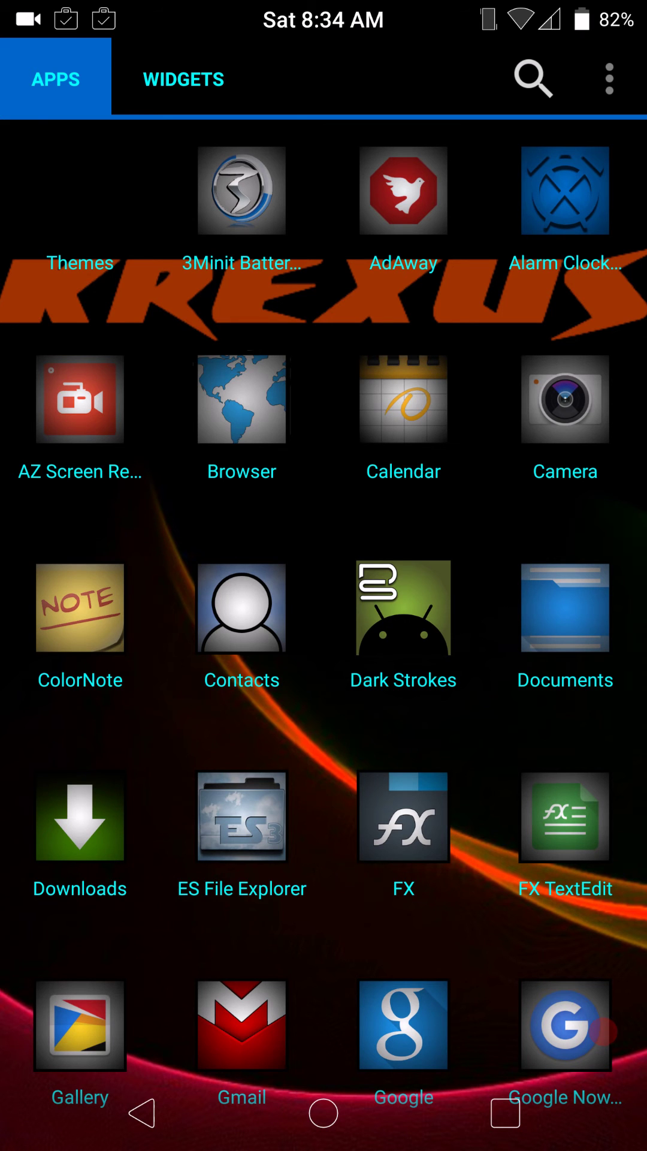
{"action": "scroll", "scroll_direction": "down", "scroll_amount": 3}
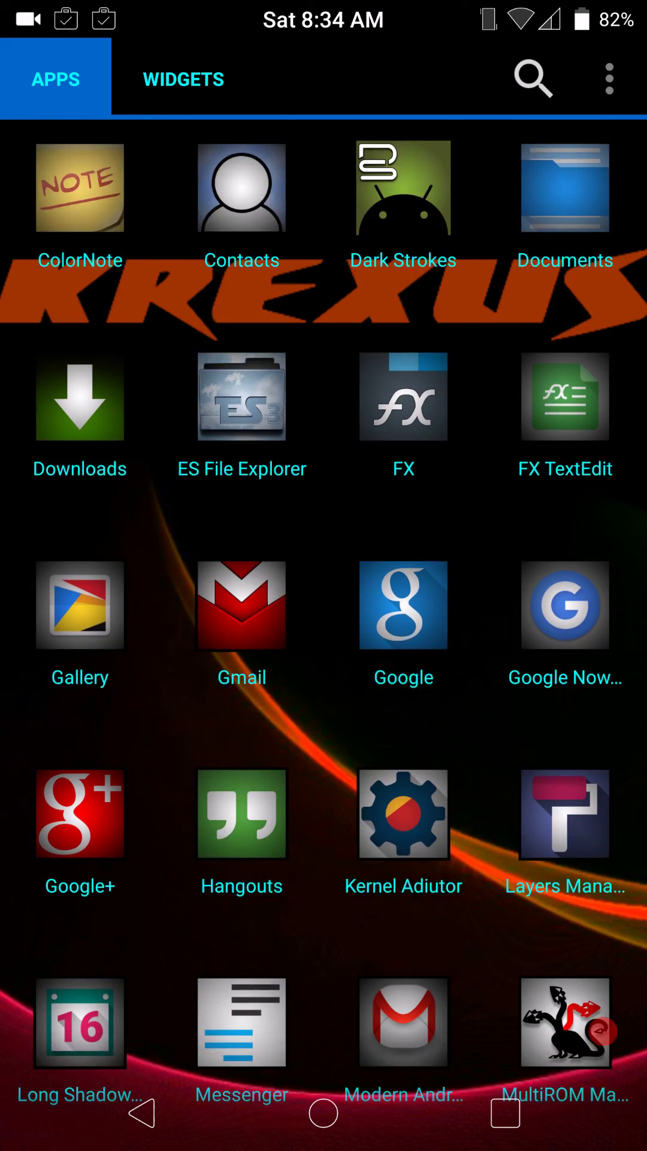
{"action": "scroll", "scroll_direction": "down", "scroll_amount": 3}
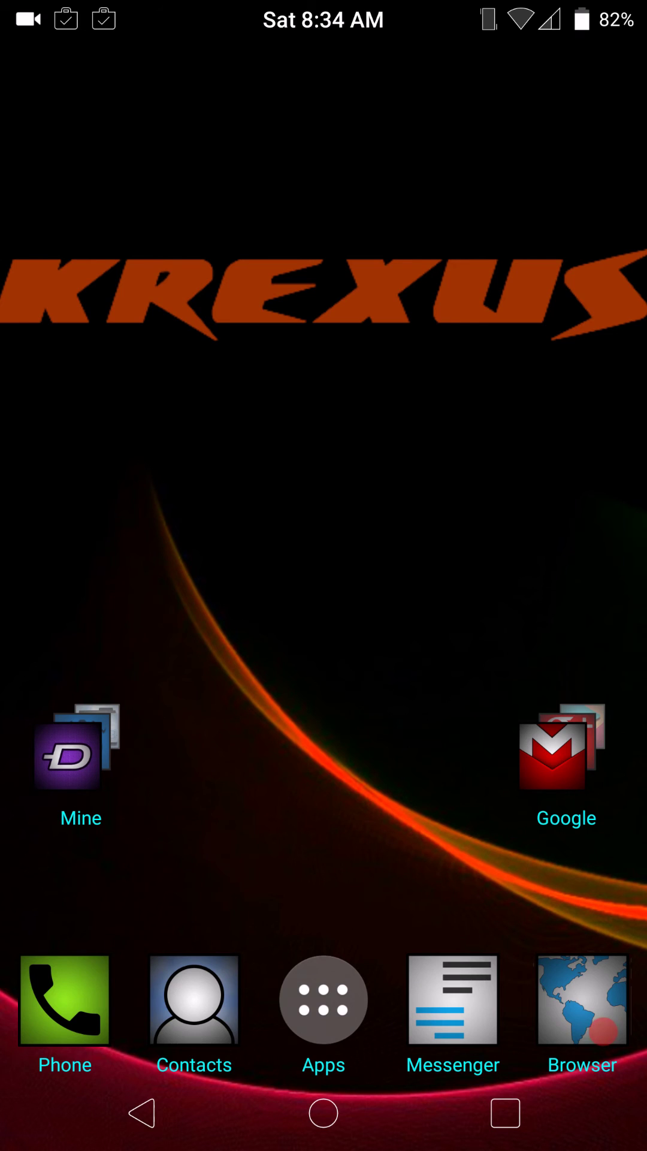
{"action": "scroll", "scroll_direction": "left", "scroll_amount": 3}
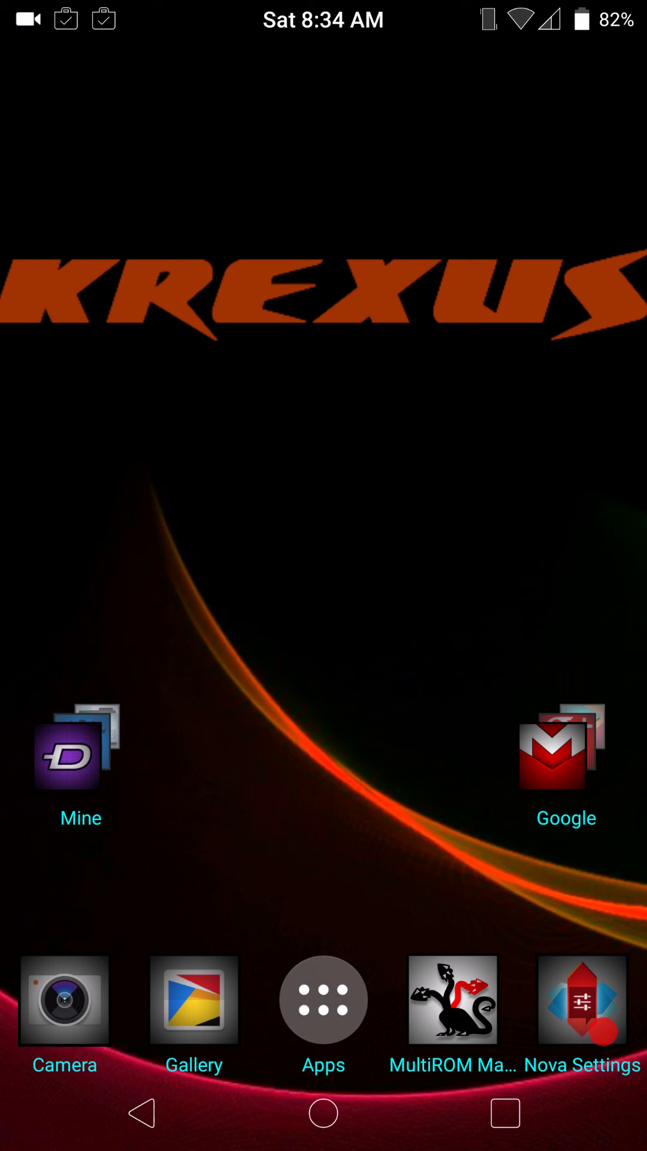
Launch Settings and scroll down to Date & time, Development options and About phone
{"action": "left_click", "coordinate": [323, 1000]}
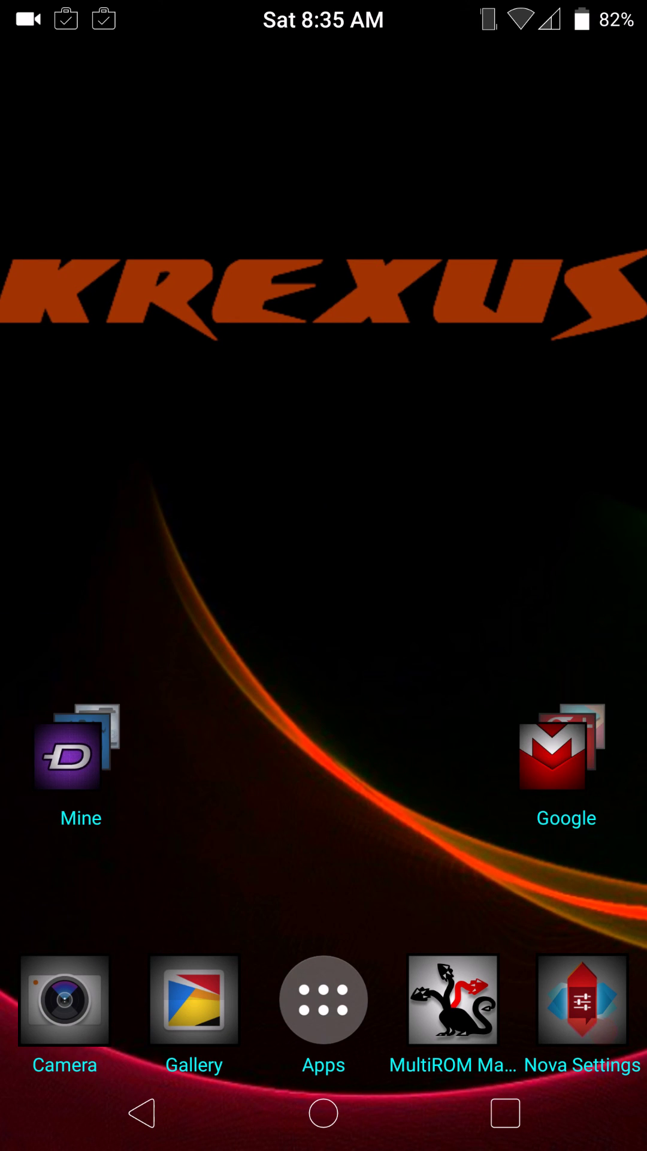
{"action": "scroll", "scroll_direction": "down", "scroll_amount": 3}
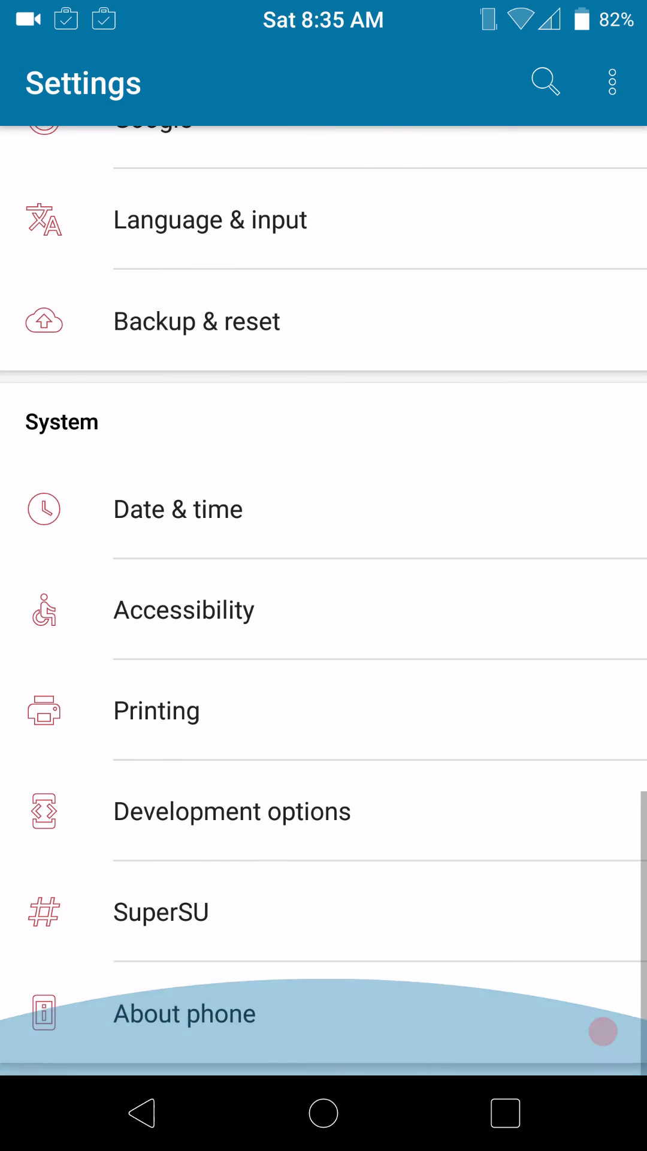
{"action": "left_click", "coordinate": [184, 1014]}
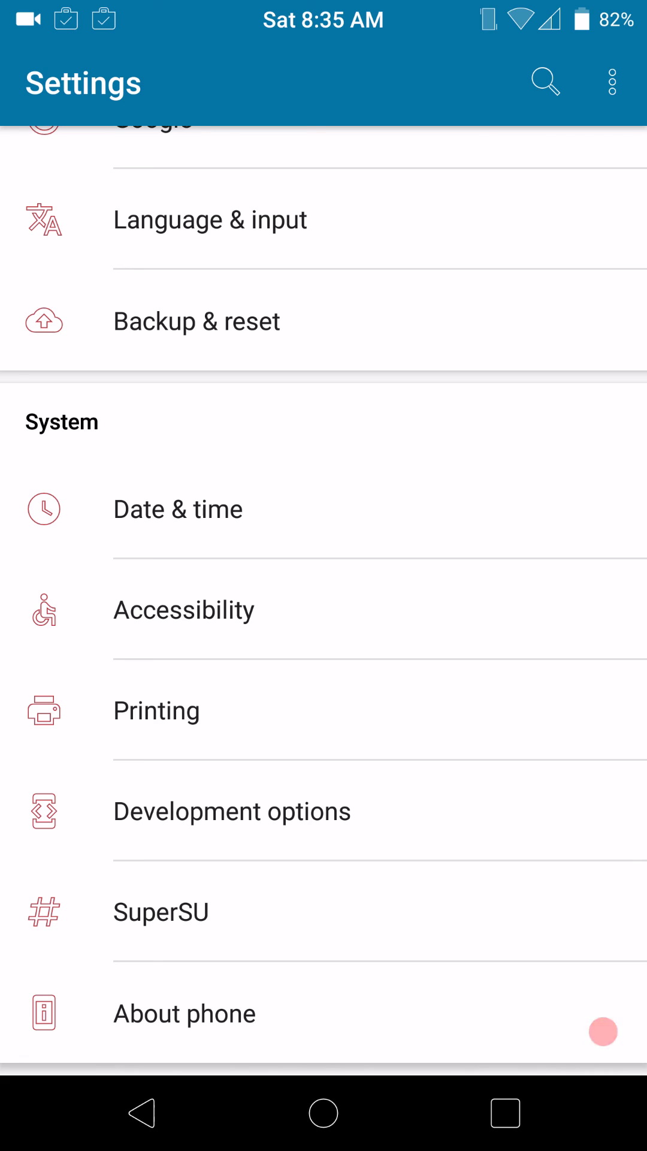
{"action": "left_click", "coordinate": [184, 1014]}
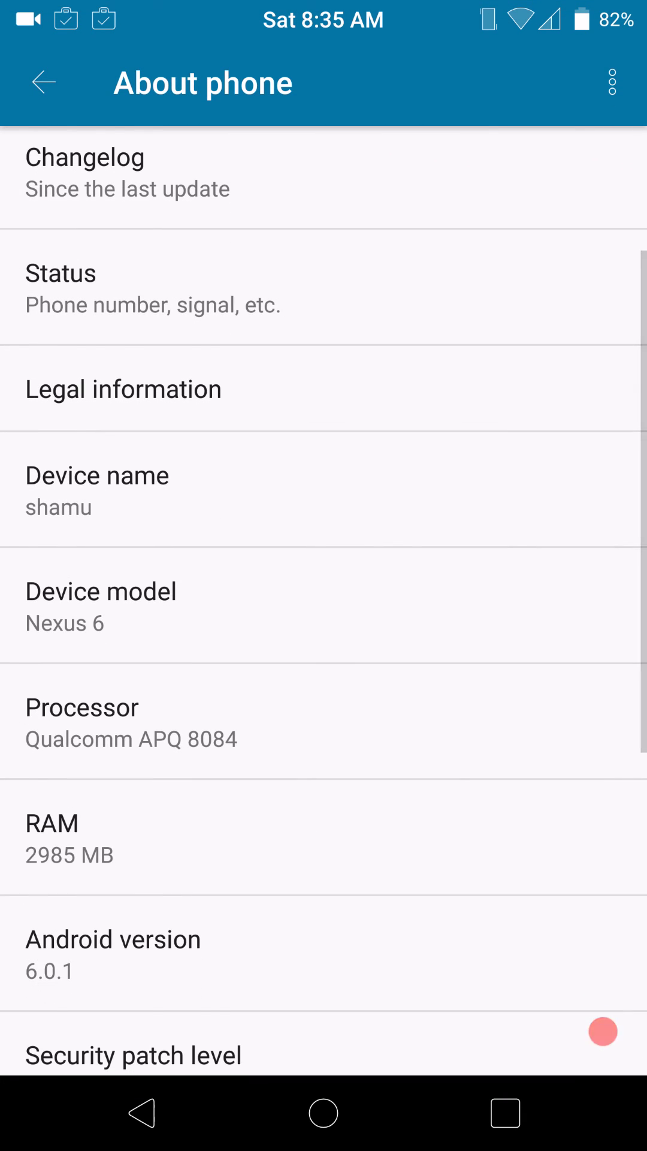
{"action": "scroll", "scroll_direction": "down", "scroll_amount": 3}
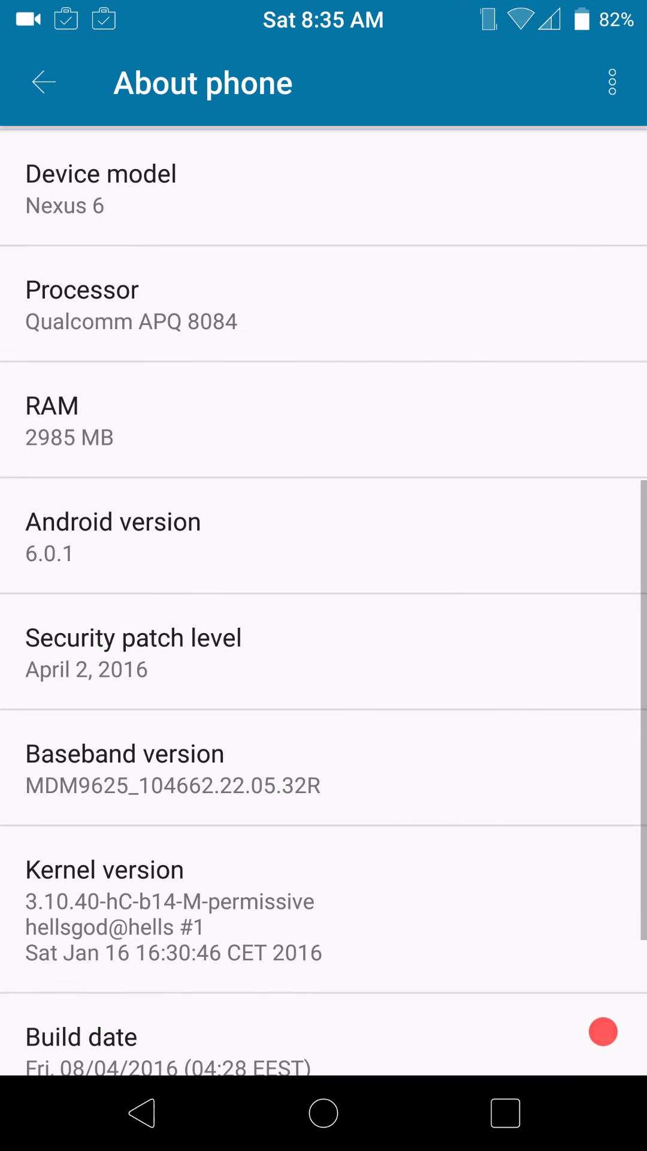
{"action": "scroll", "scroll_direction": "down", "scroll_amount": 3}
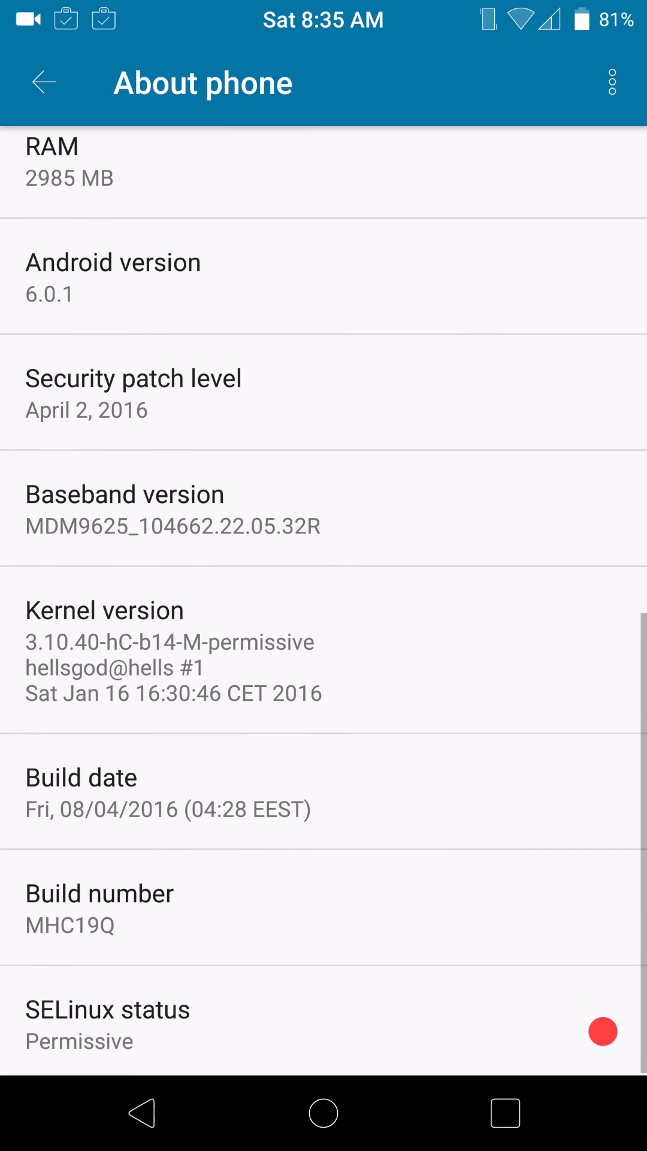
{"action": "scroll", "scroll_direction": "down", "scroll_amount": 3}
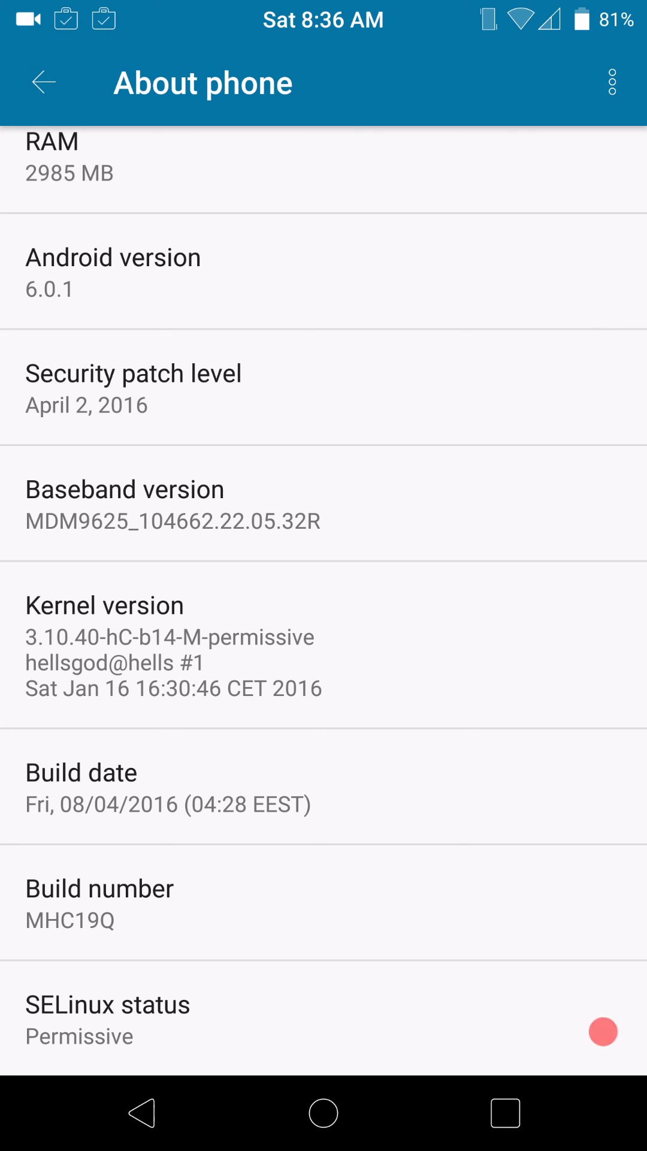
{"action": "left_click", "coordinate": [40, 82]}
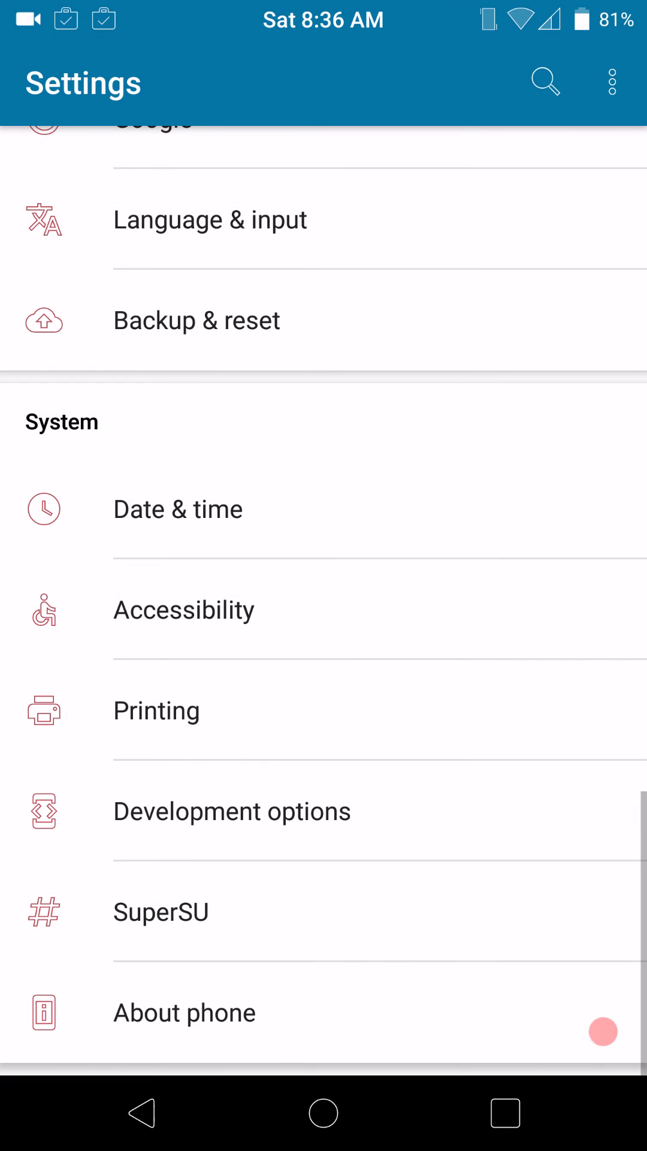